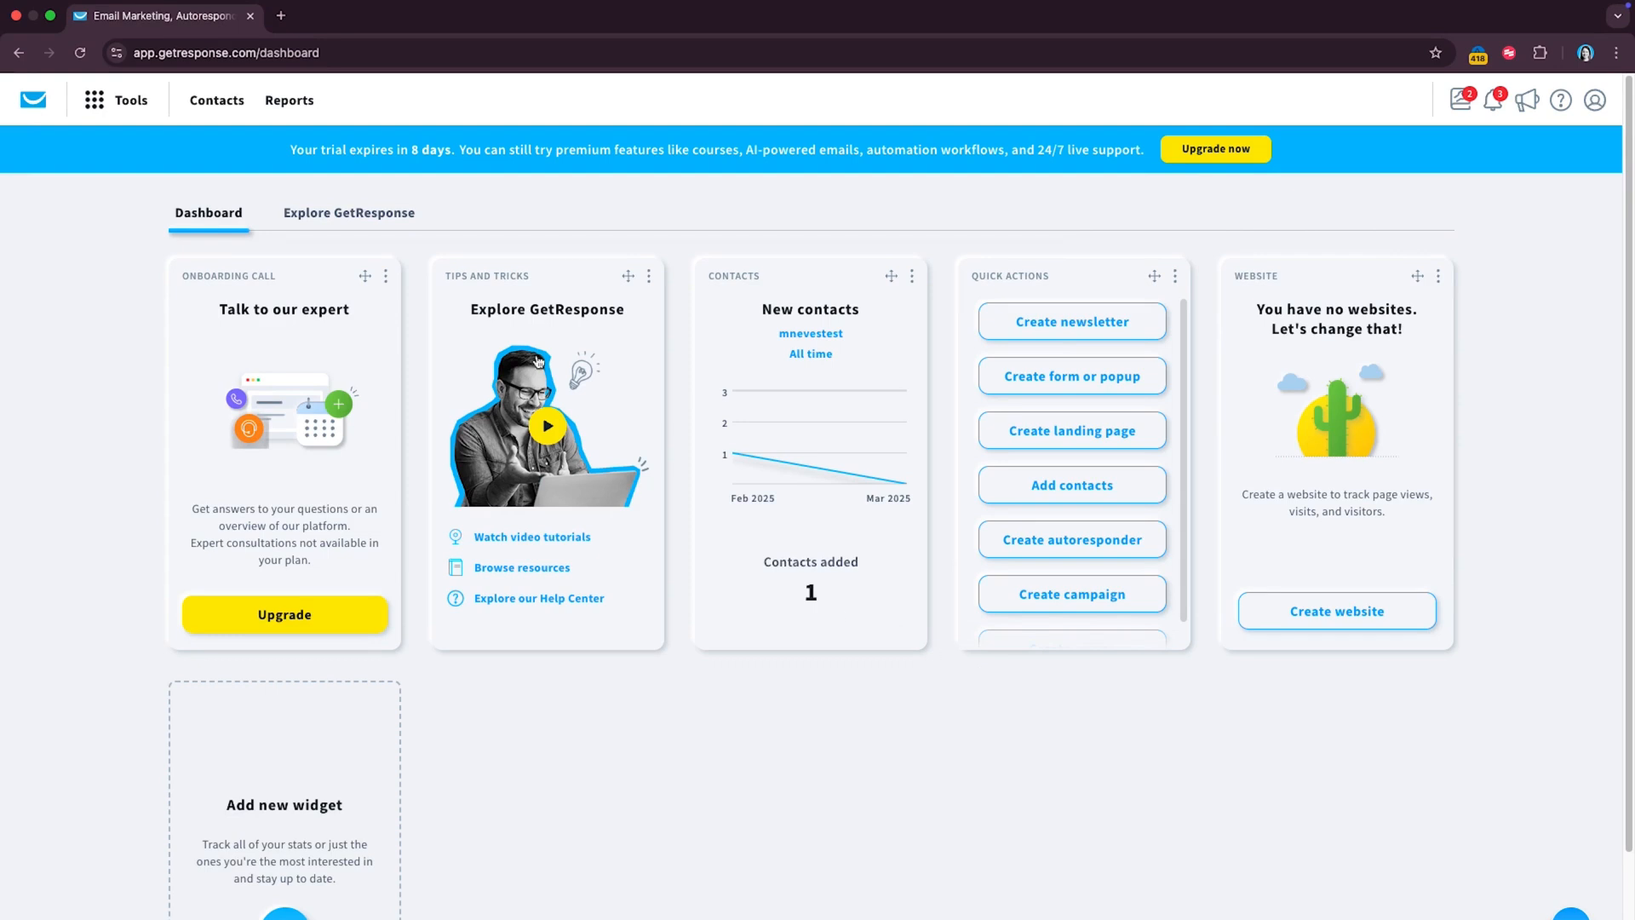
Step: Open the Workout Guide draft from Newsletters > Drafts in the email editor
click(1071, 321)
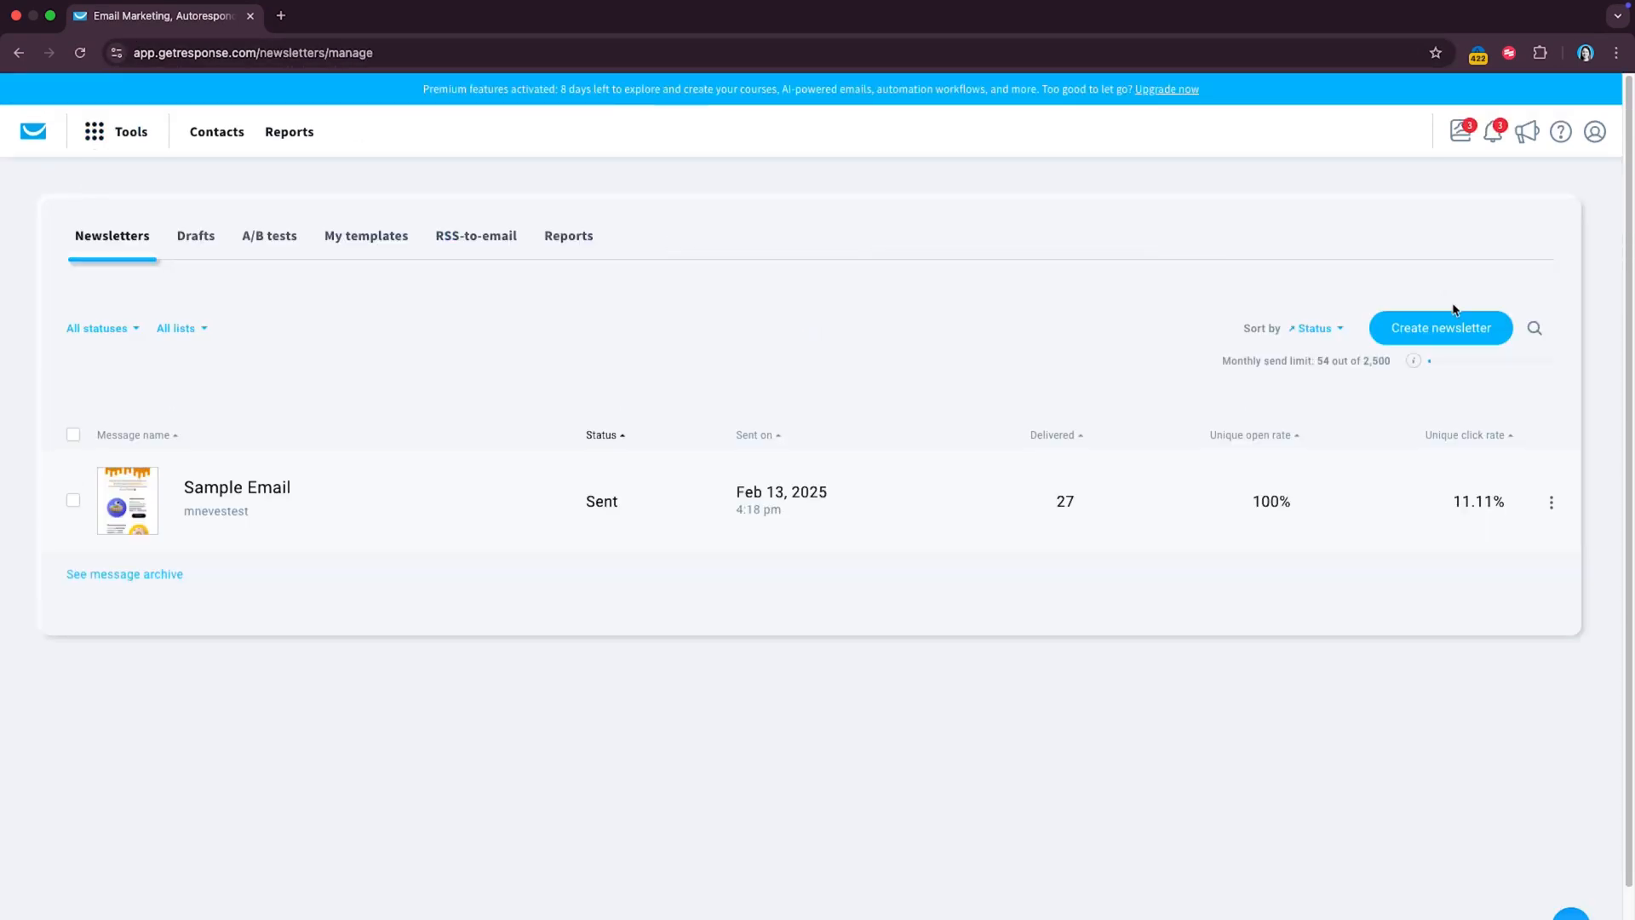
click(196, 235)
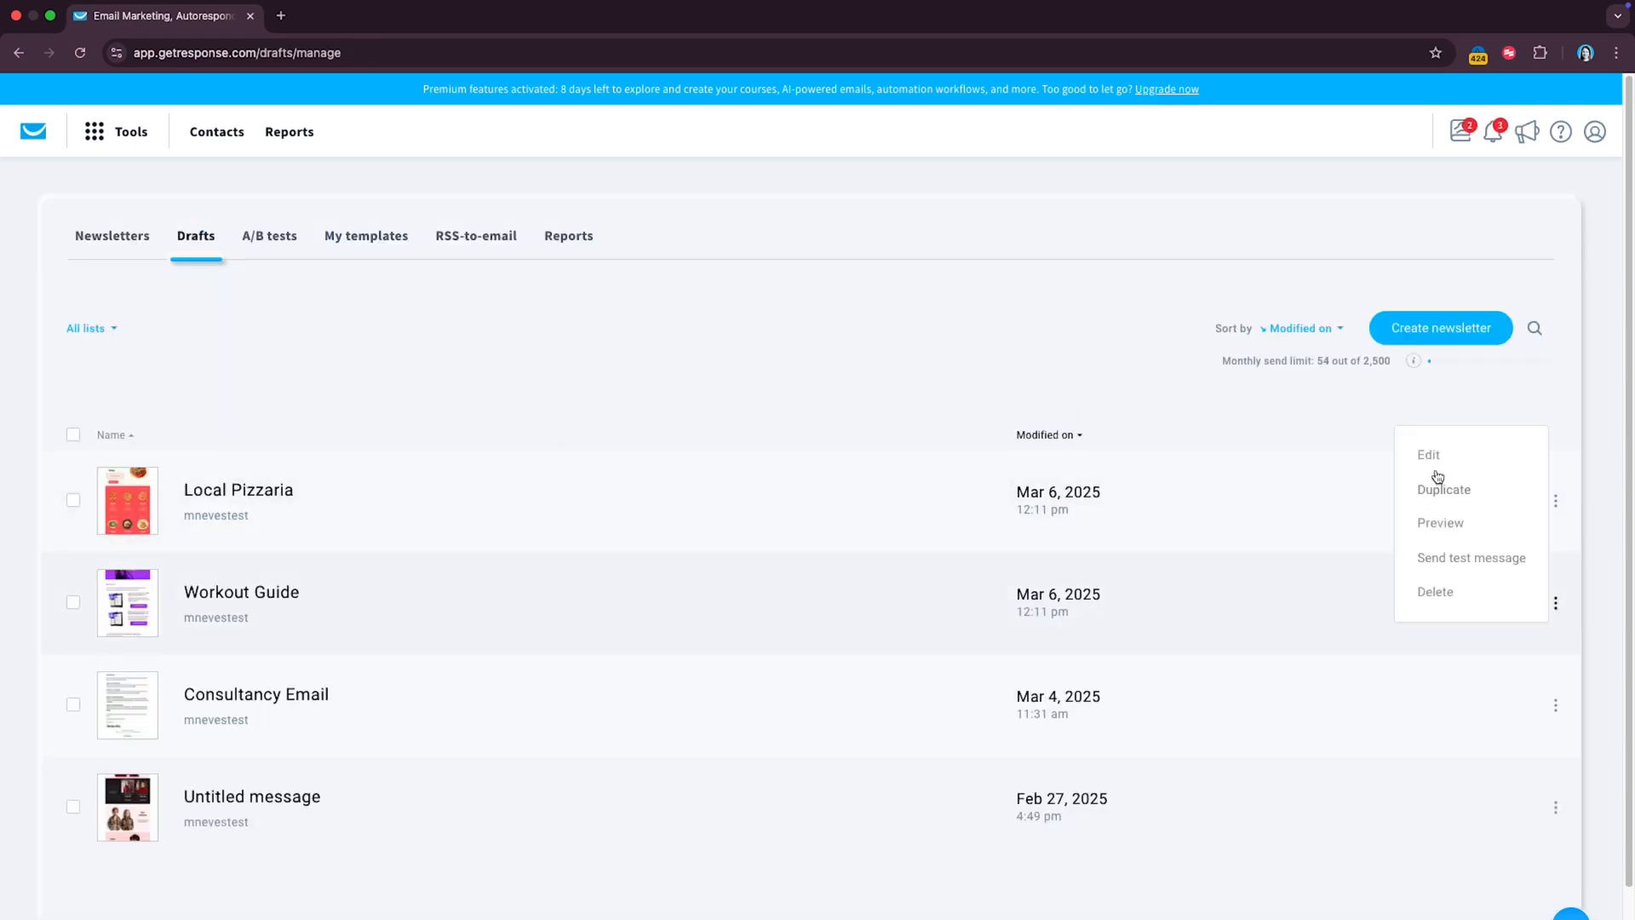
click(1427, 455)
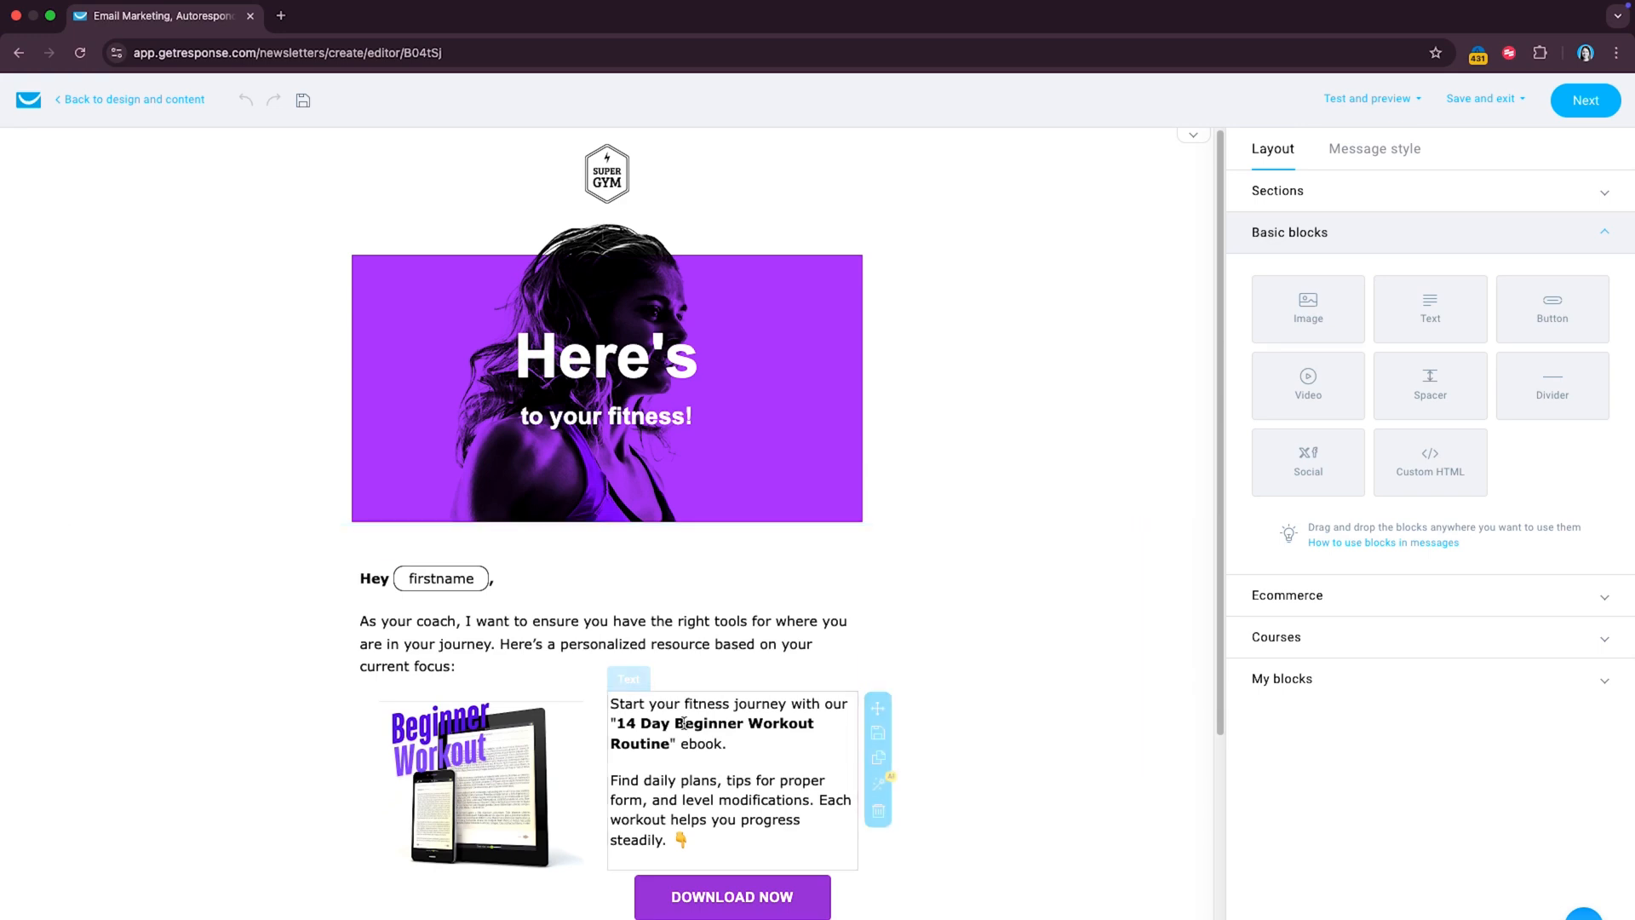
Step: Scroll down the canvas and select the Beginner Workout ebook section
scroll(down, 3)
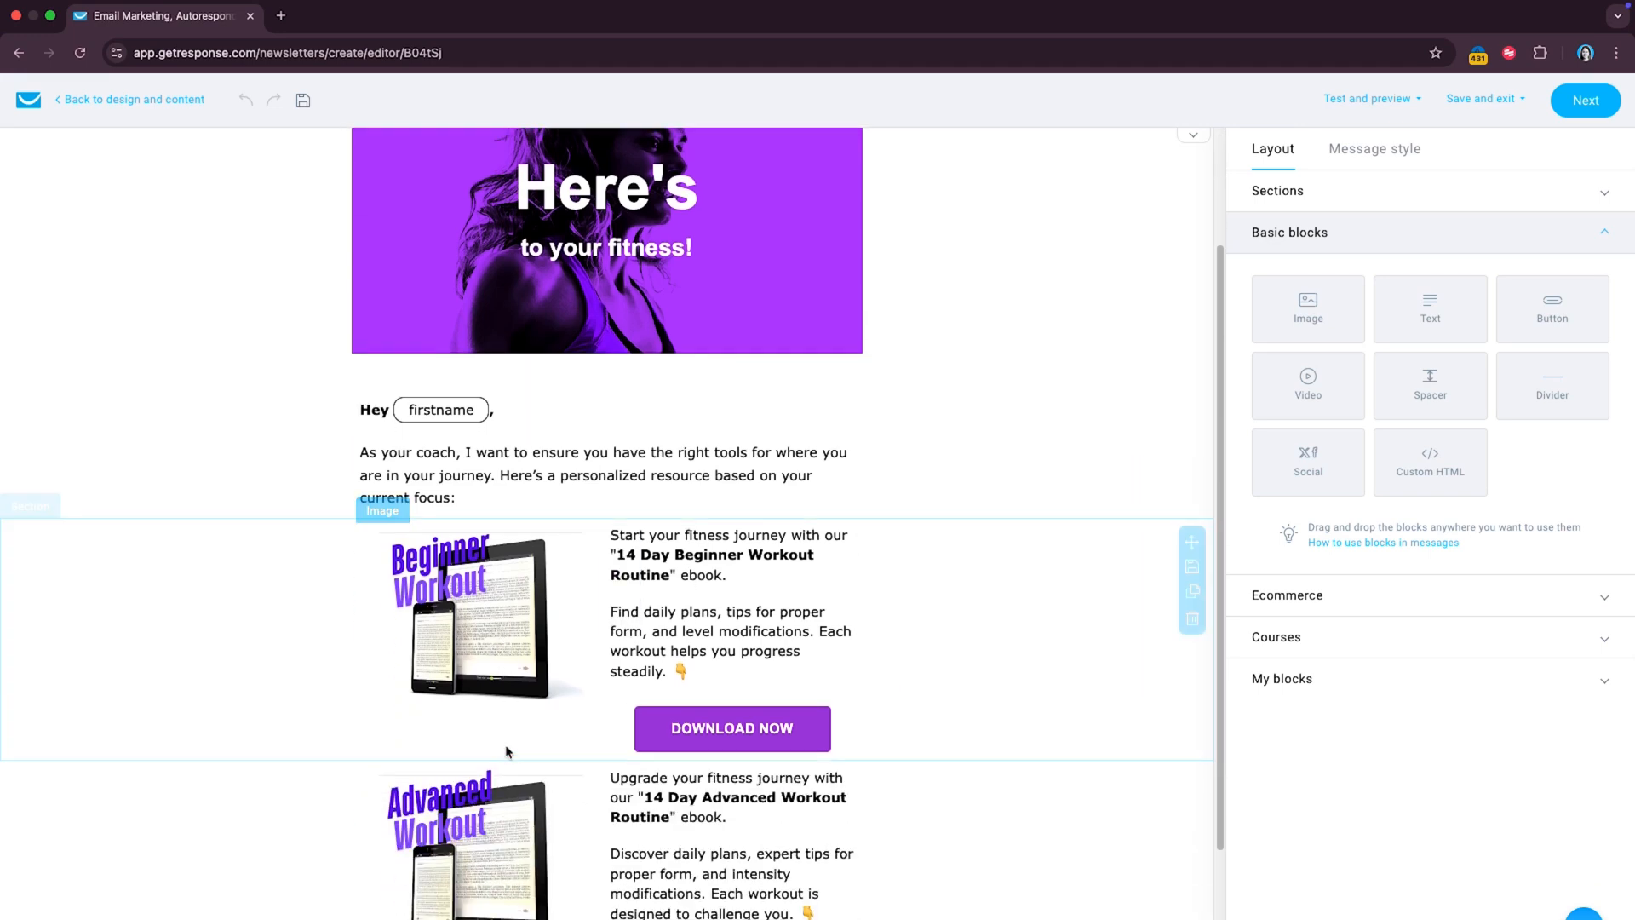
click(484, 845)
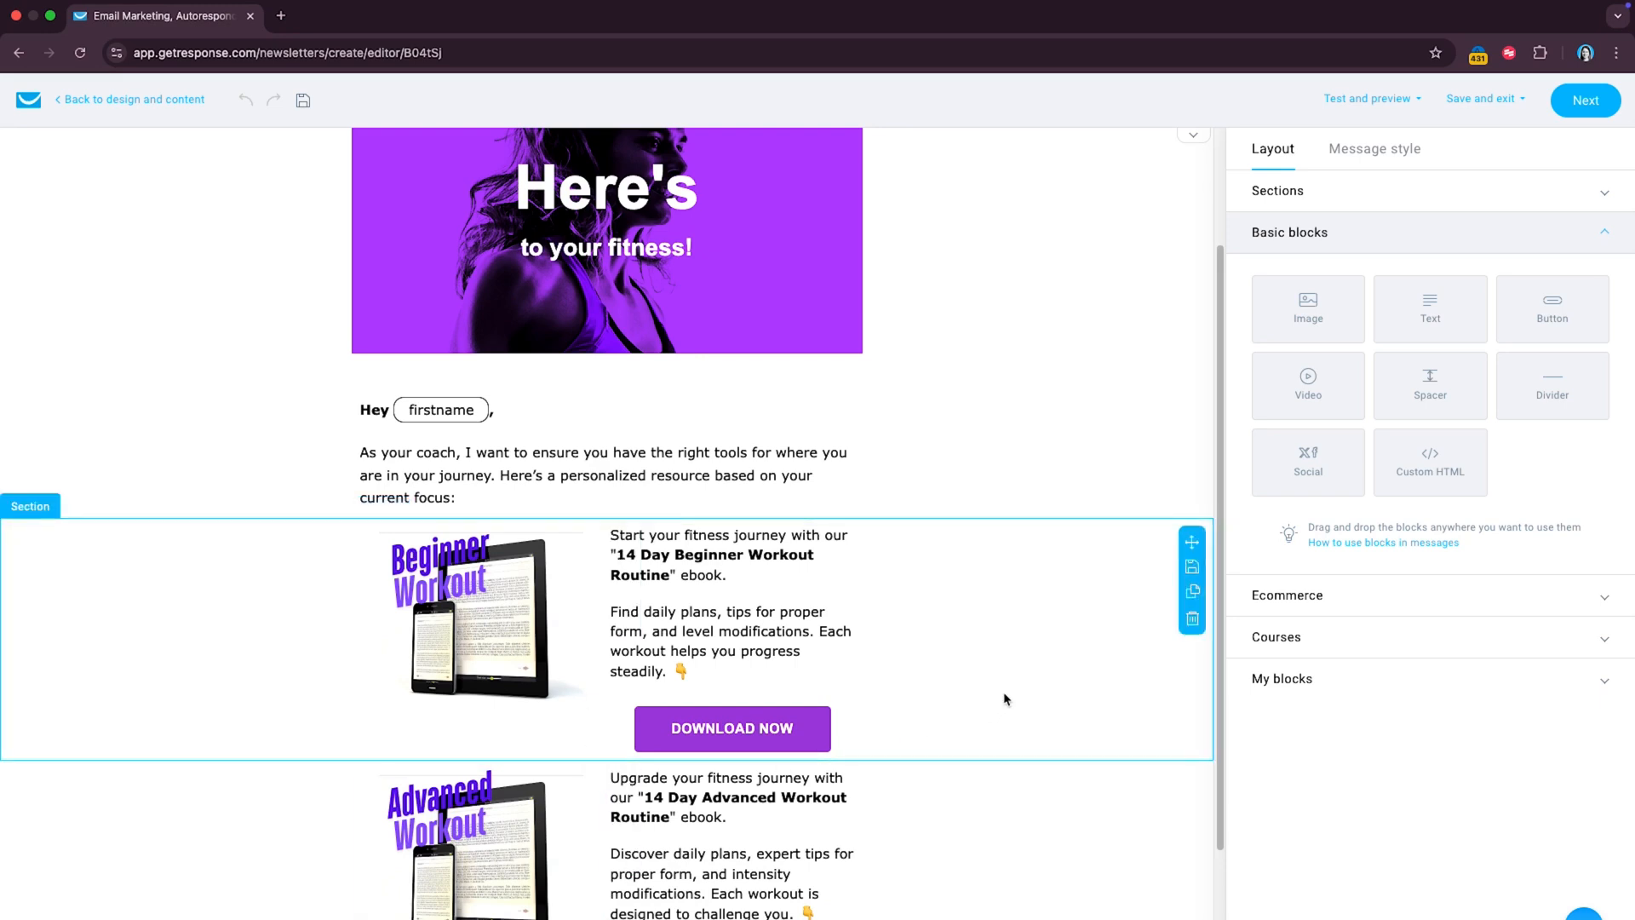
scroll(down, 3)
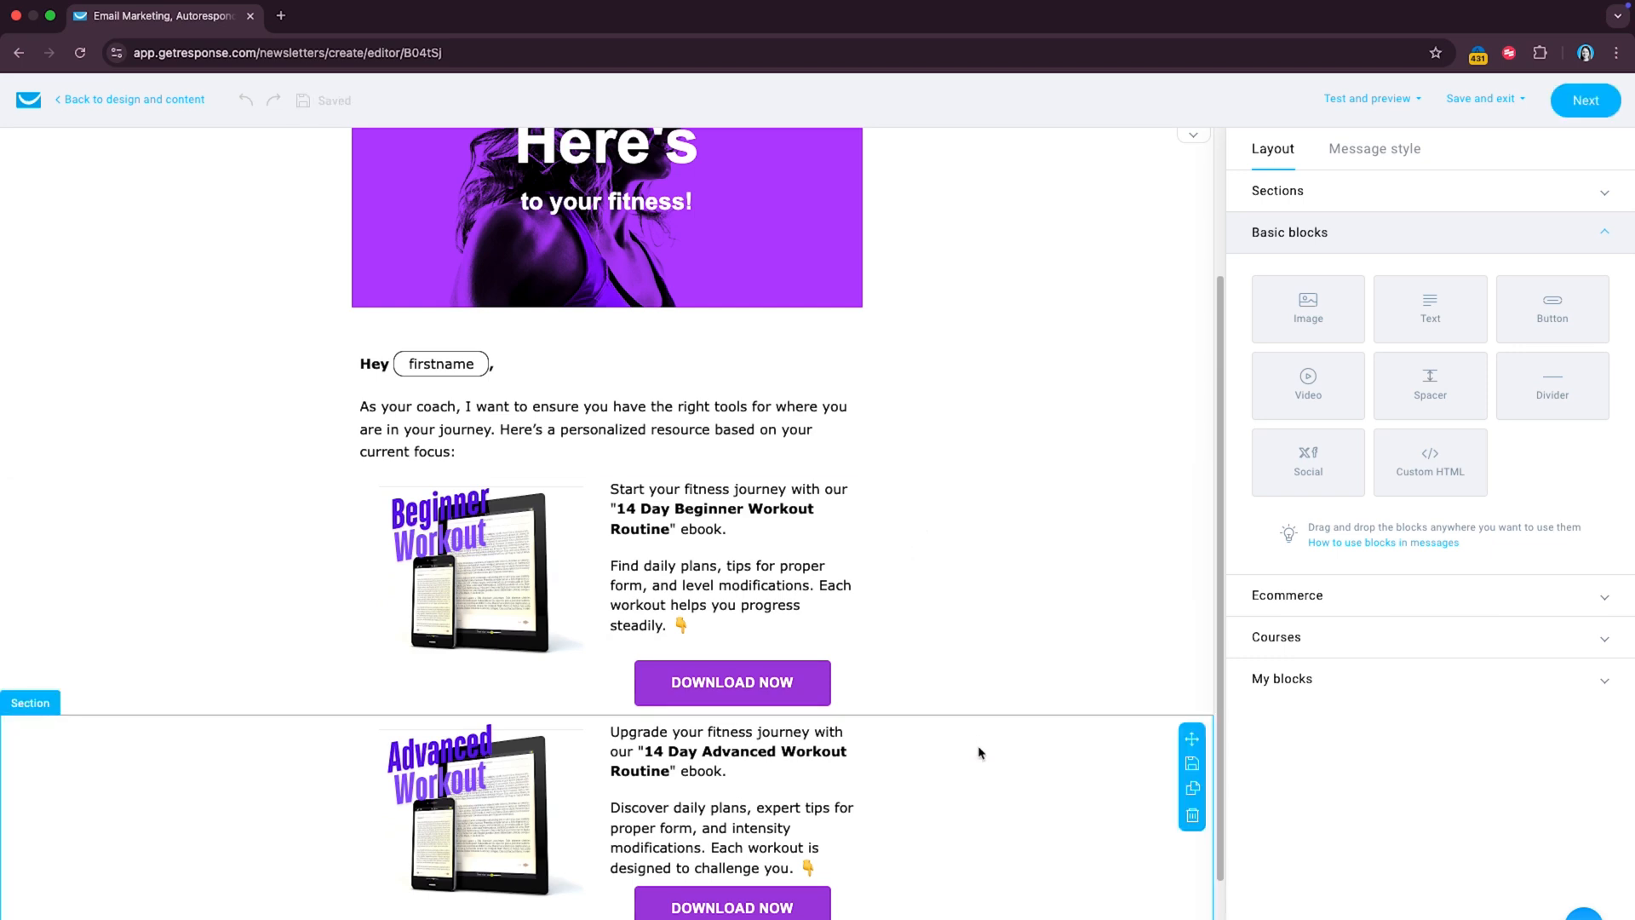
mouse_move(985, 851)
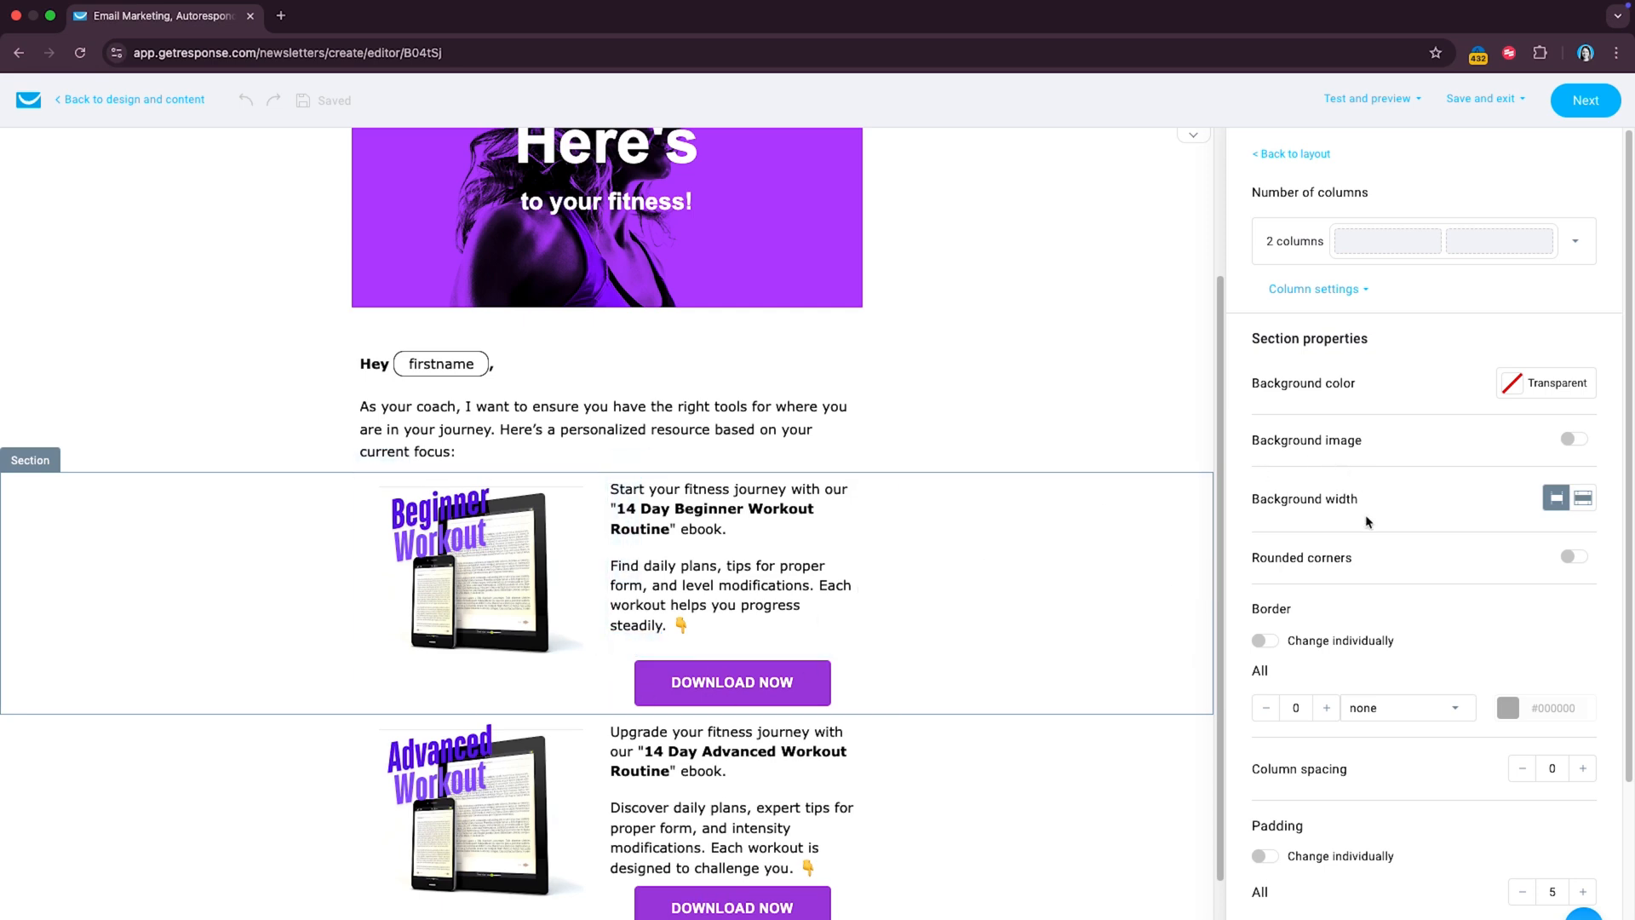
Step: Add the custom-field condition 'experience_level Is Beginner' to the Beginner Workout section
scroll(down, 3)
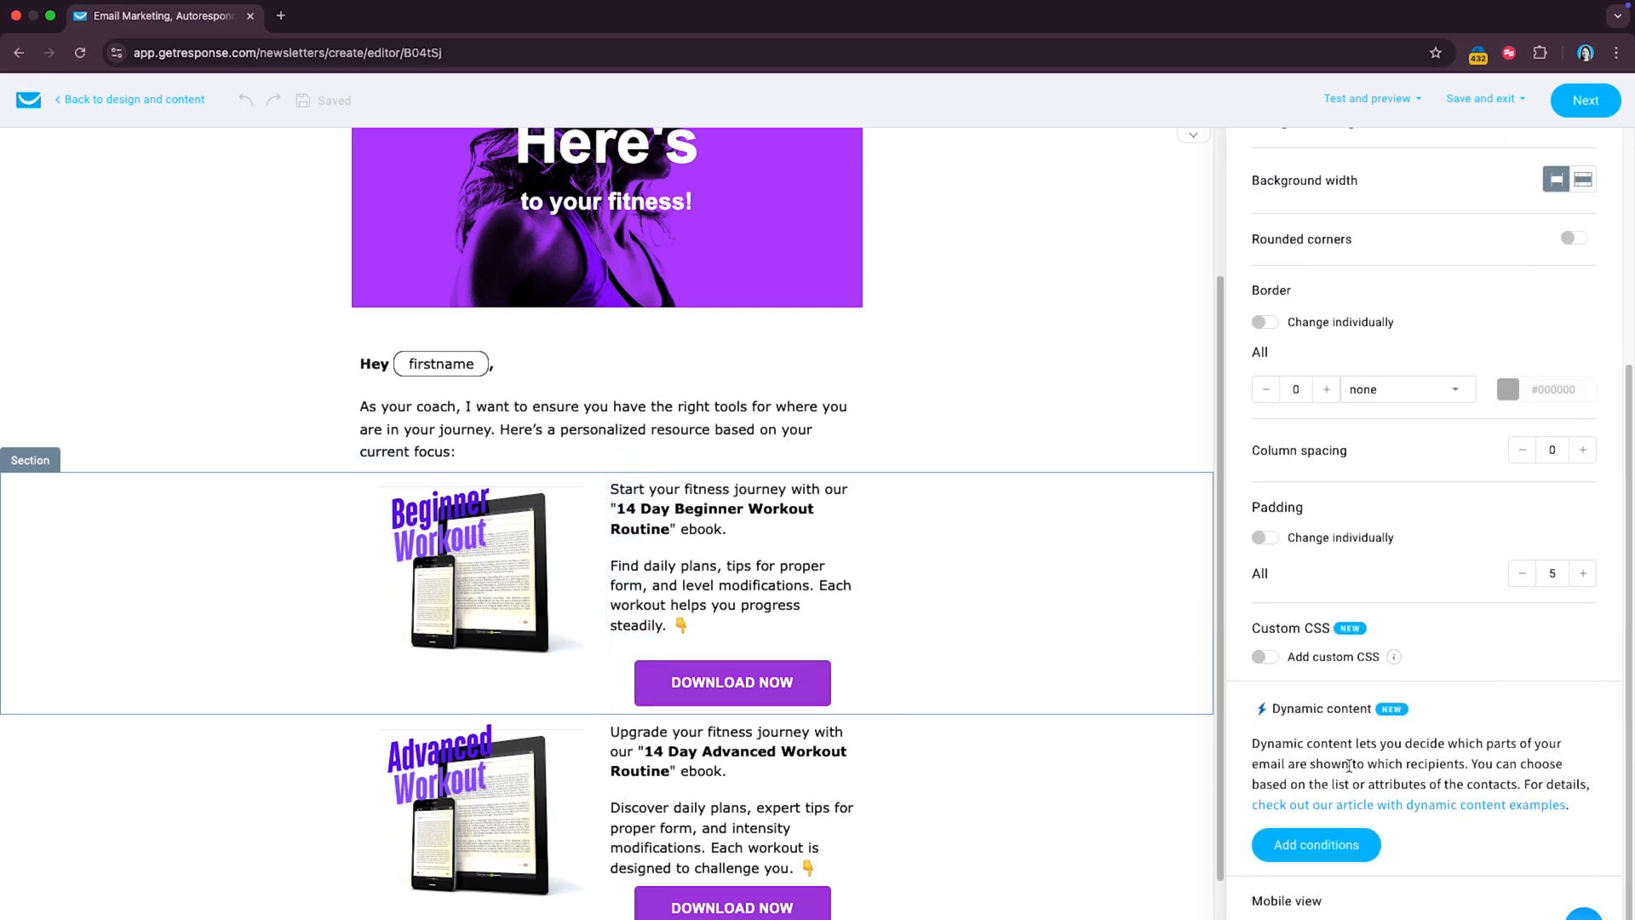
mouse_move(1315, 845)
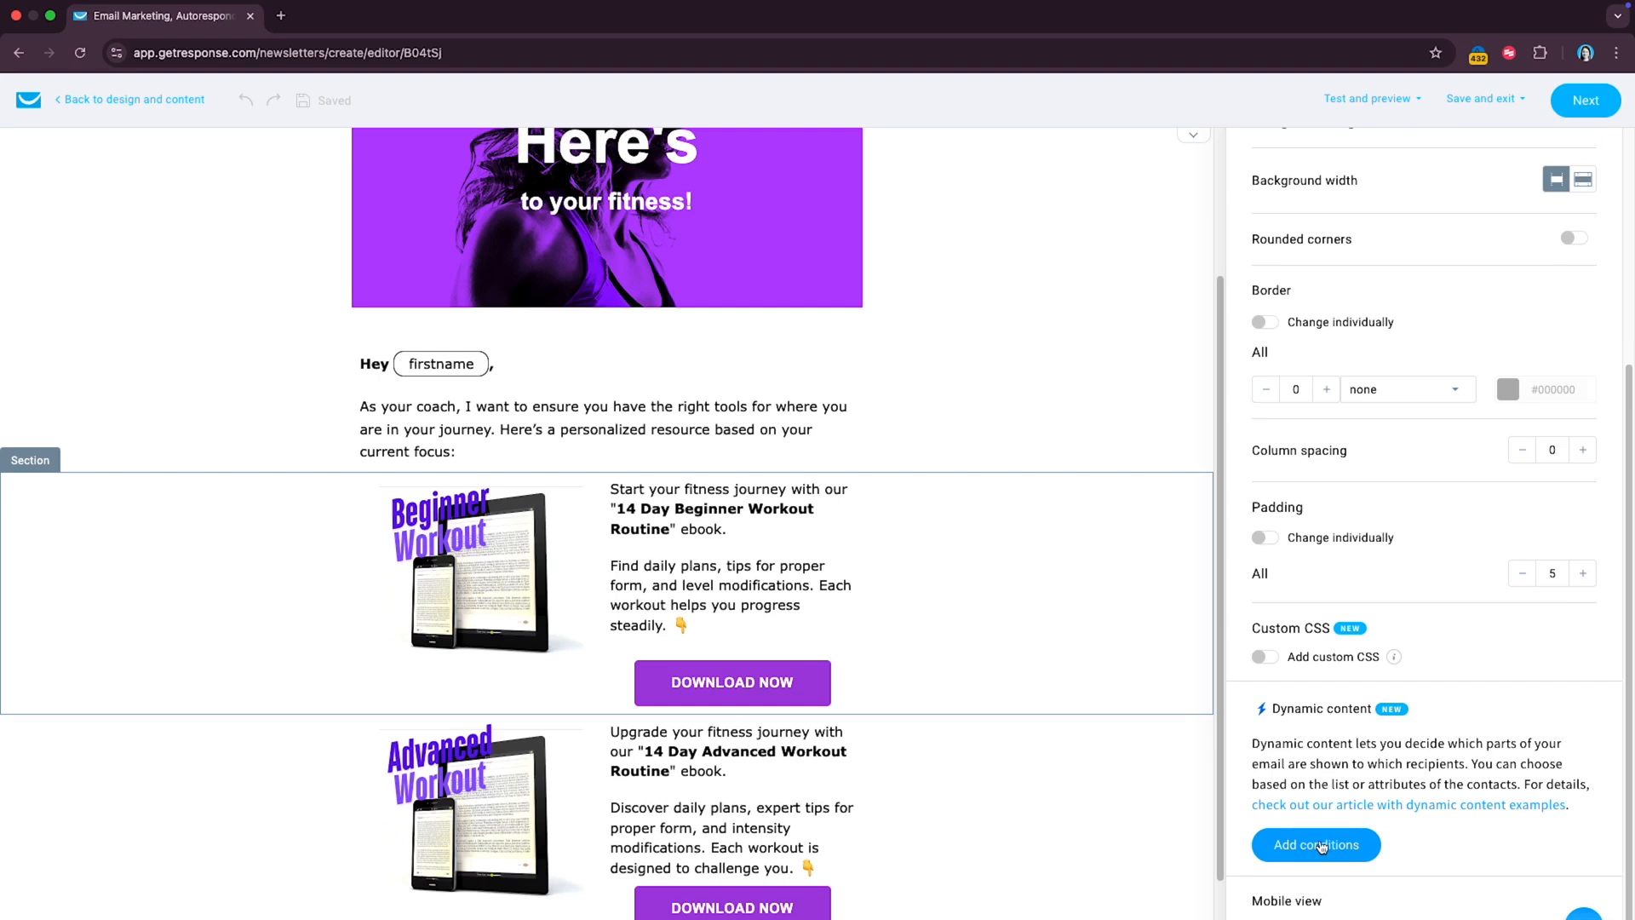
click(1315, 845)
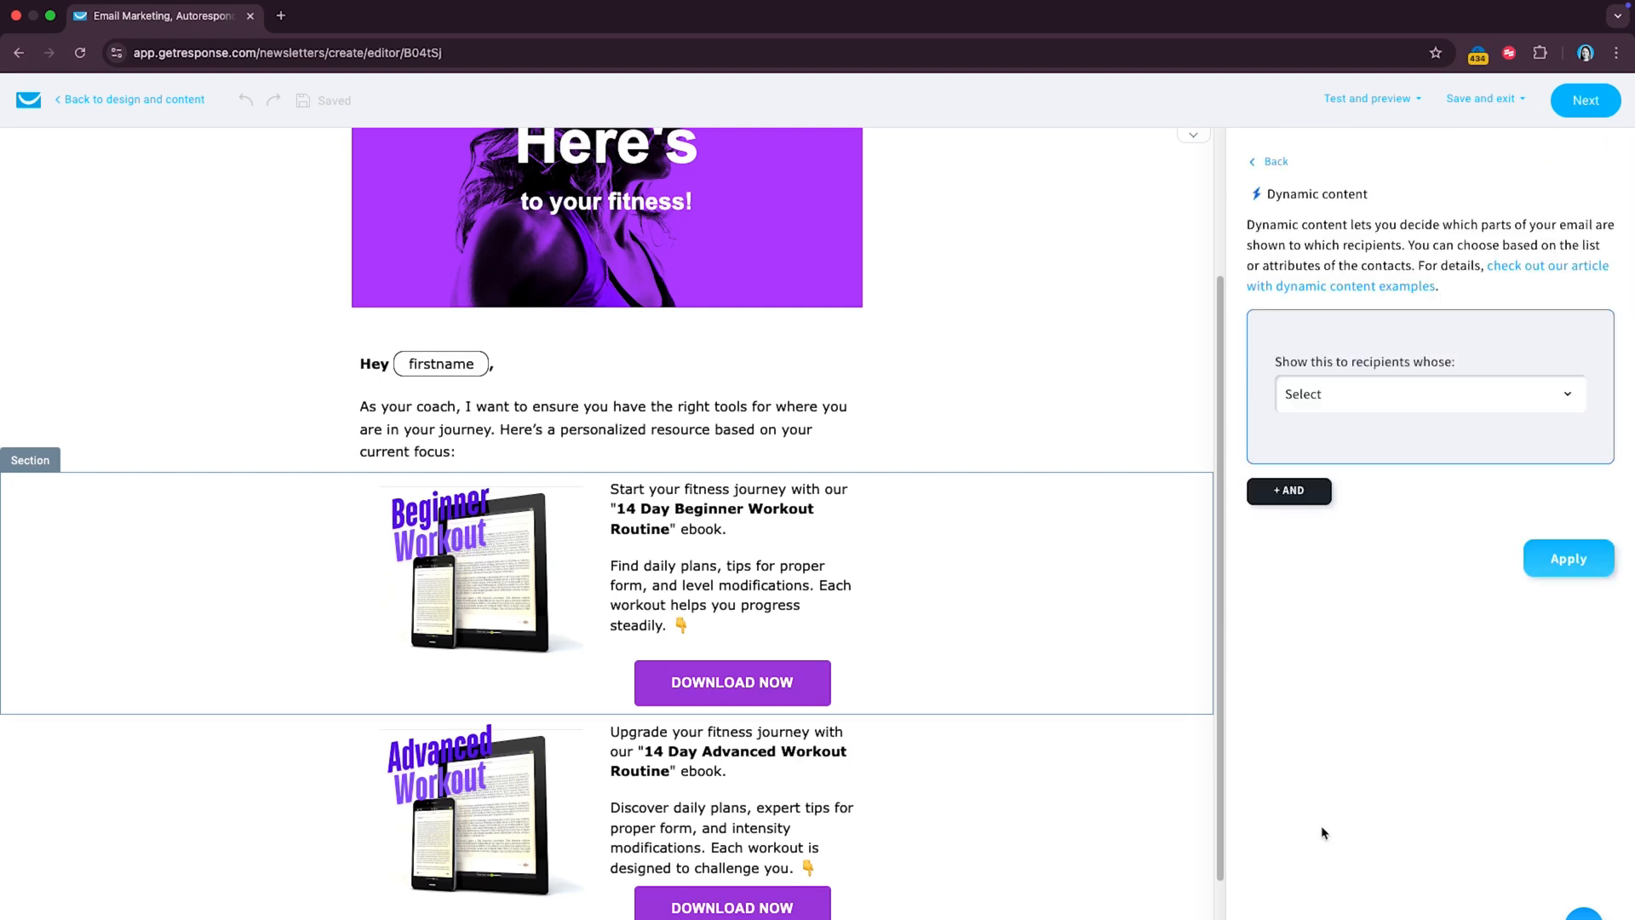
mouse_move(1366, 507)
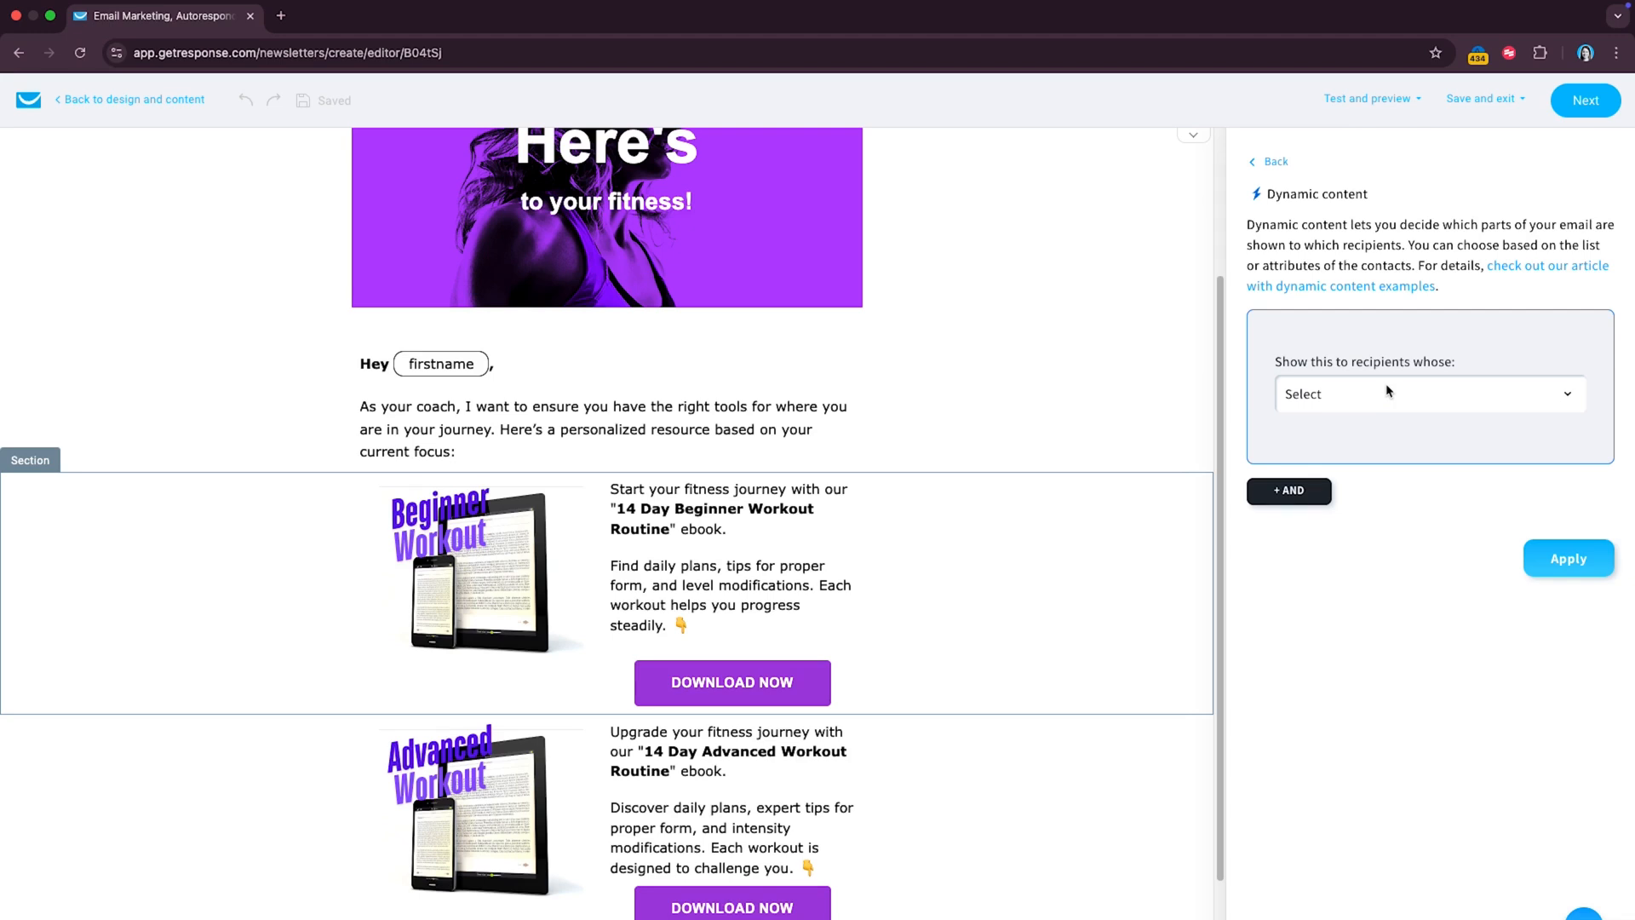
click(1429, 393)
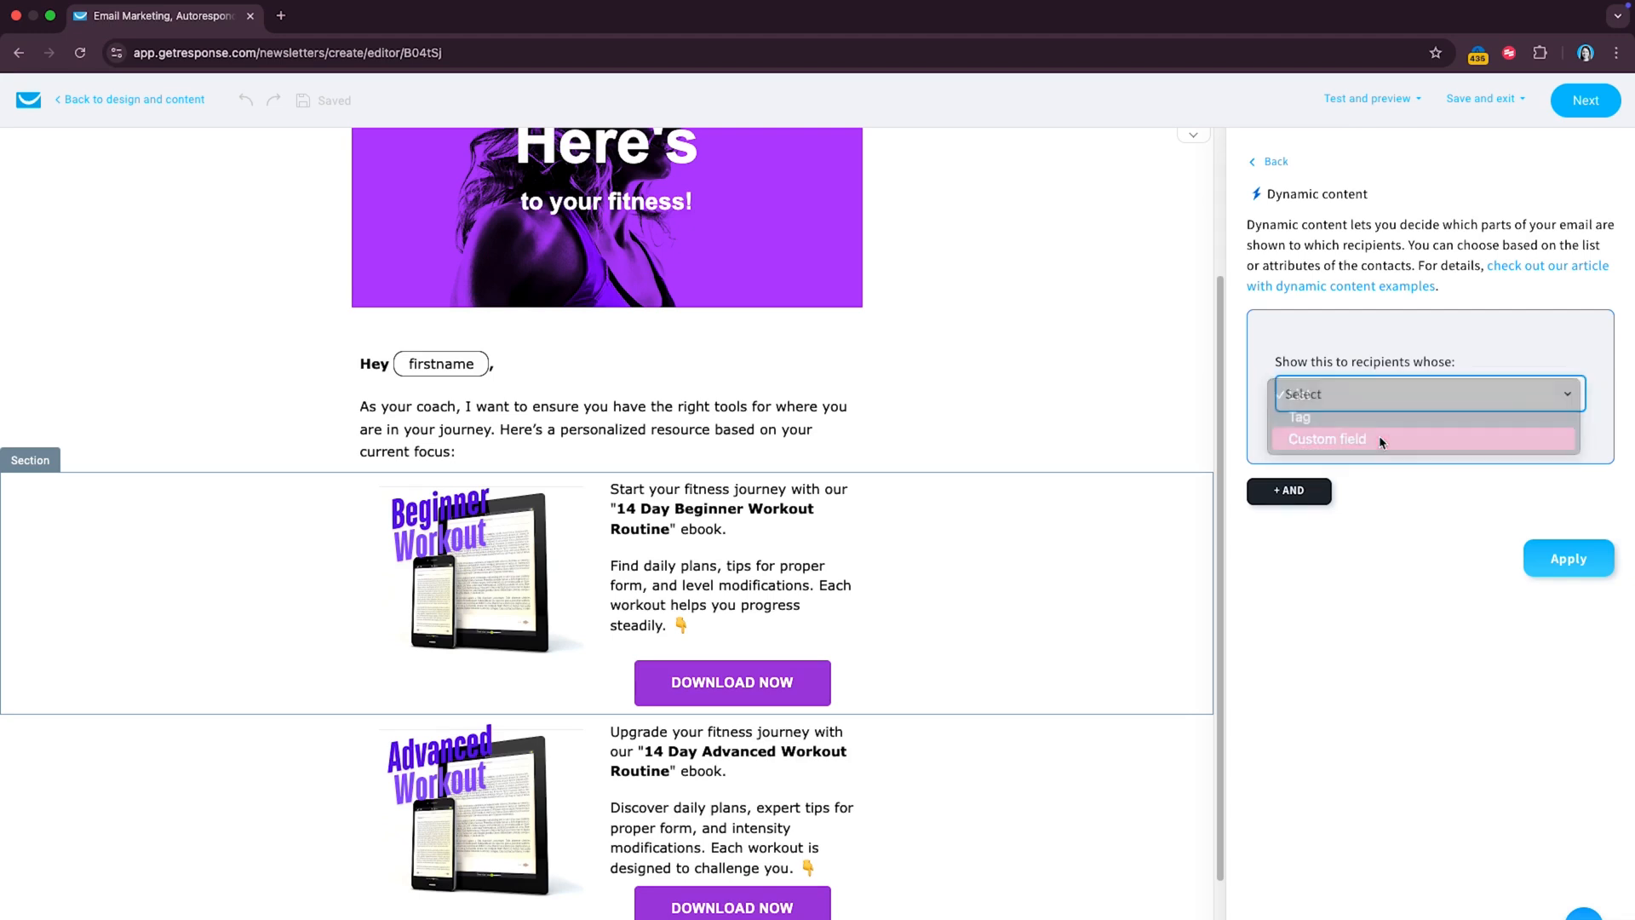
click(1325, 438)
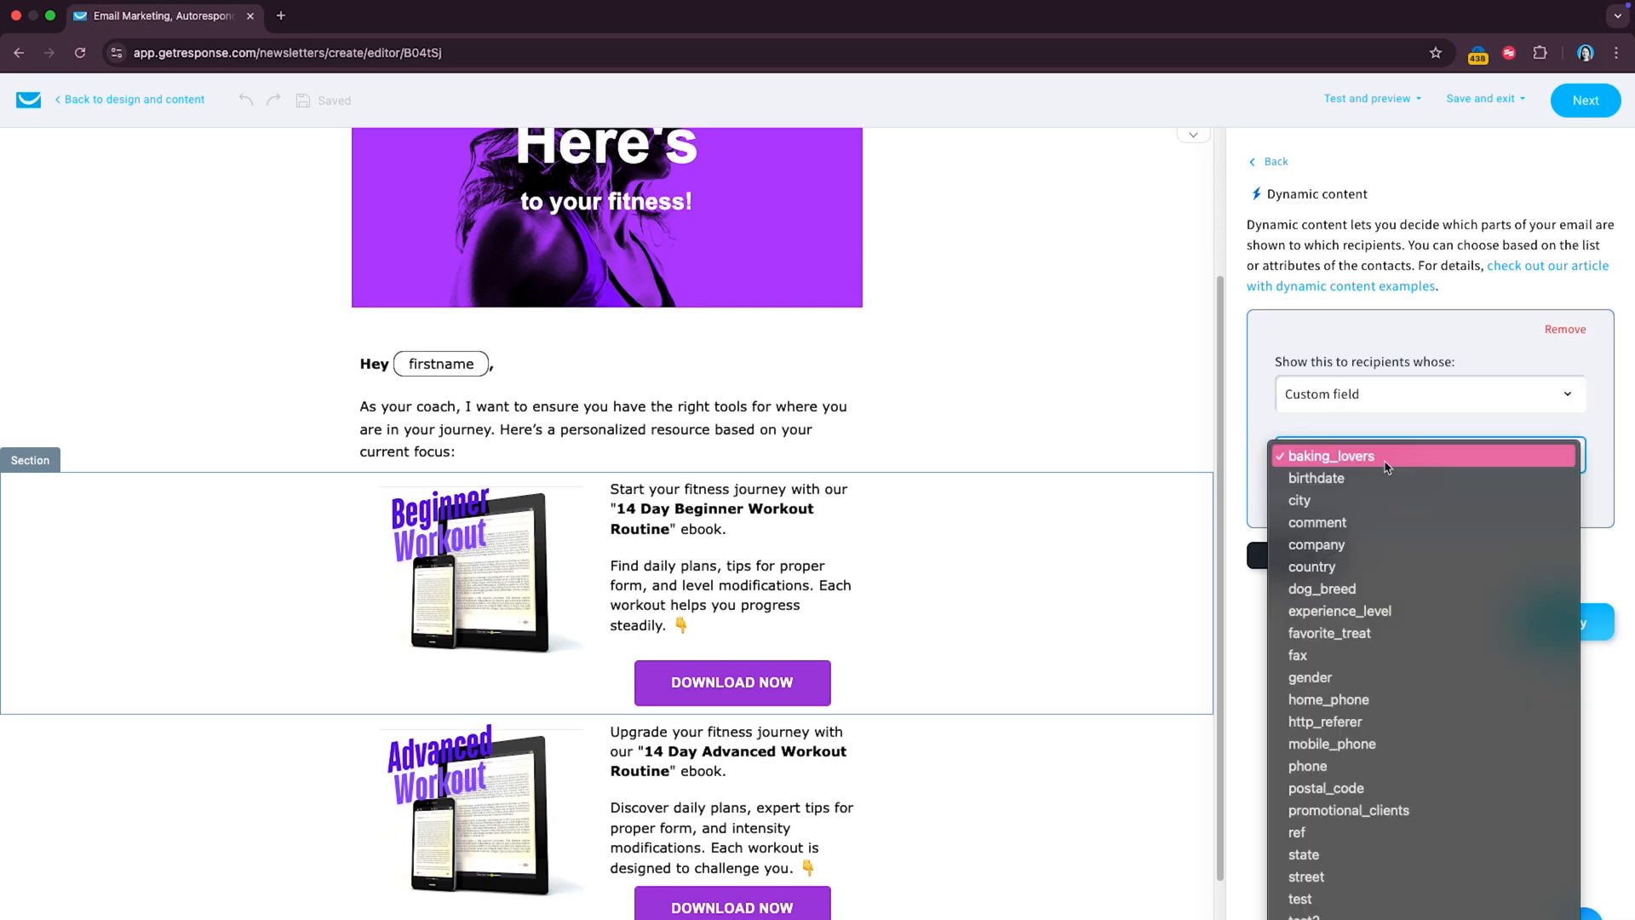
click(1339, 610)
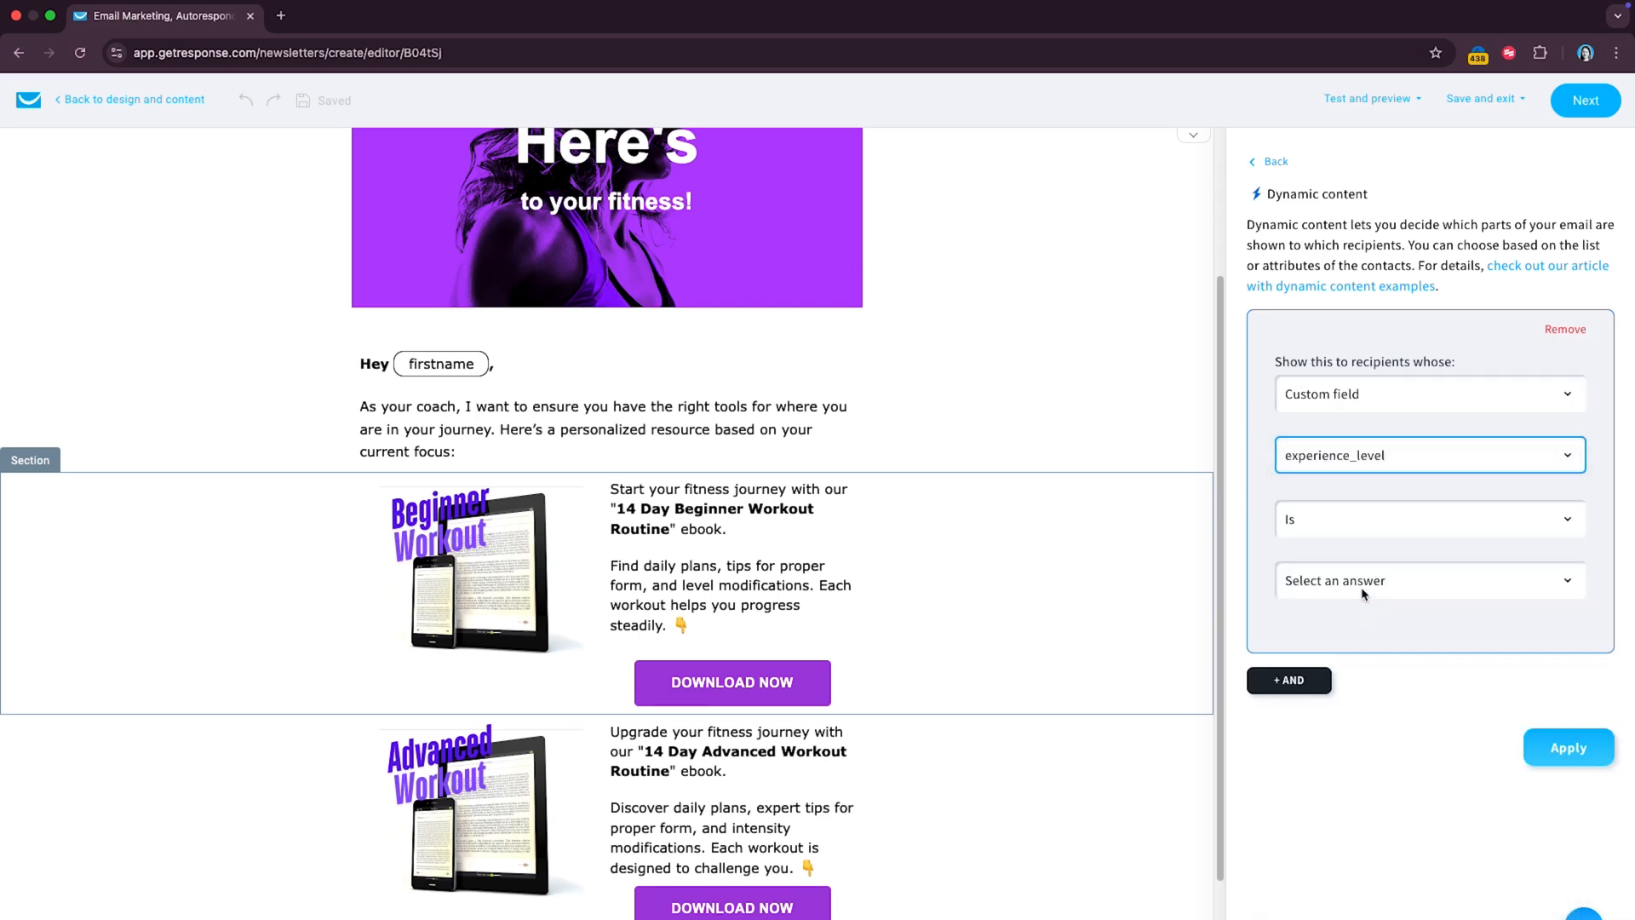
click(1428, 580)
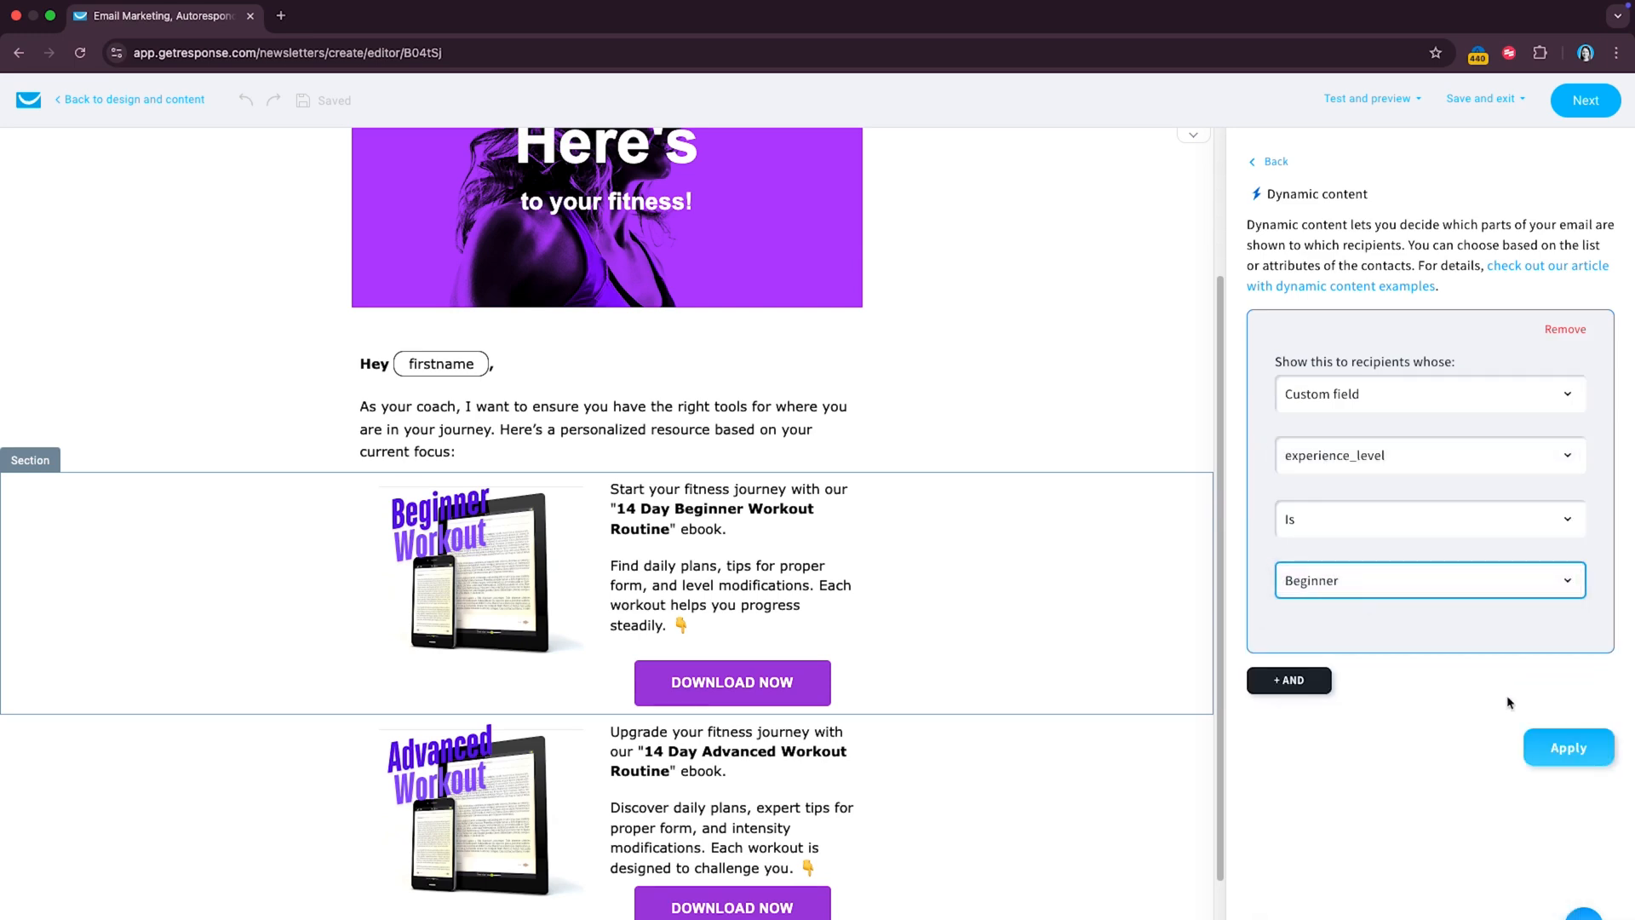
click(1568, 748)
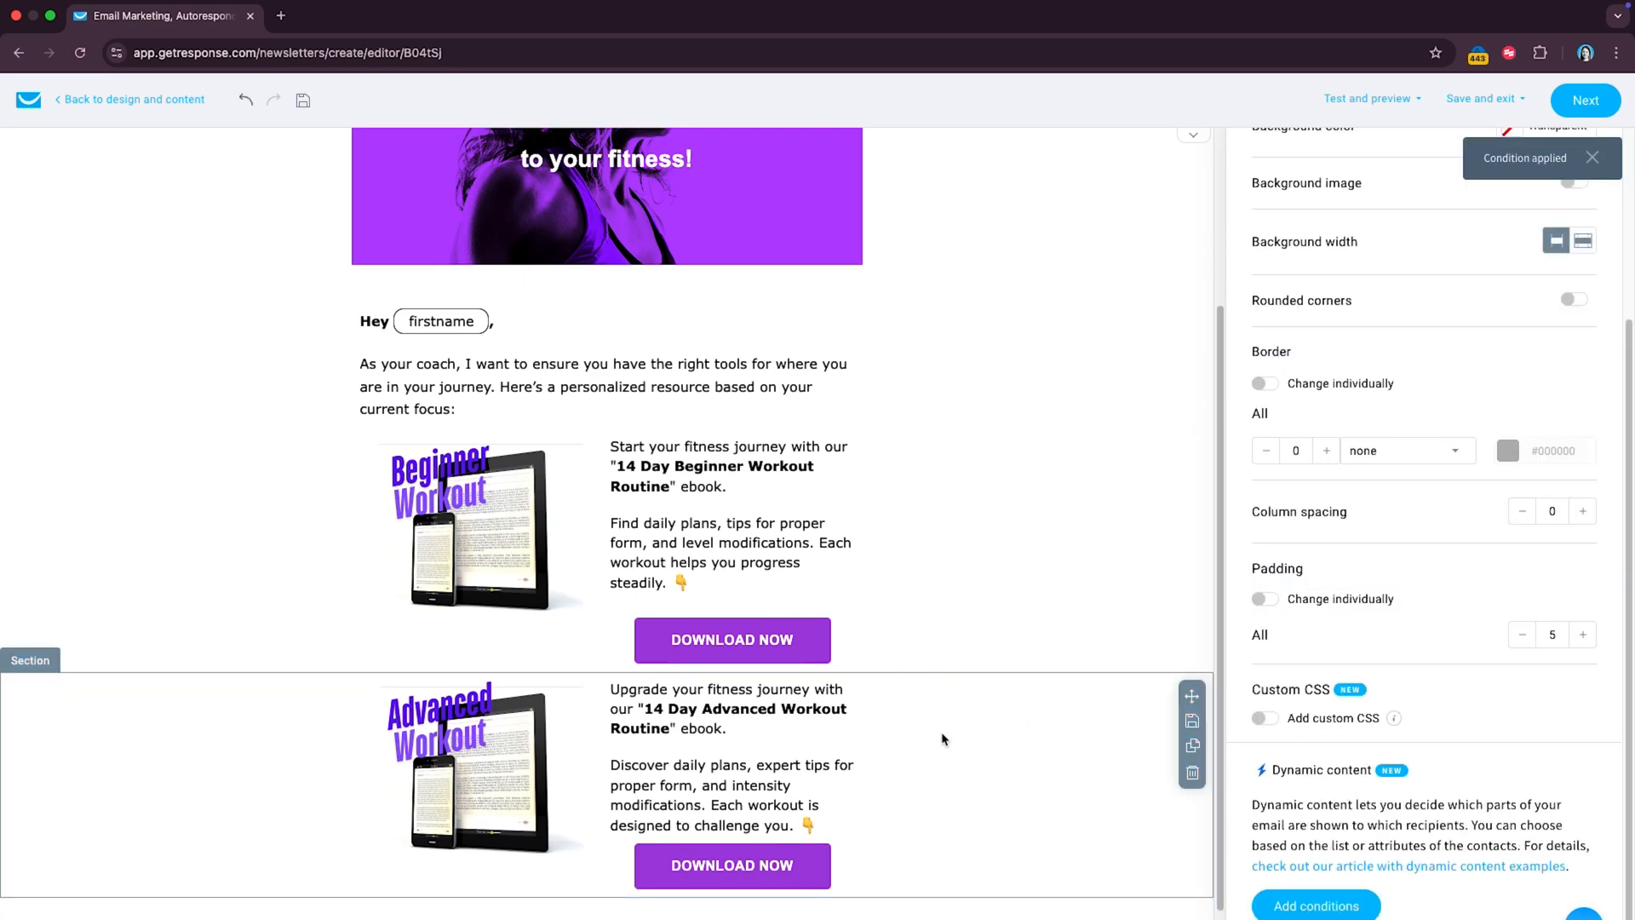
Step: Add 'experience_level Is Advanced' to the Advanced Workout section and dismiss the notice
click(1314, 906)
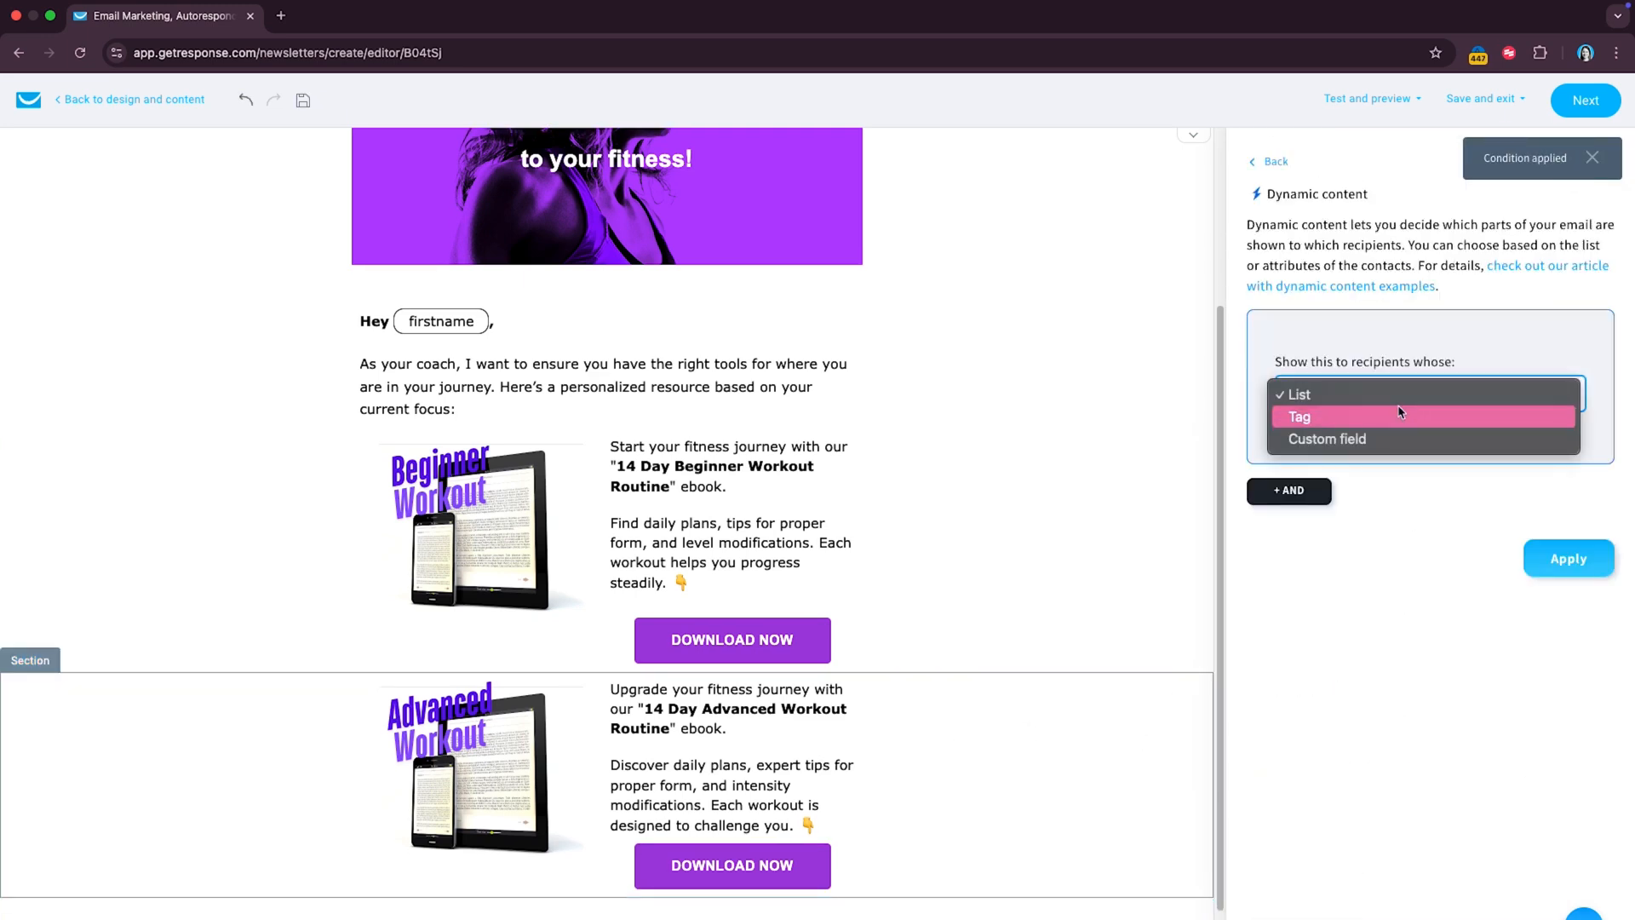
click(1326, 438)
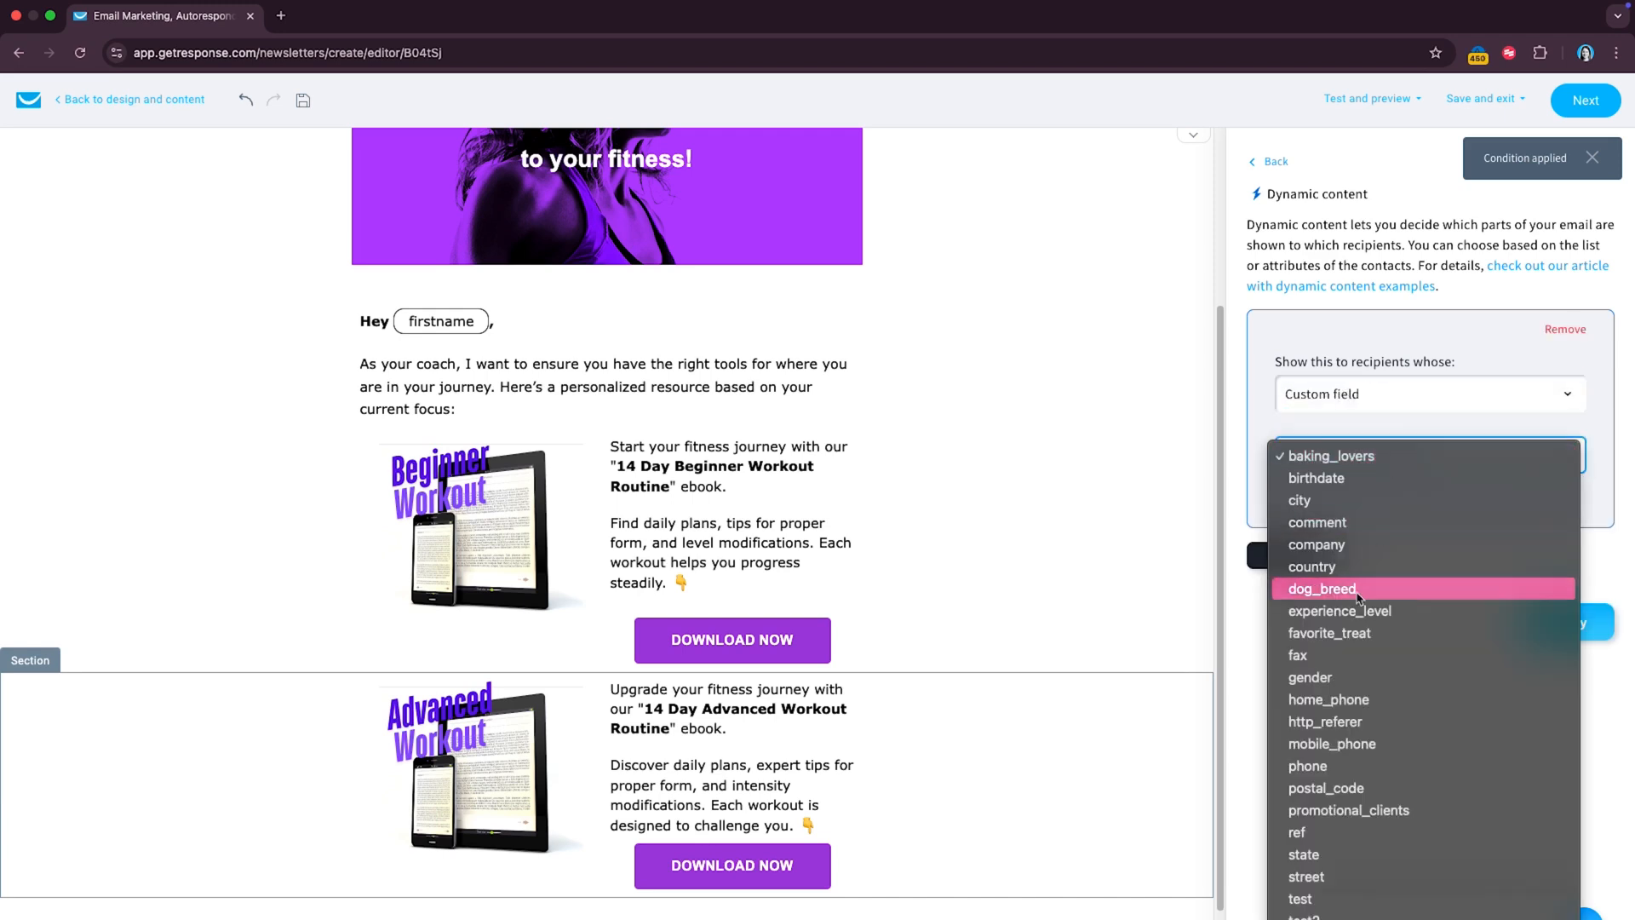
click(1339, 611)
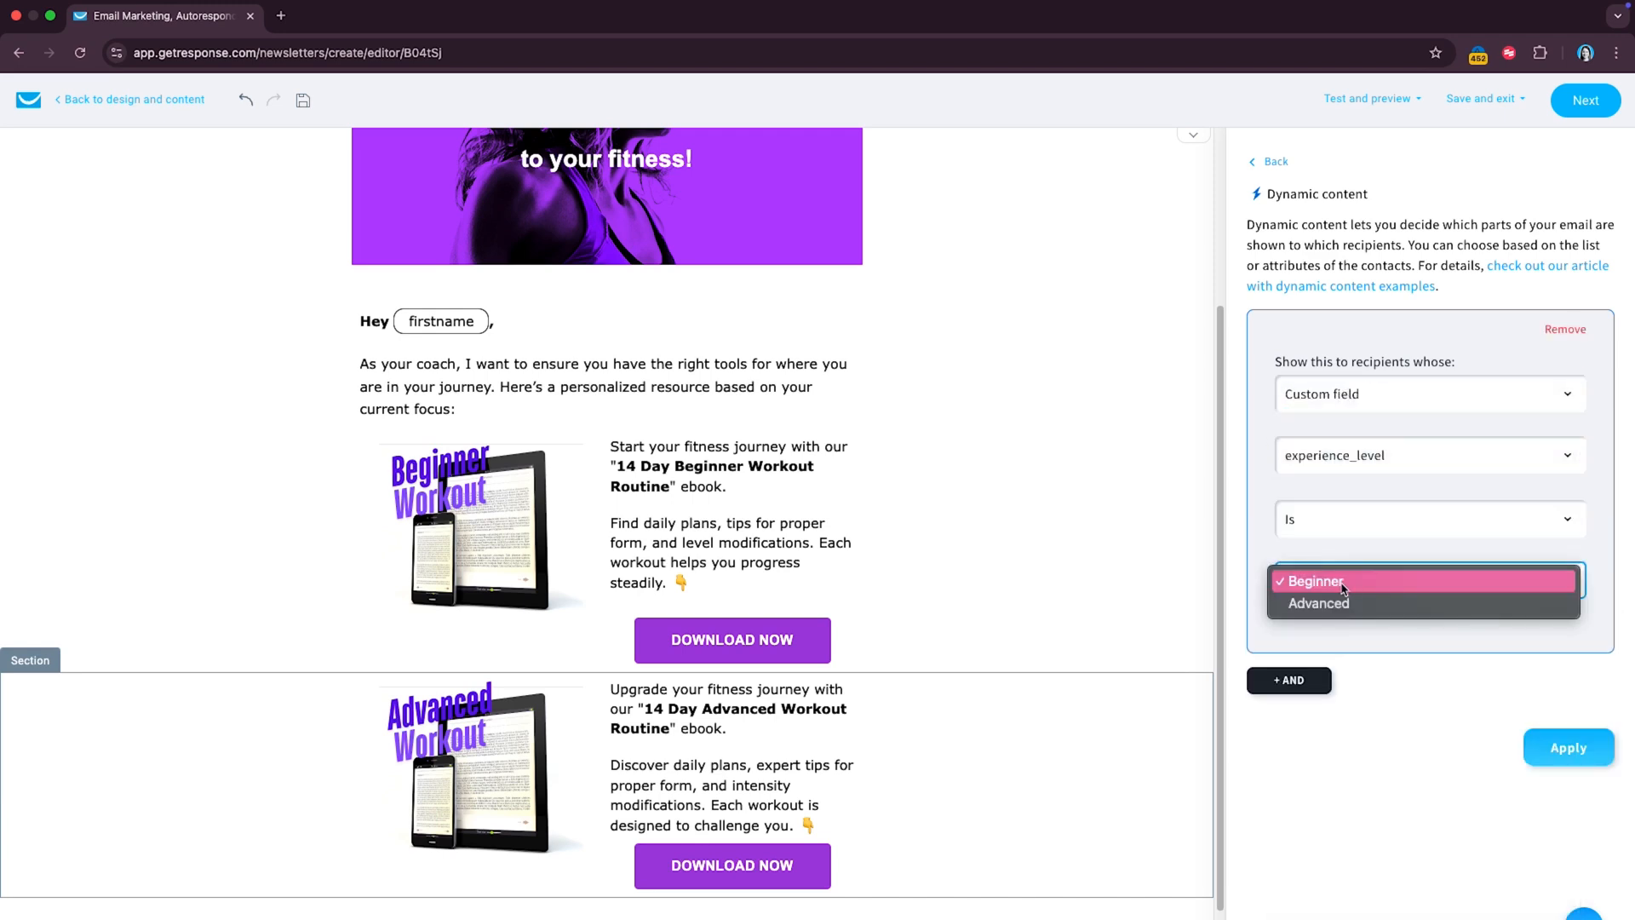
click(1317, 603)
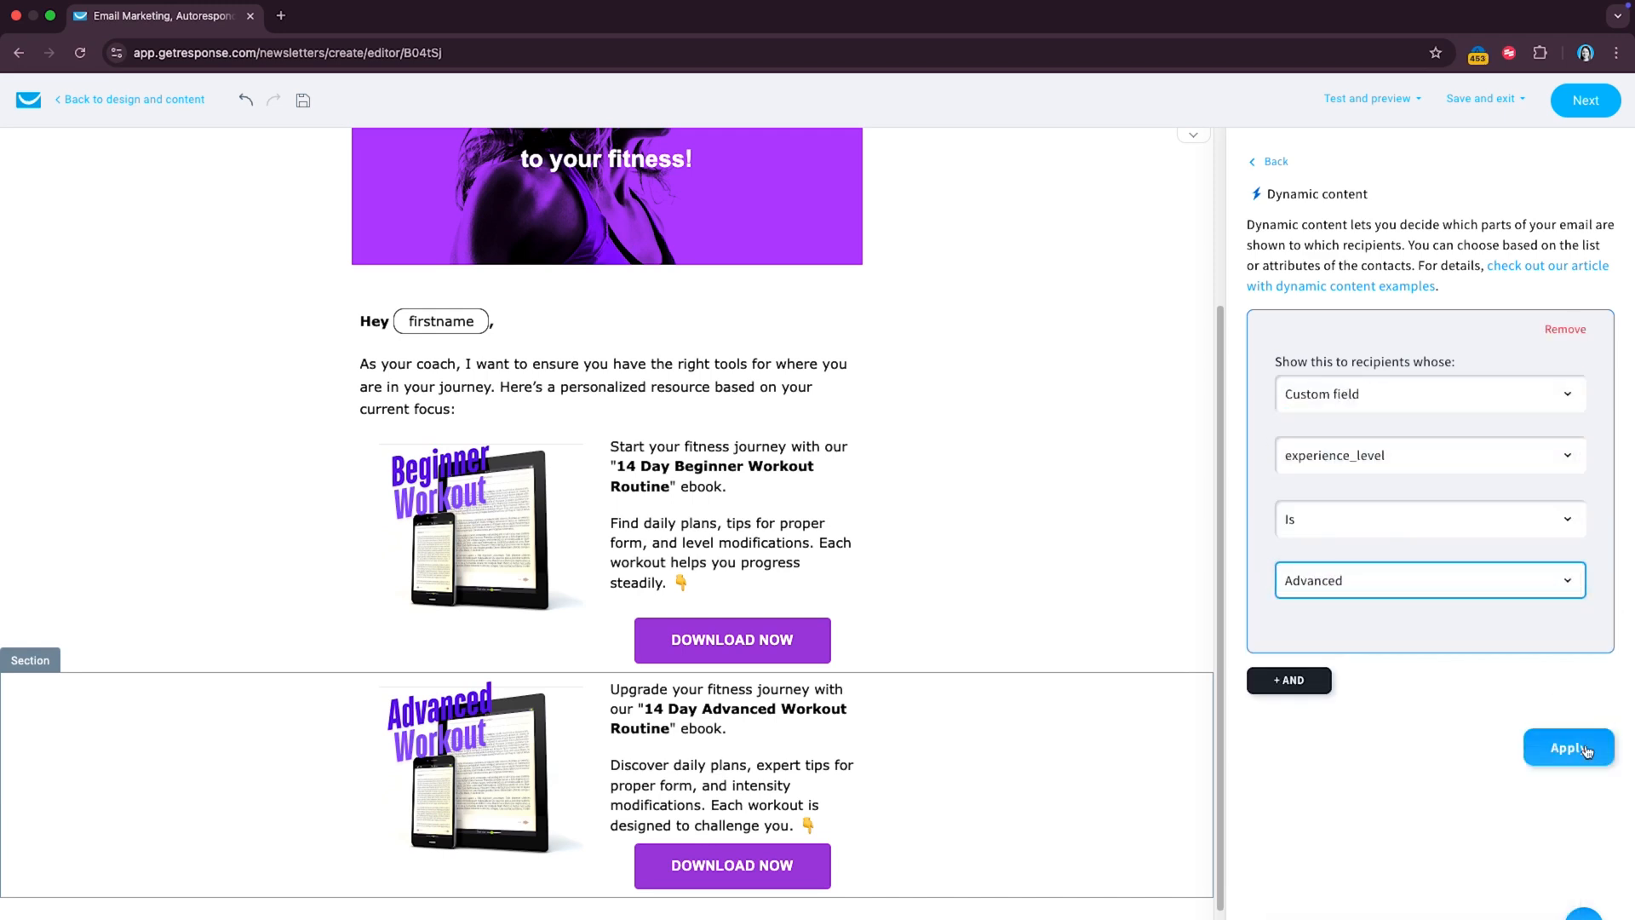
click(1568, 748)
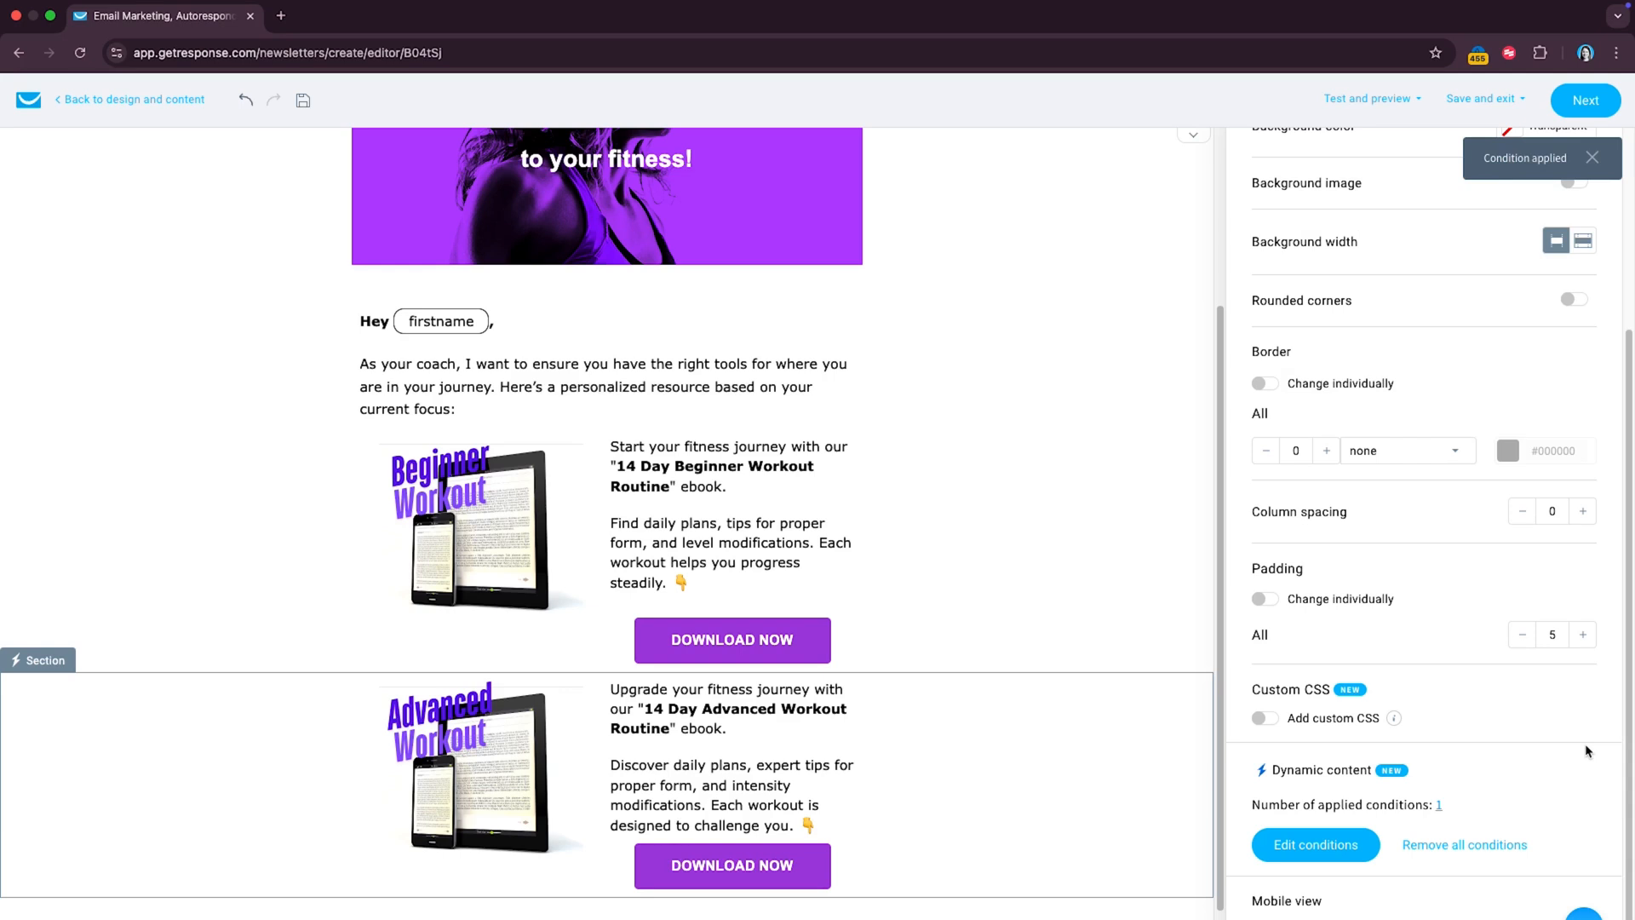
click(1592, 158)
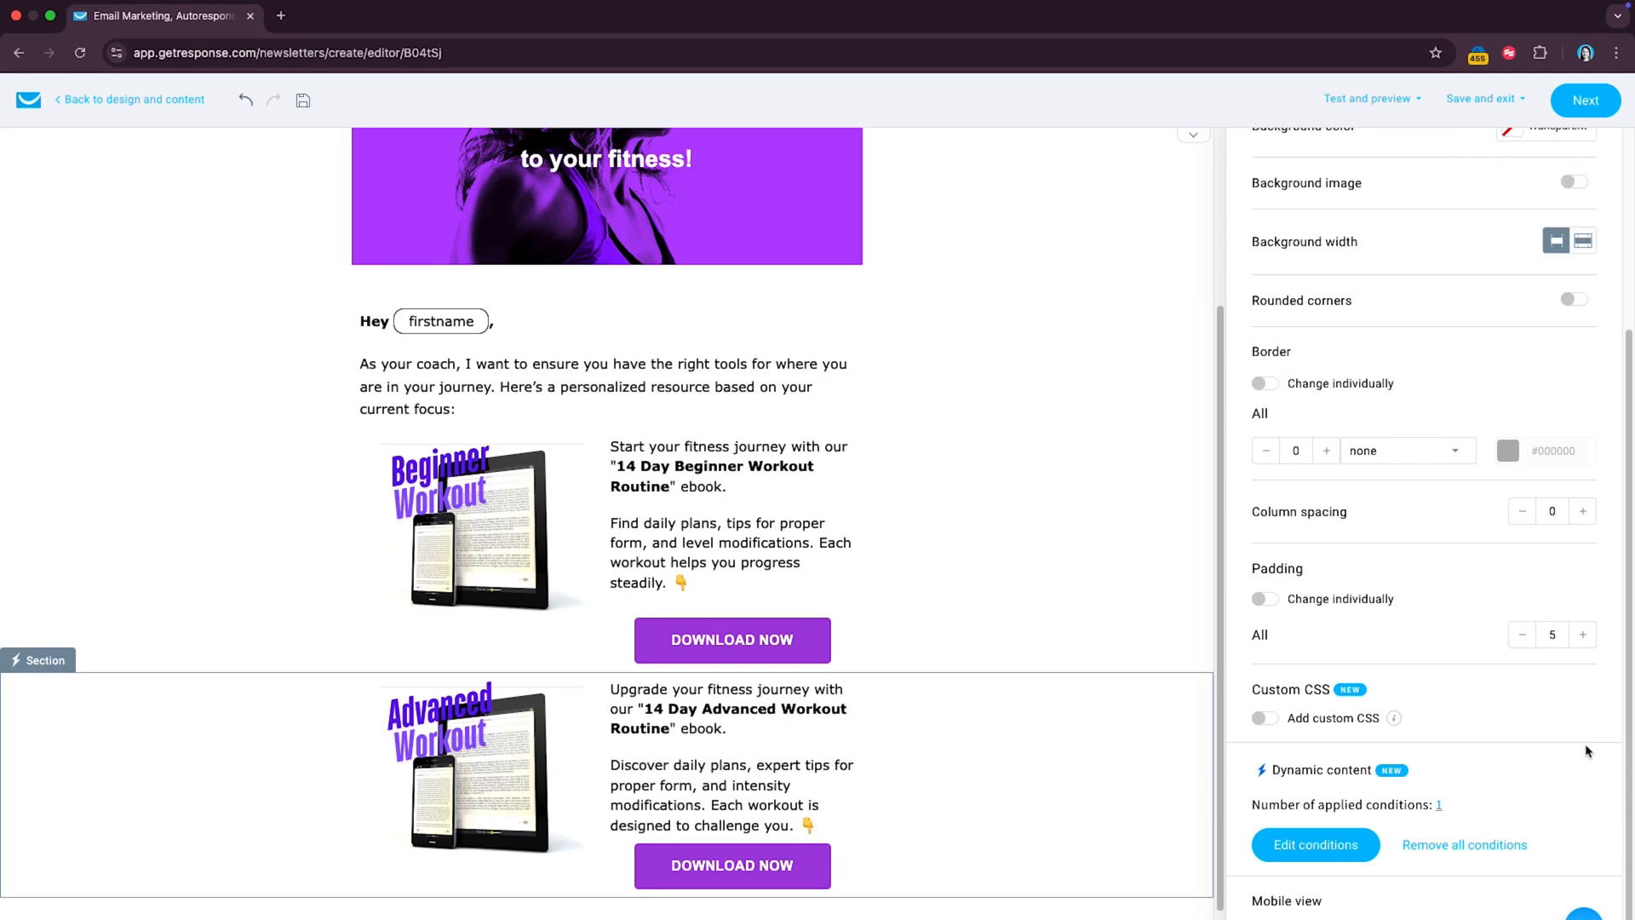
mouse_move(1477, 751)
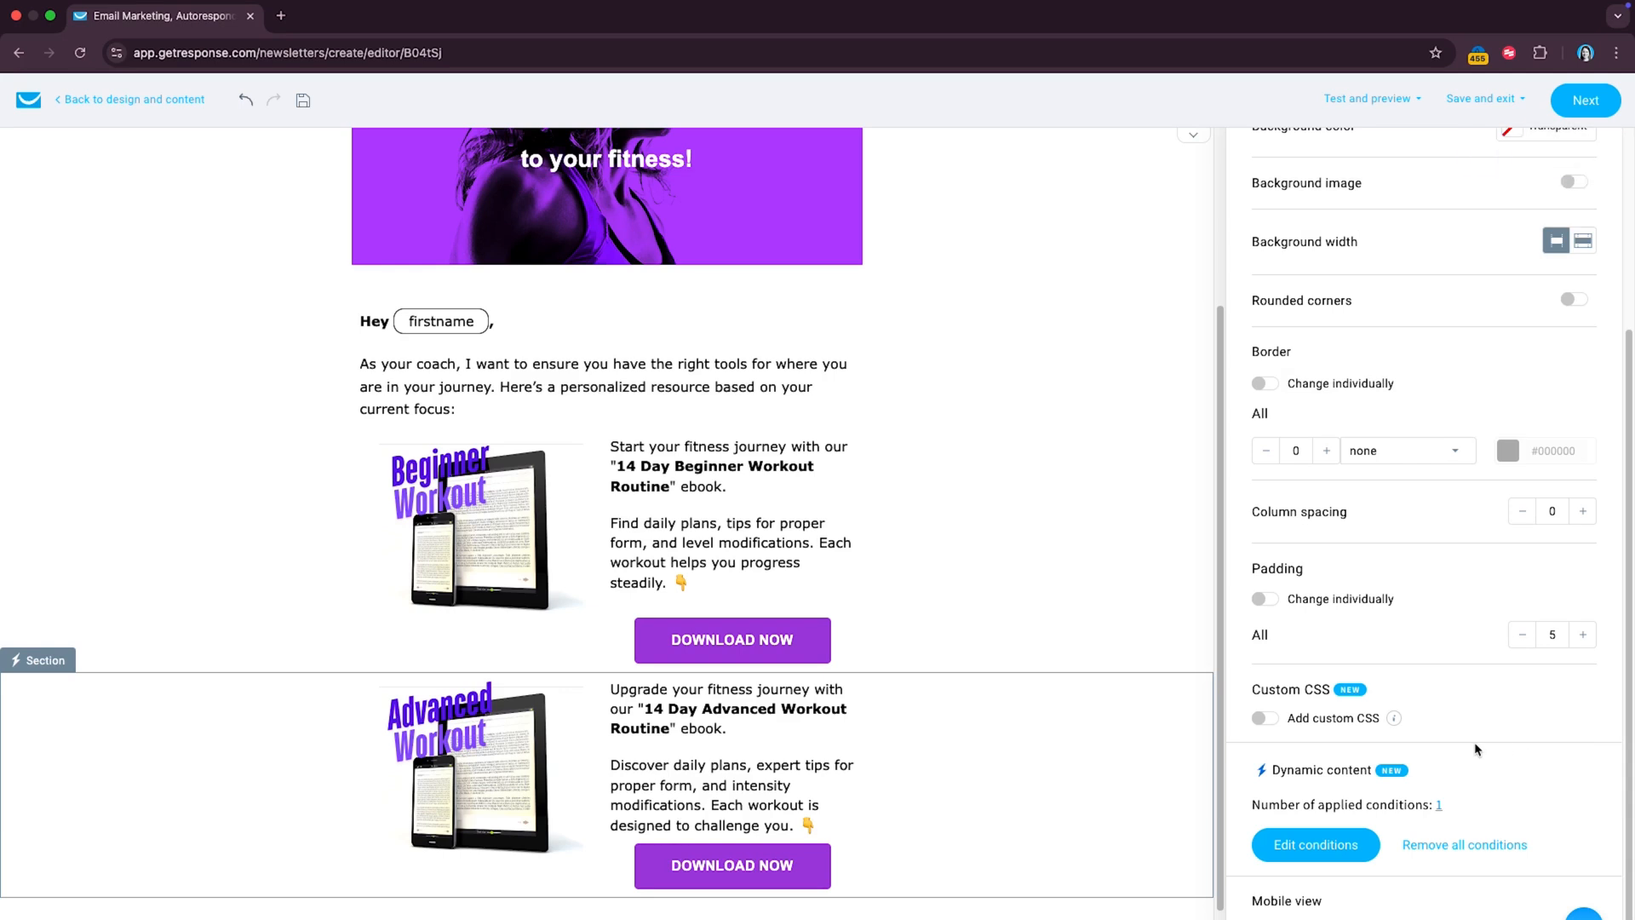
click(1367, 98)
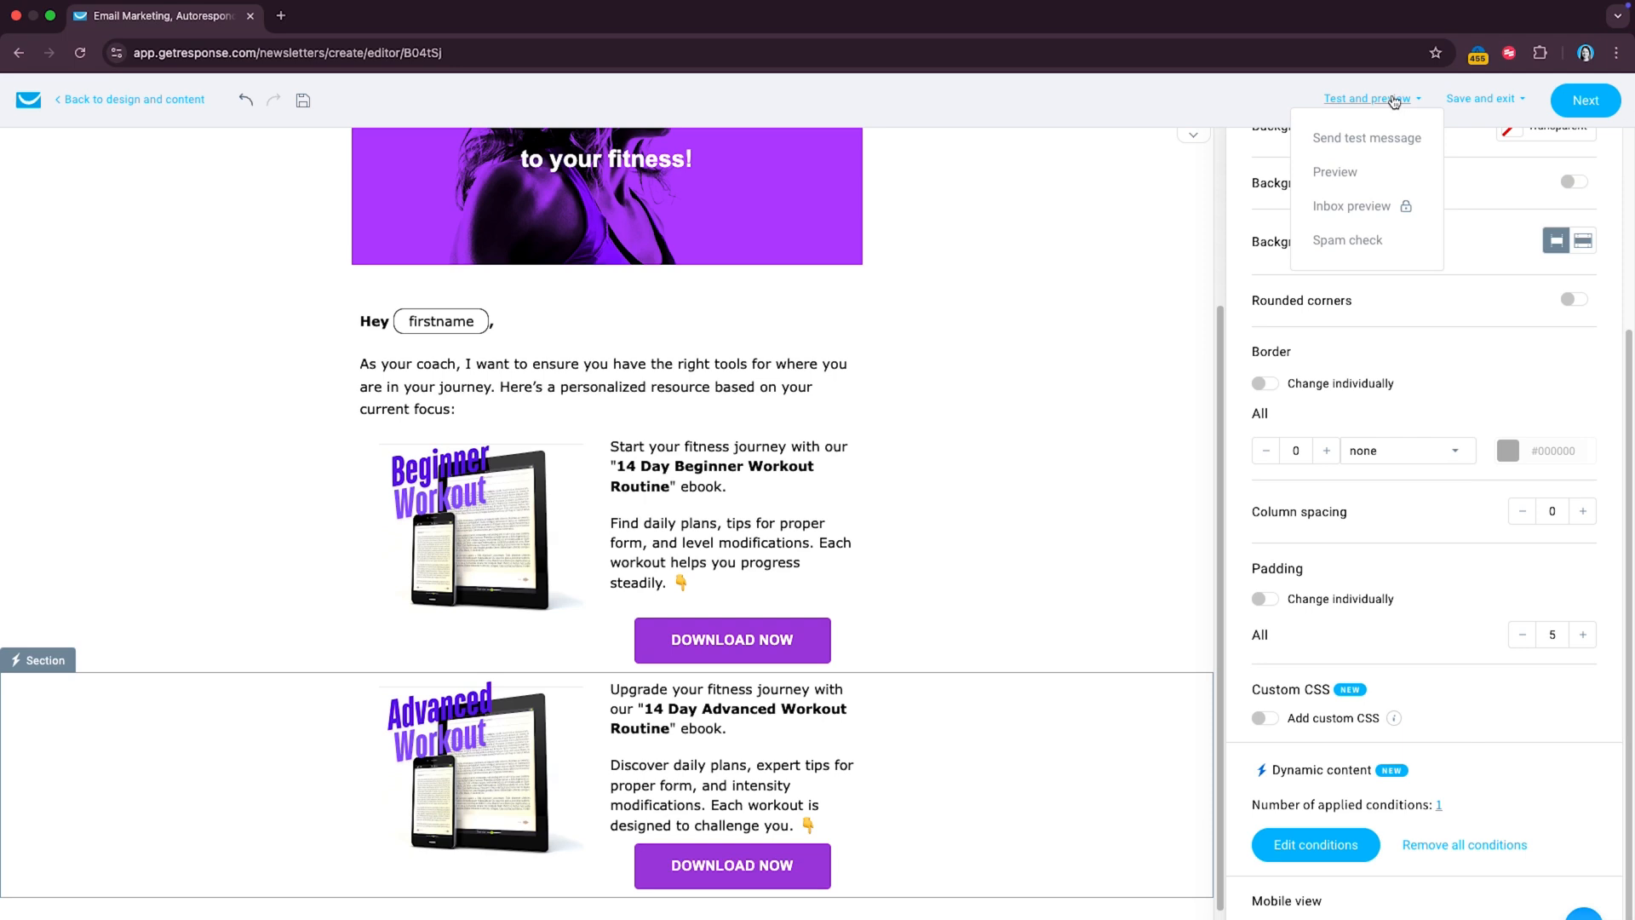
mouse_move(1334, 172)
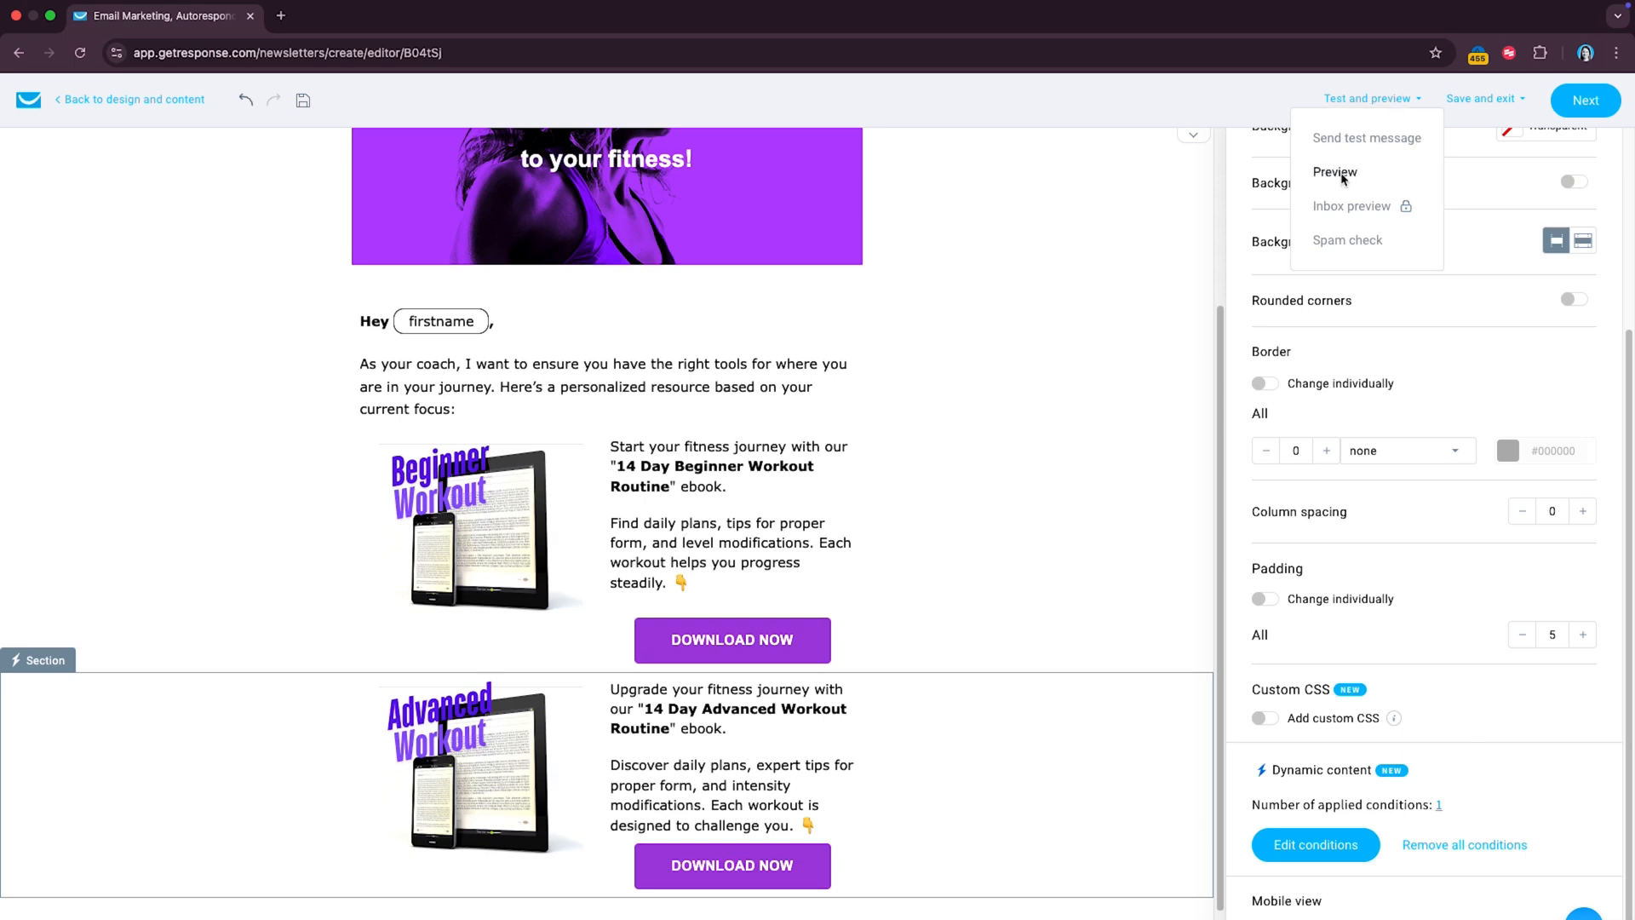
Step: Preview the email with personalization on, using the fitness_subcribers list
click(1334, 172)
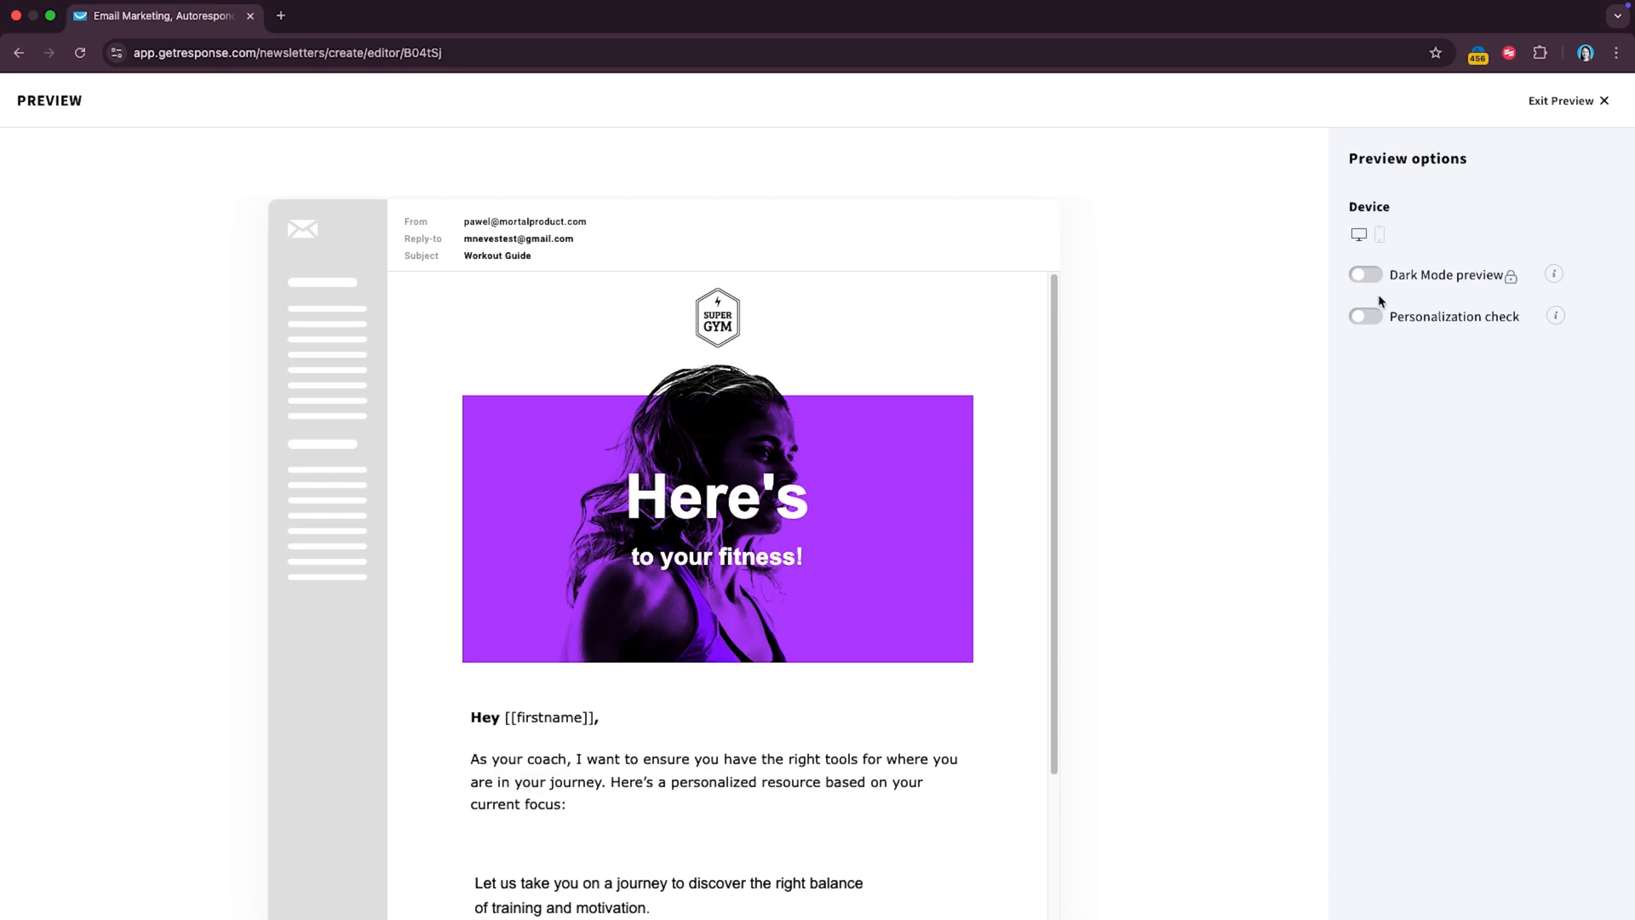
click(1364, 316)
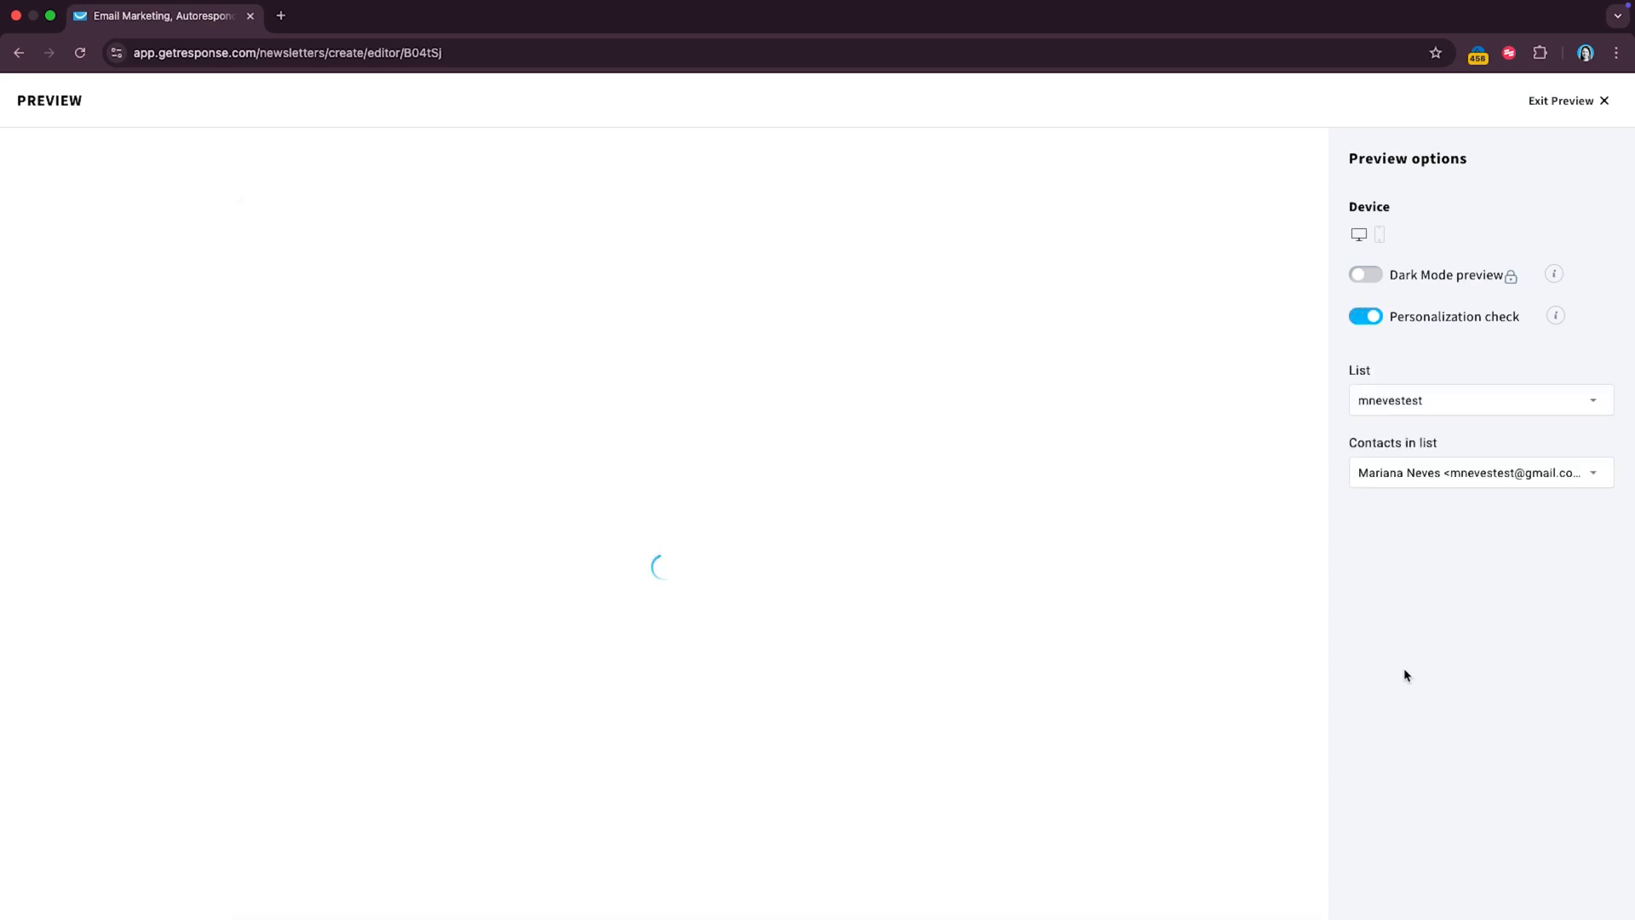
click(1471, 399)
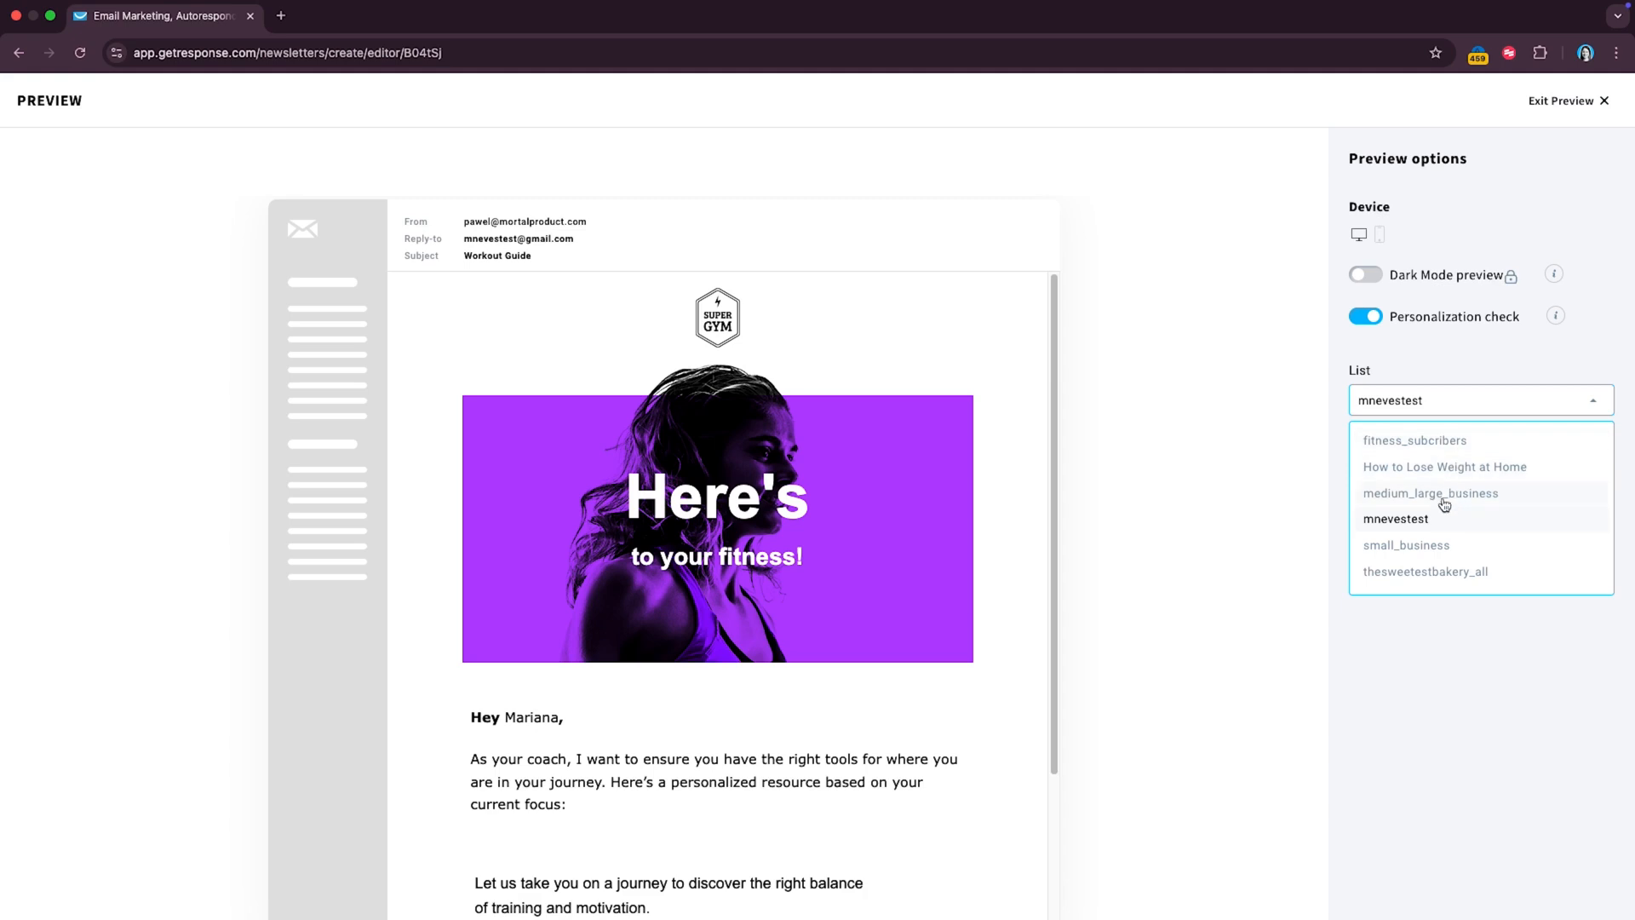
click(1415, 440)
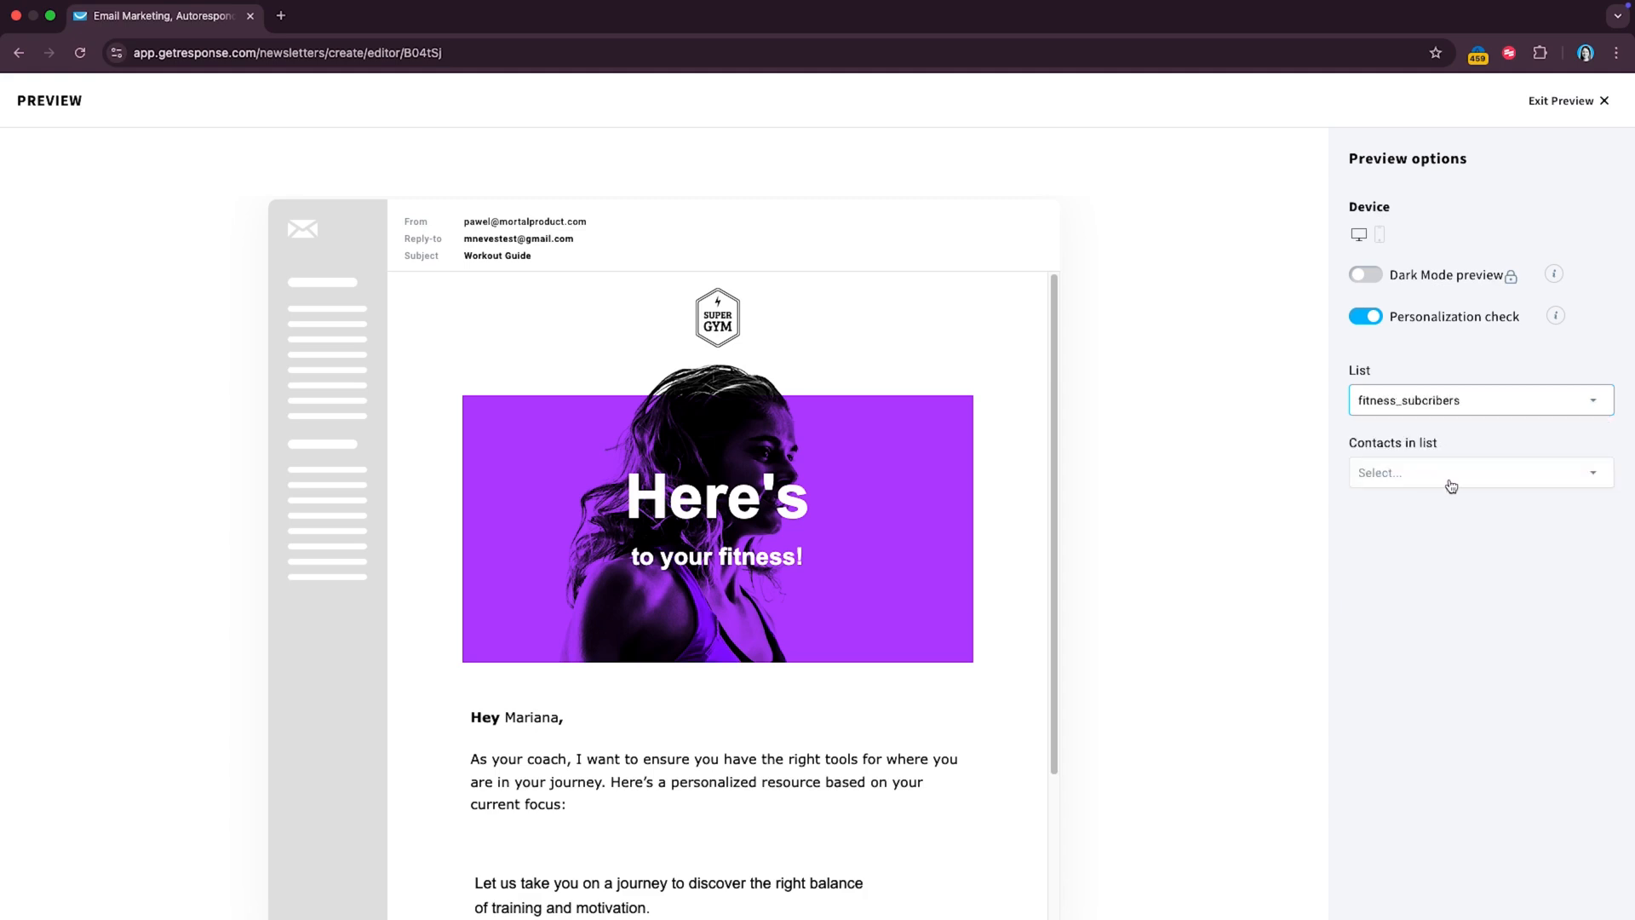
Step: Preview as the second contact and scroll to check the Advanced Workout ebook block
click(1470, 471)
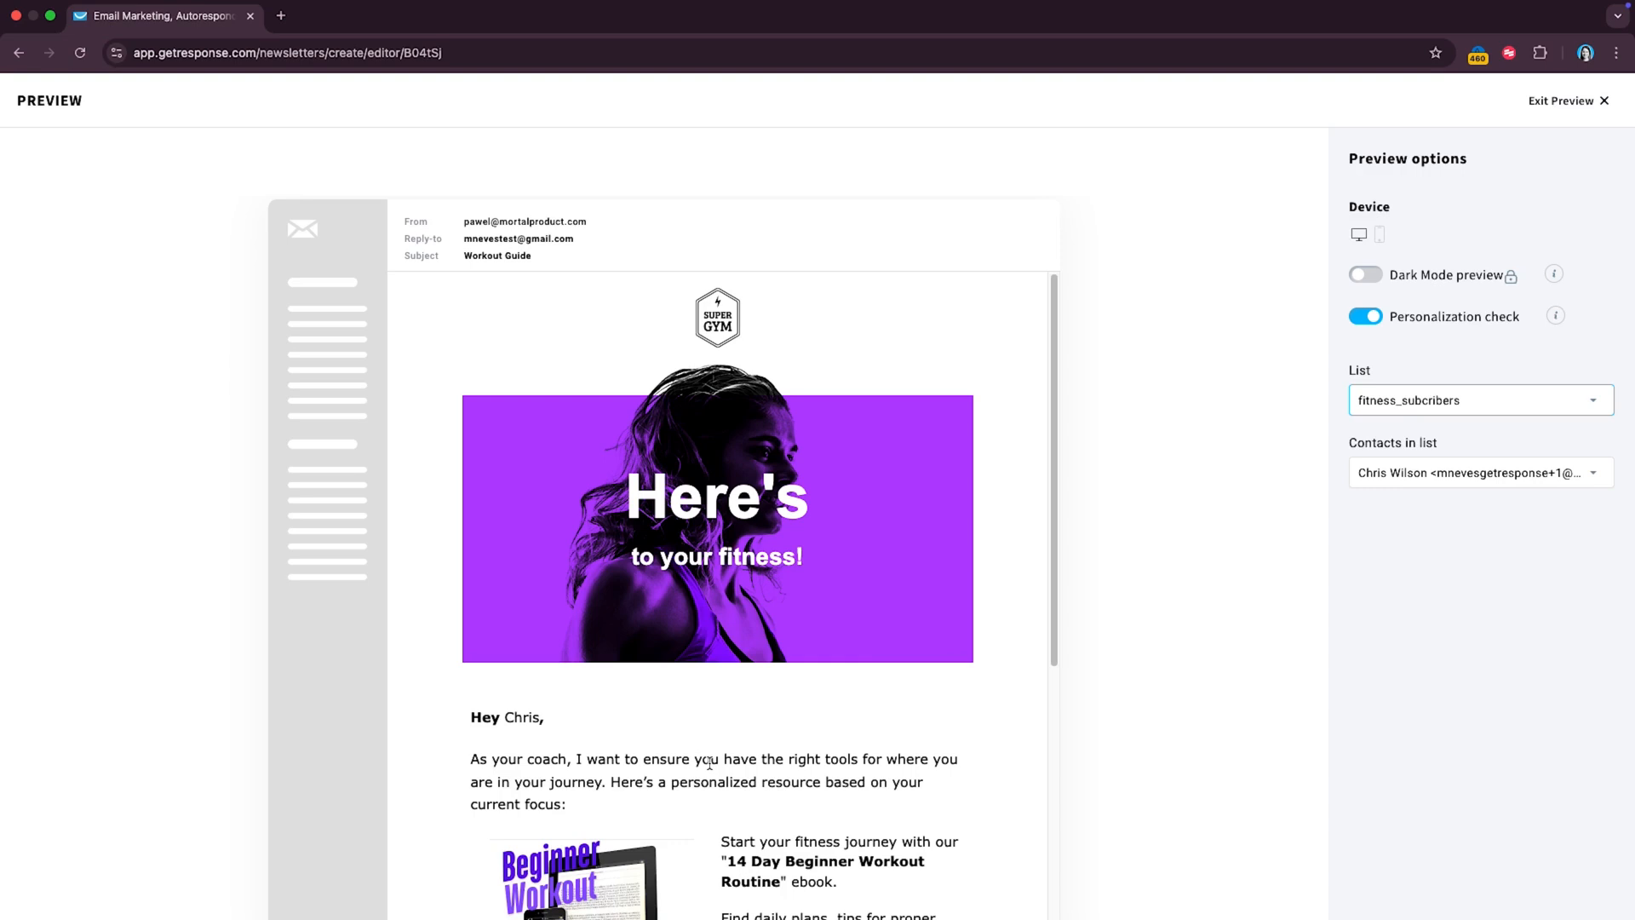
scroll(down, 3)
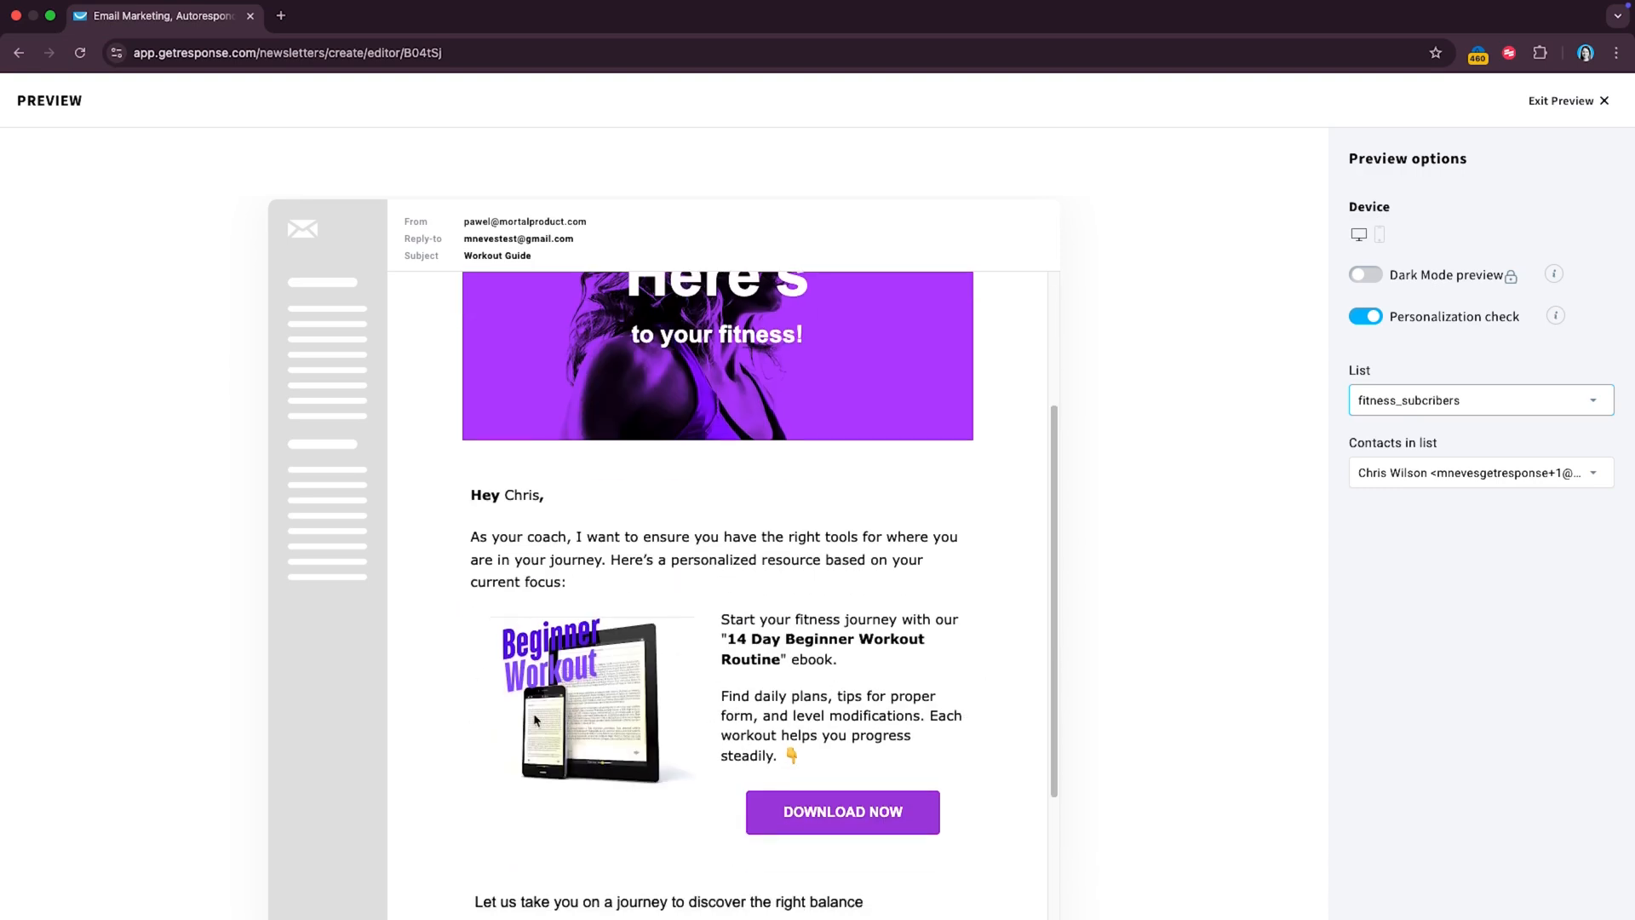
click(1476, 473)
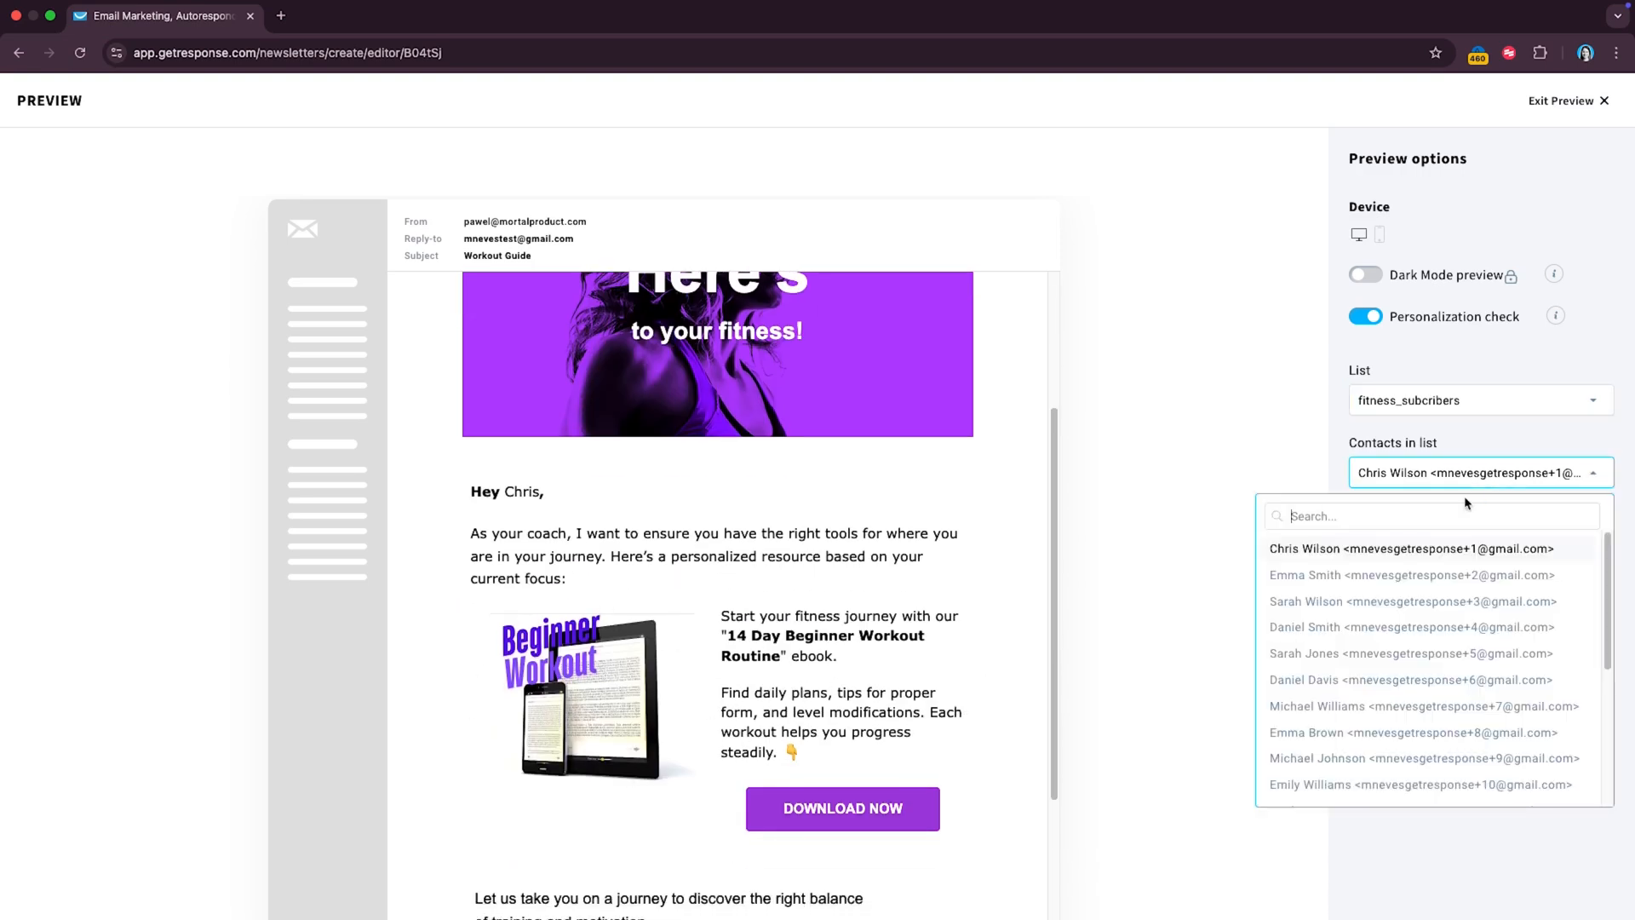
click(1408, 574)
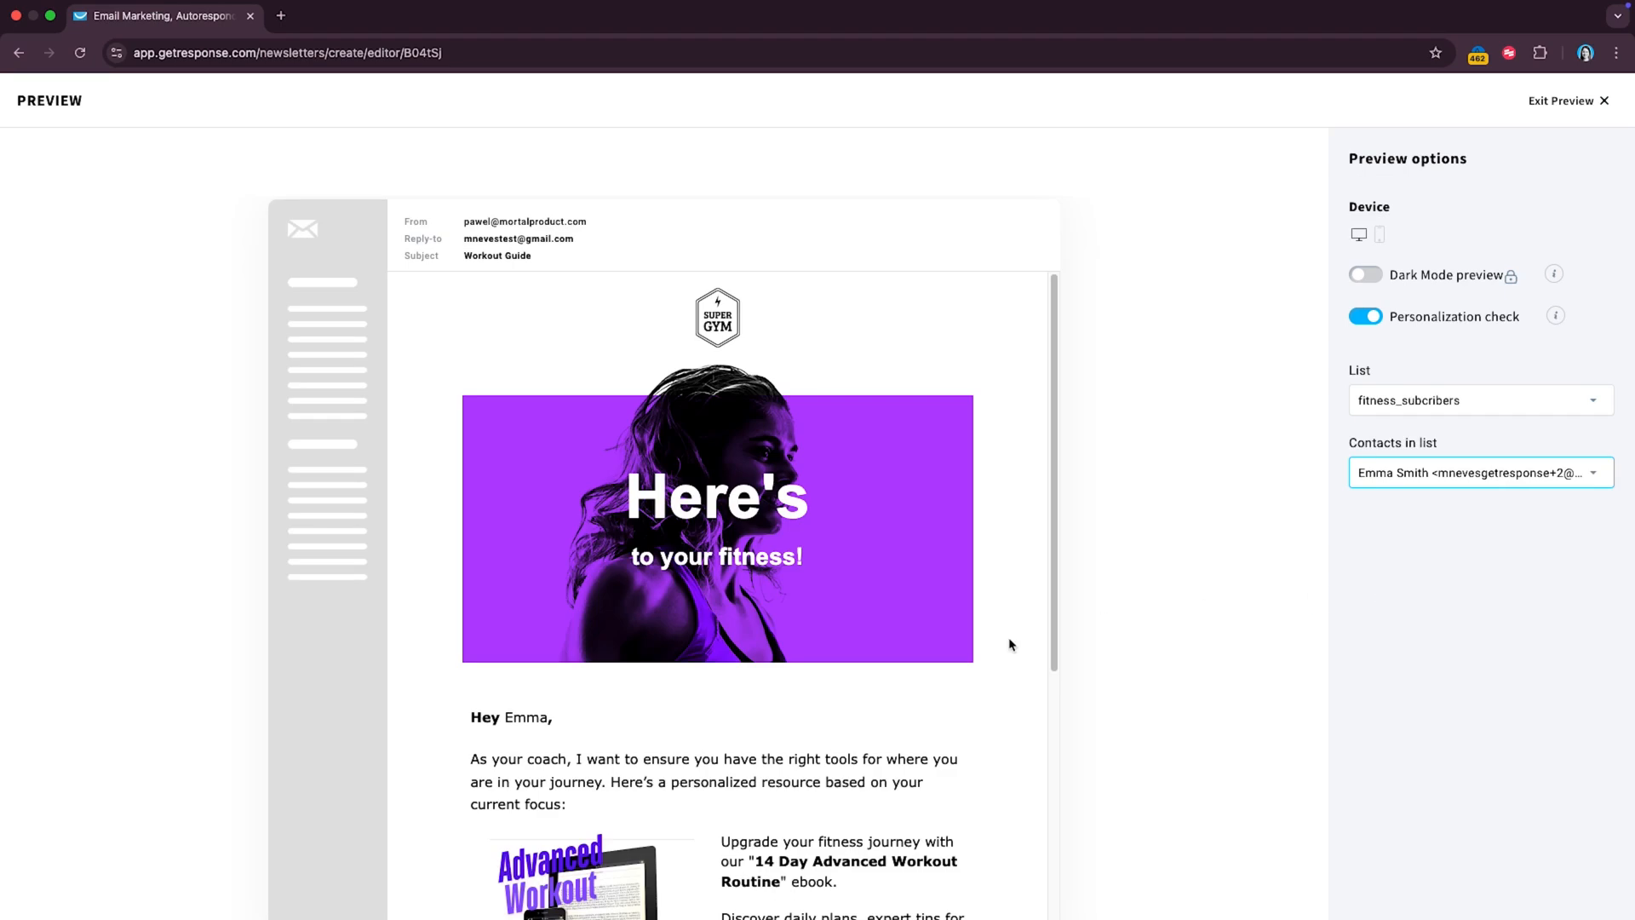
scroll(down, 3)
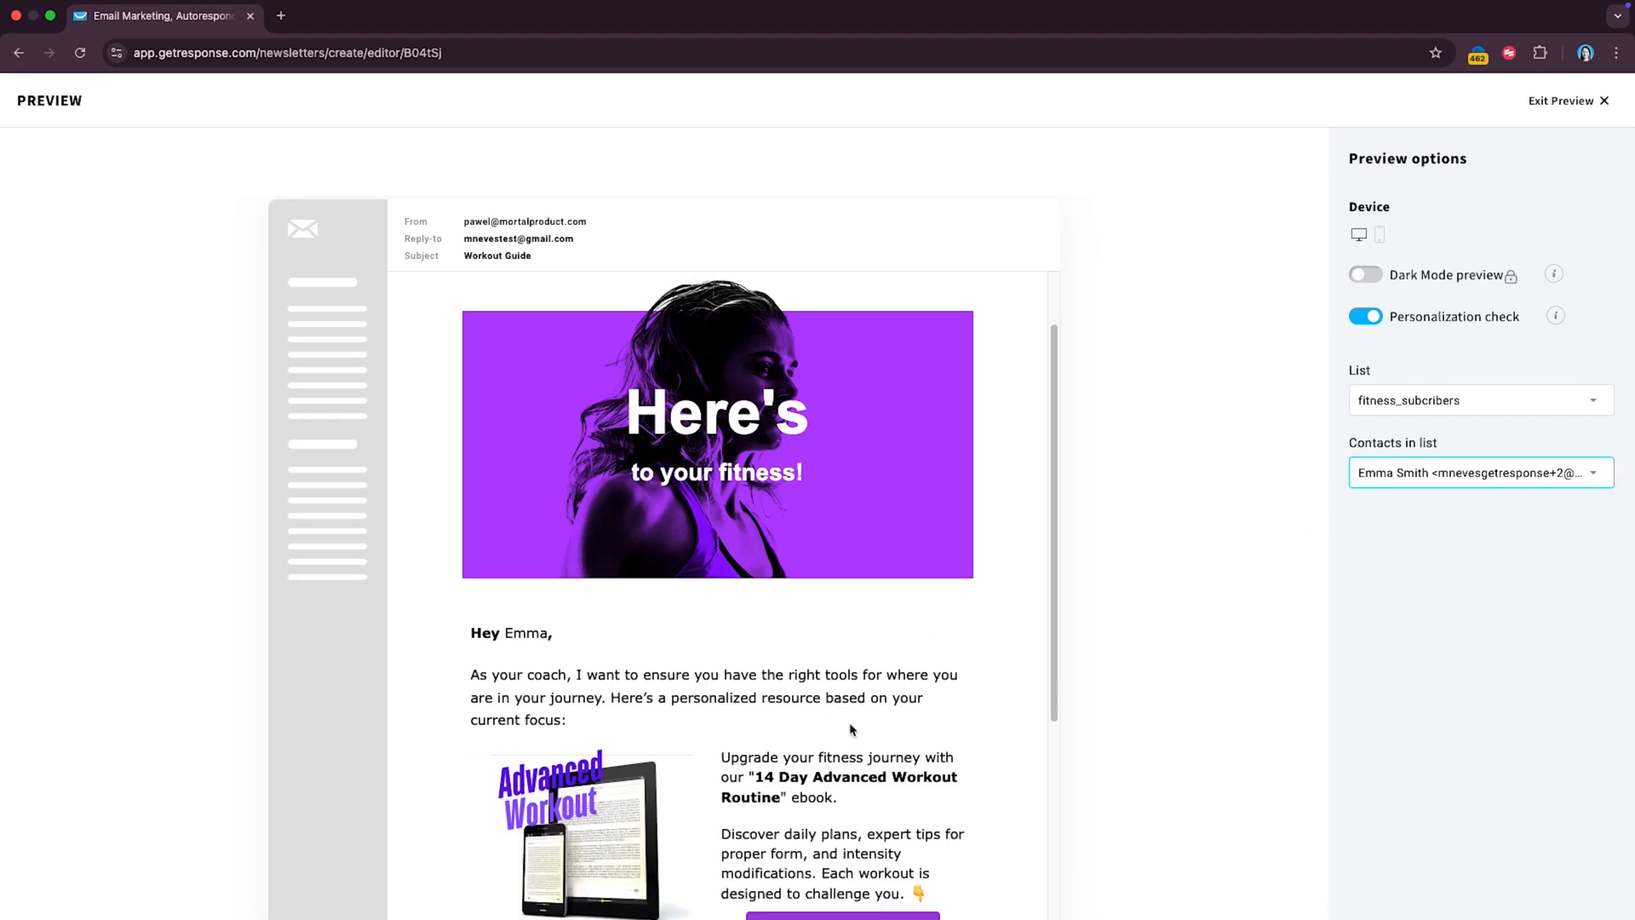
scroll(down, 3)
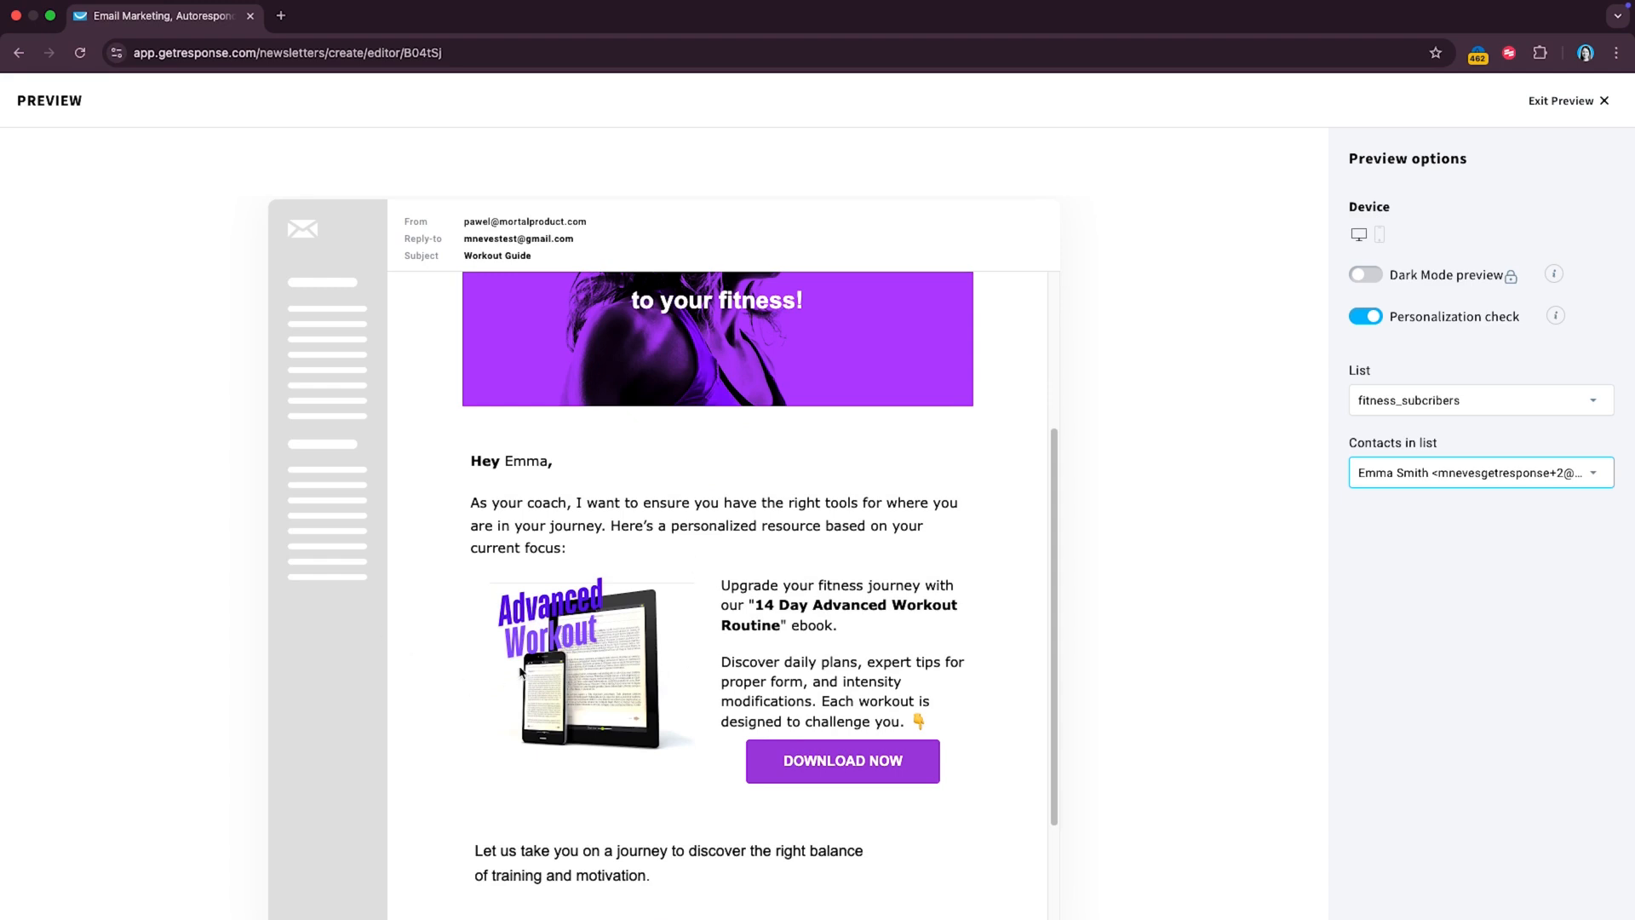
mouse_move(477, 677)
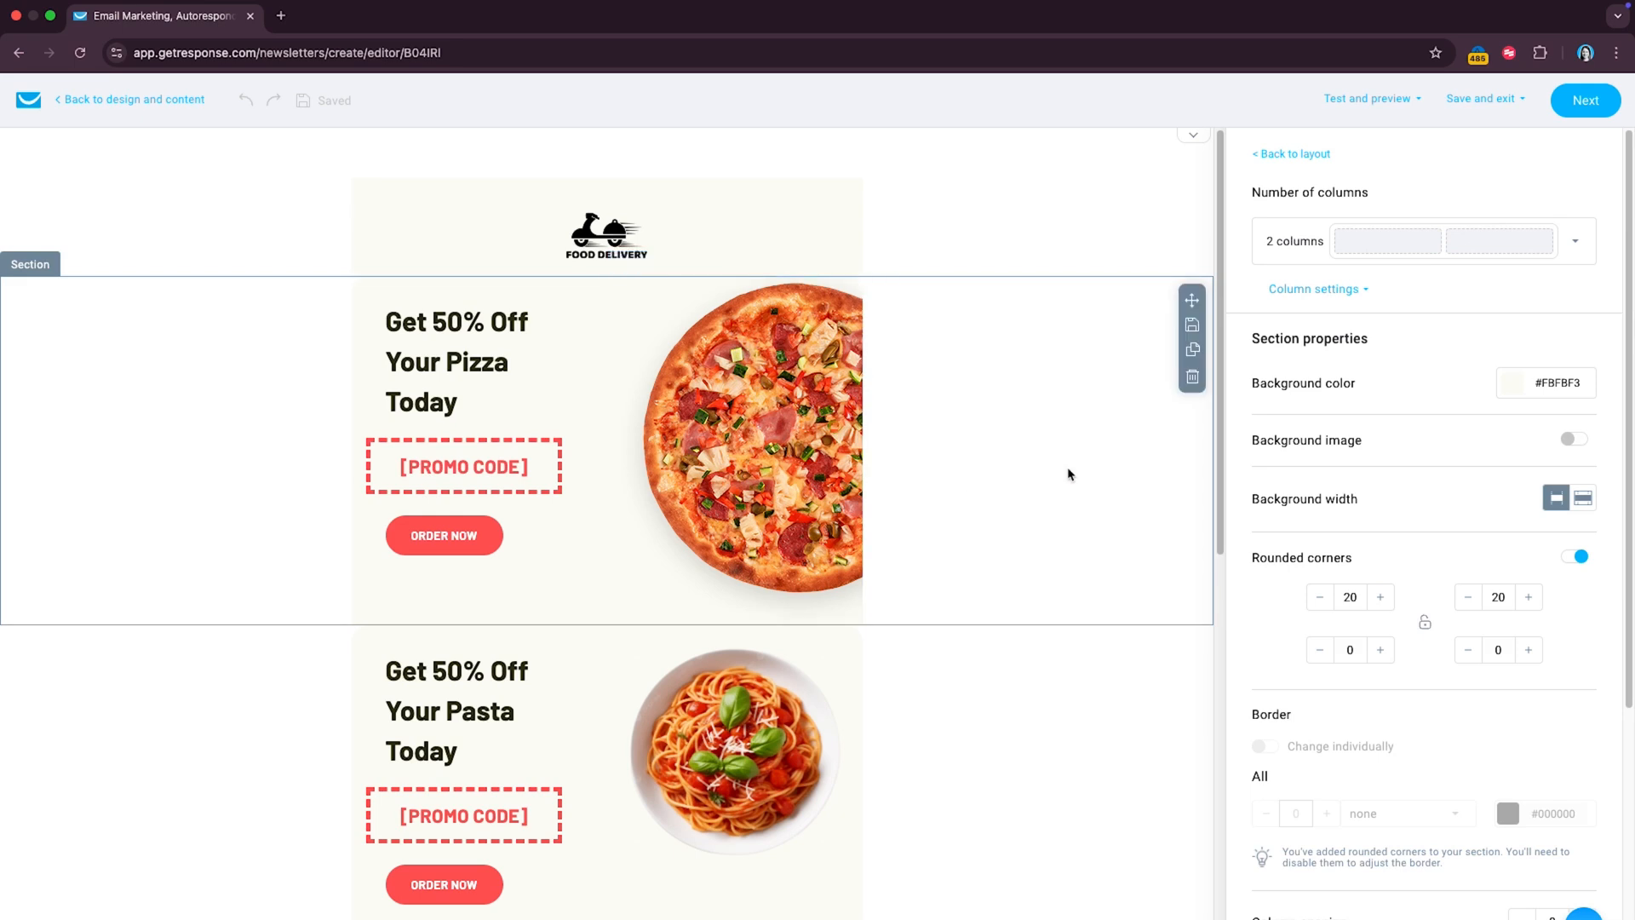
Step: Restrict the 50%-off pizza promo section to contacts tagged pizza_lovers
scroll(down, 3)
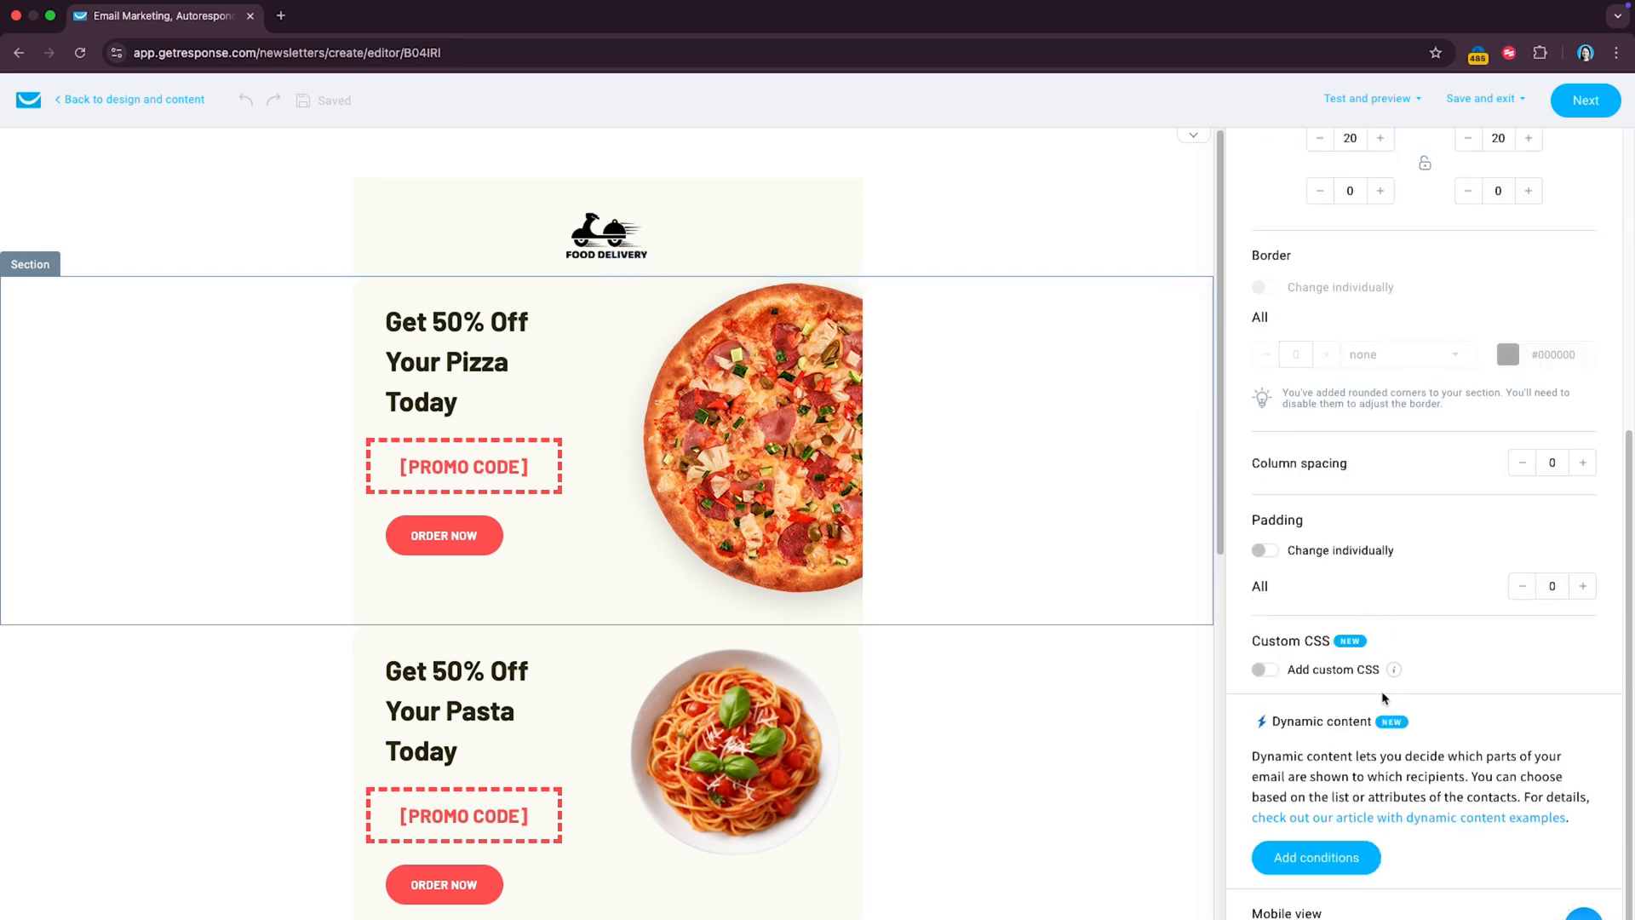
click(1315, 857)
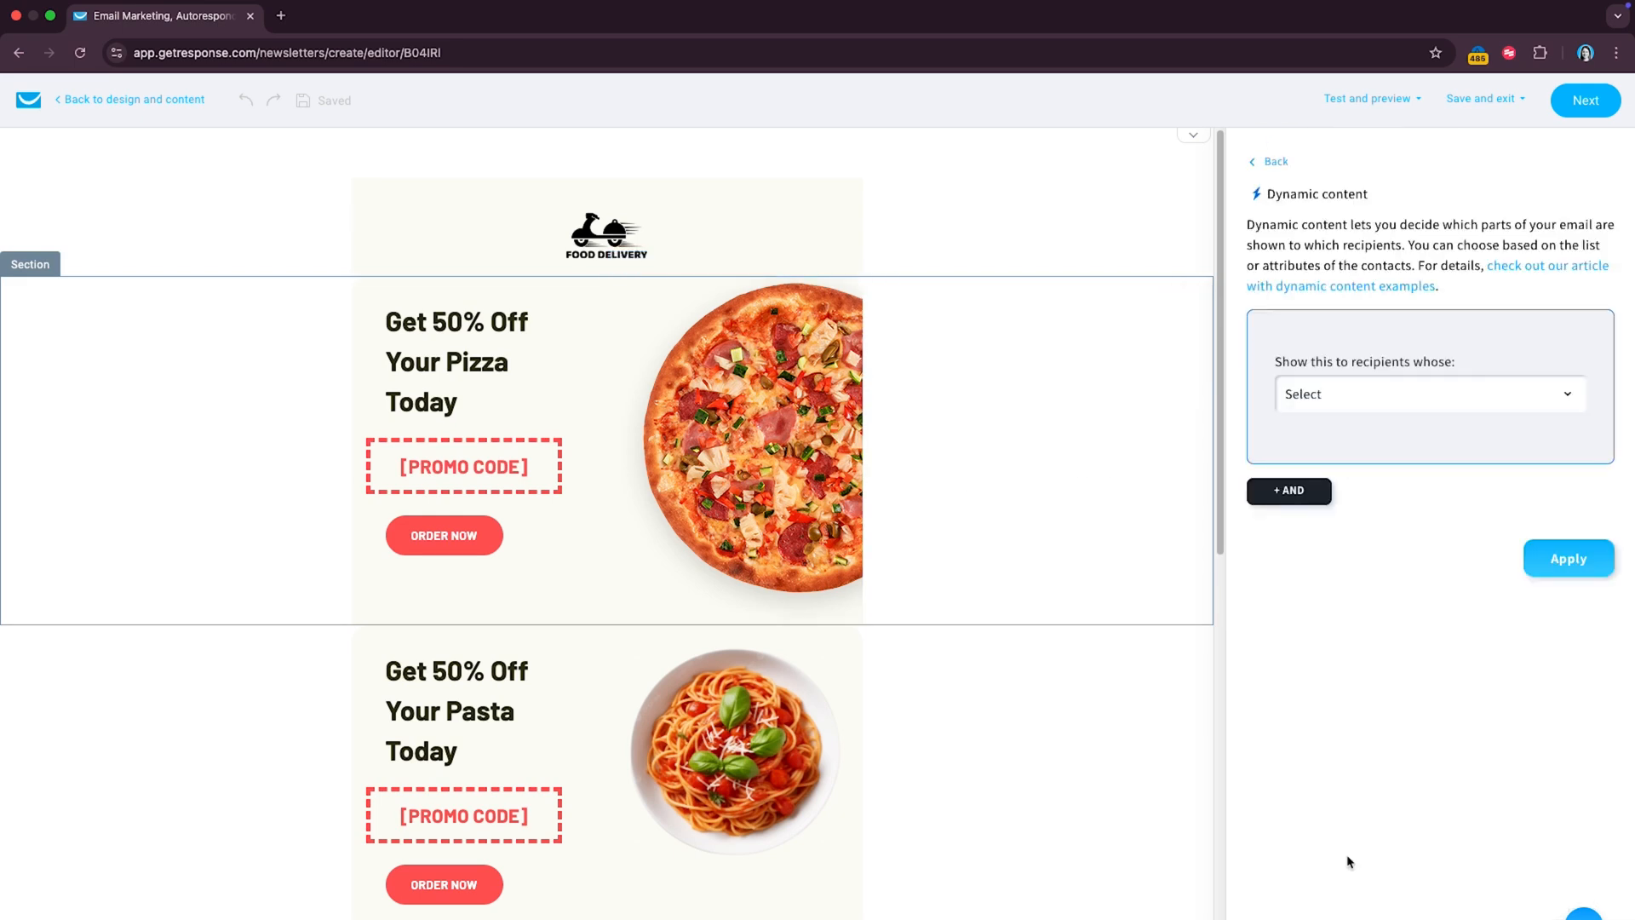
click(1429, 394)
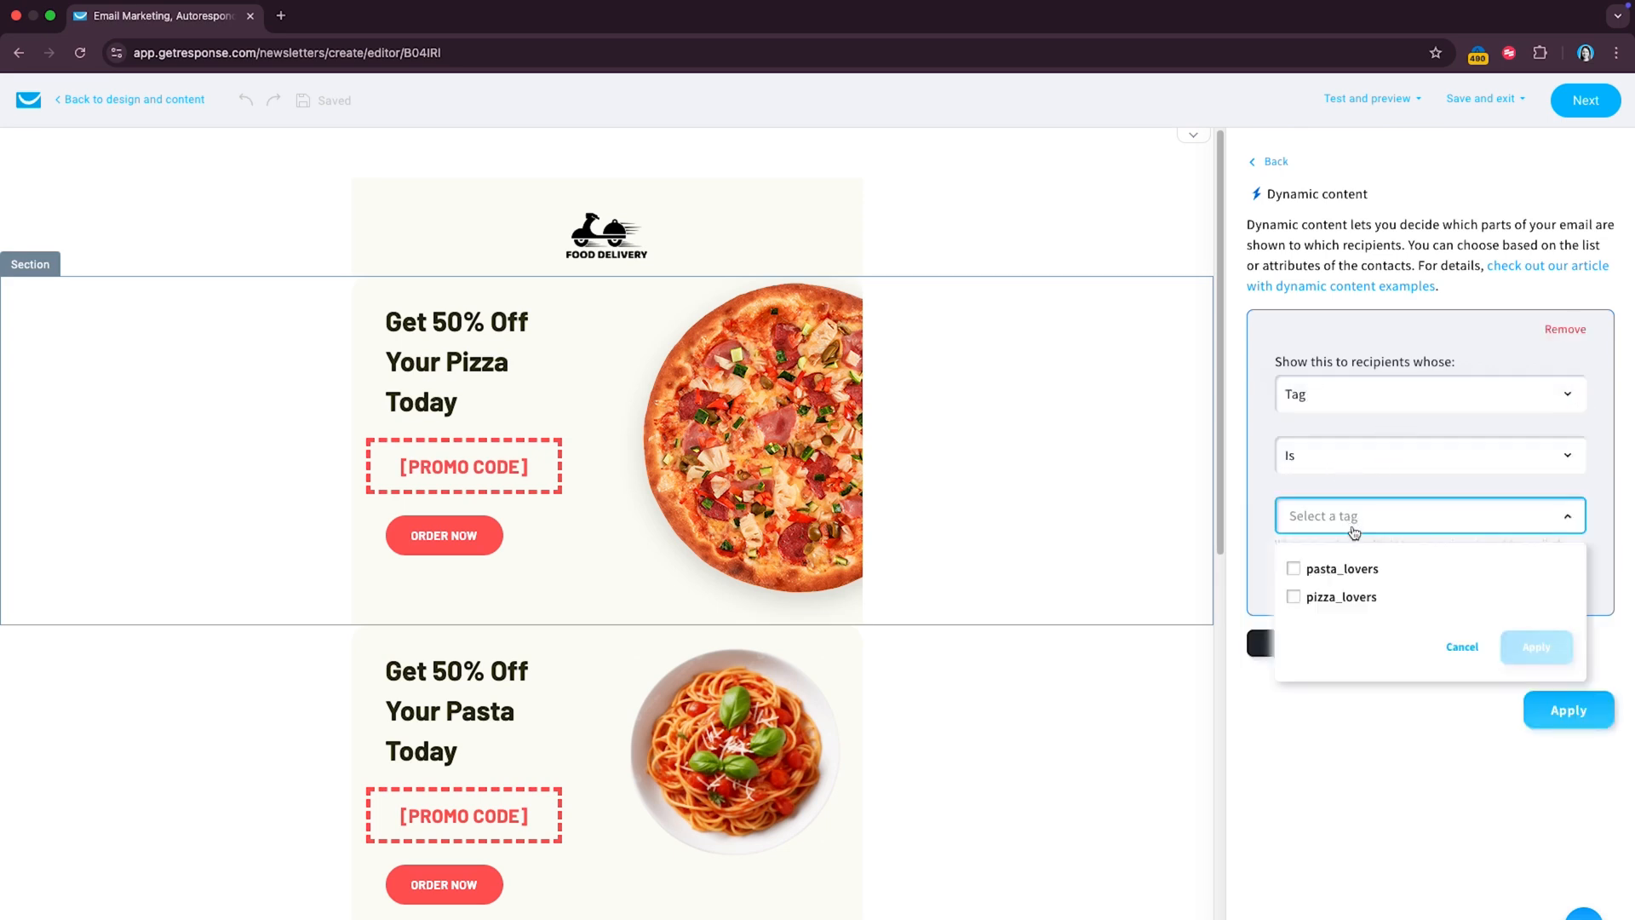
click(1292, 597)
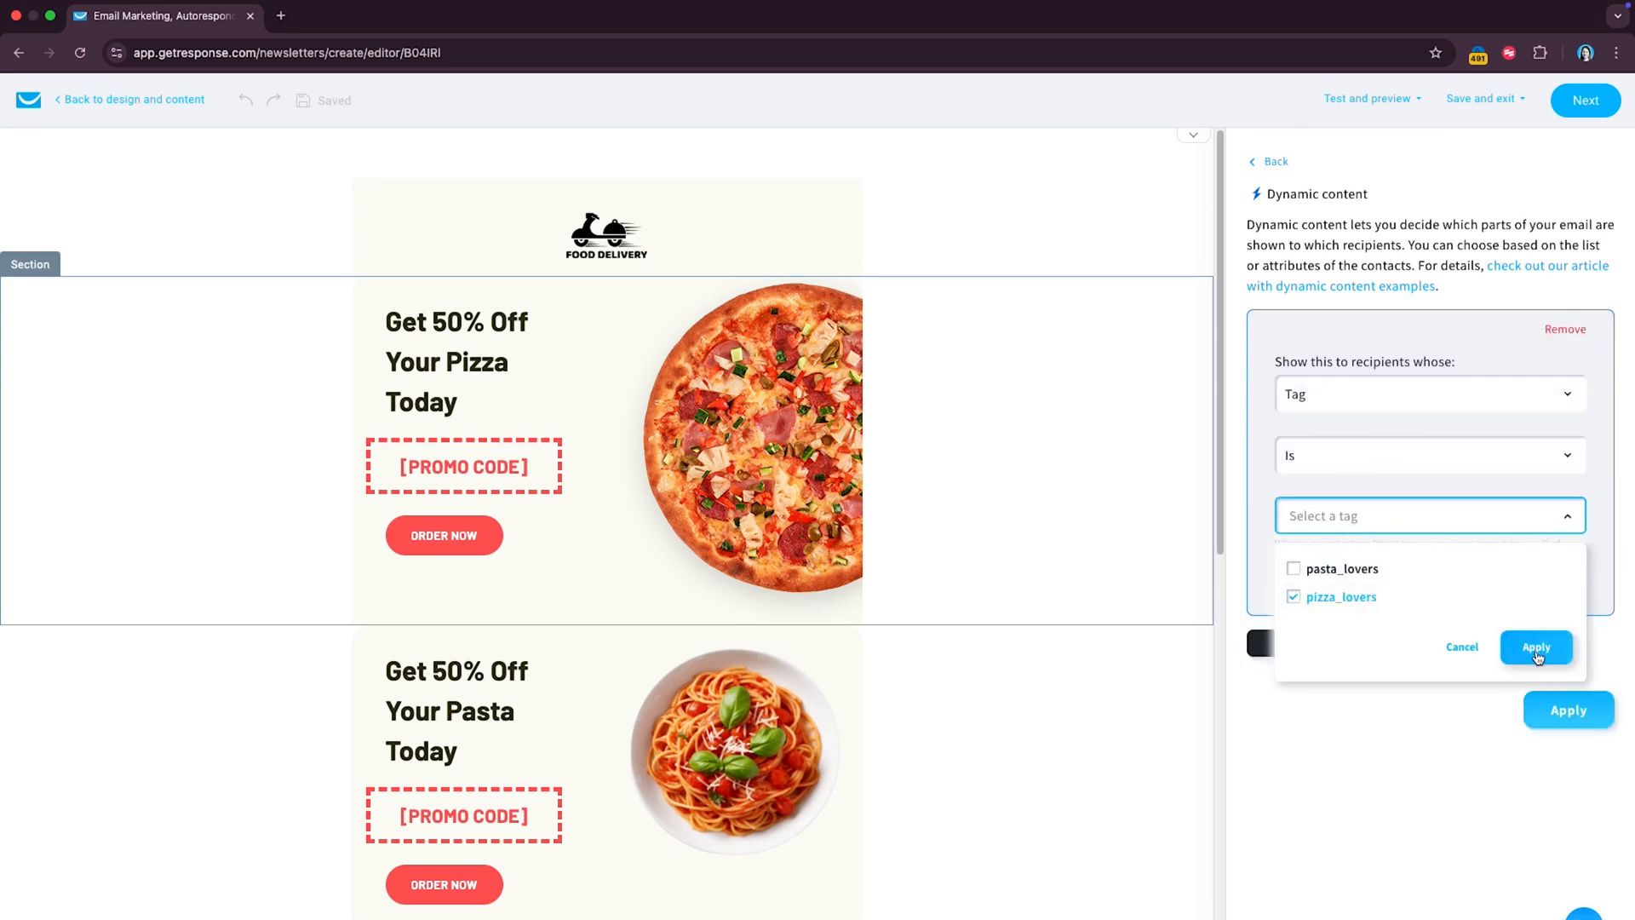
click(1536, 647)
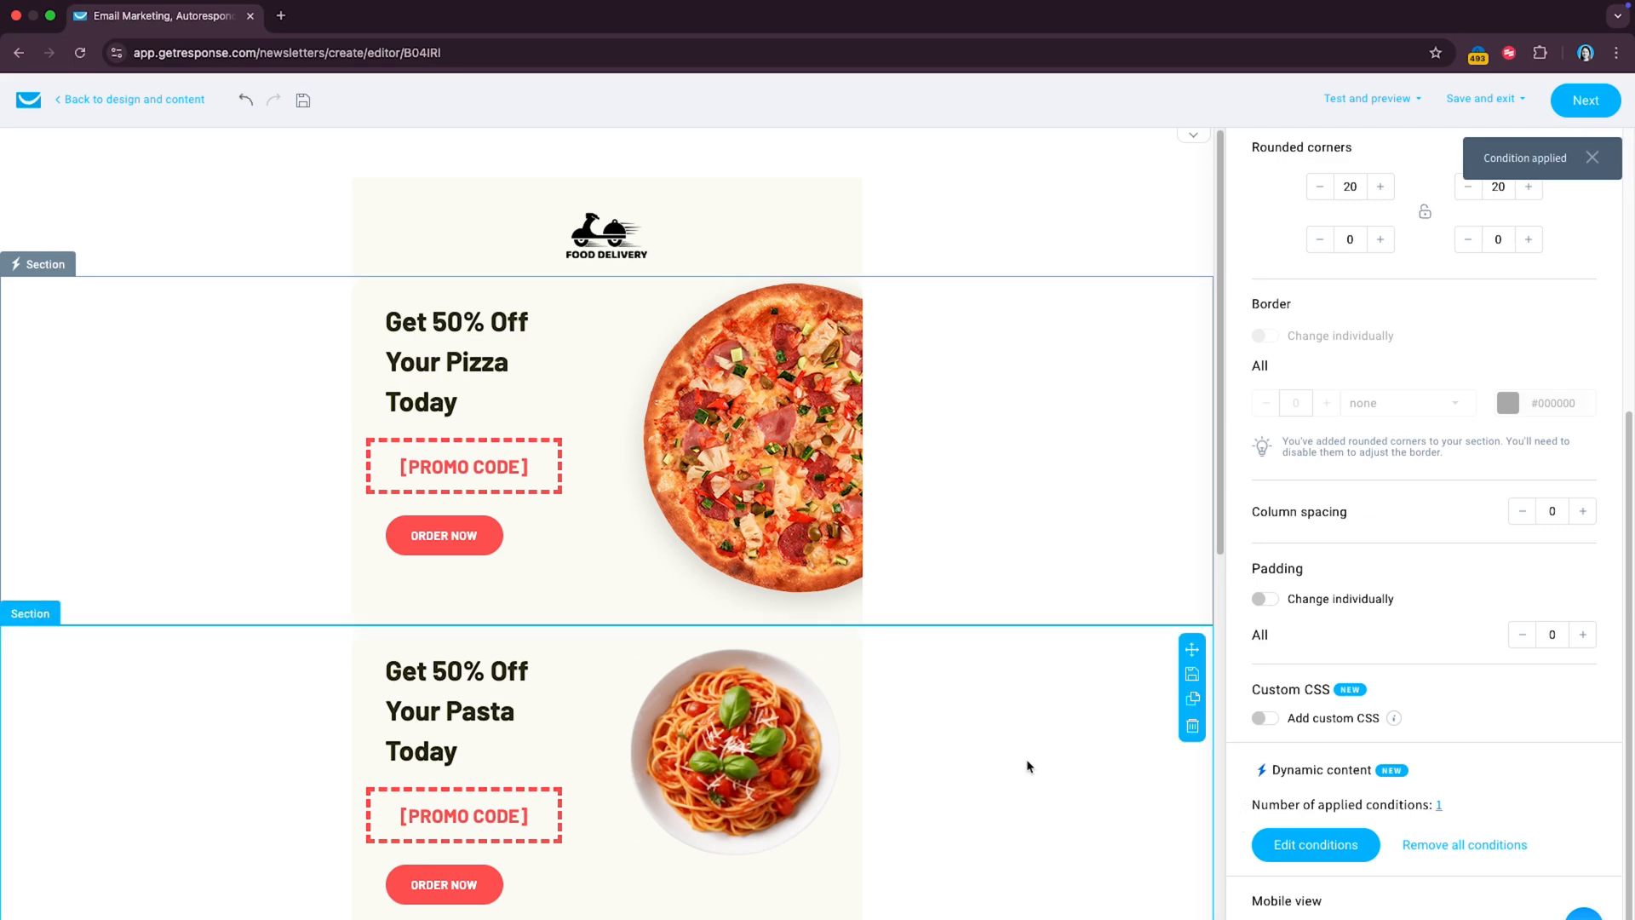
Step: Begin a tag-based display condition on the pasta promo section
click(1314, 845)
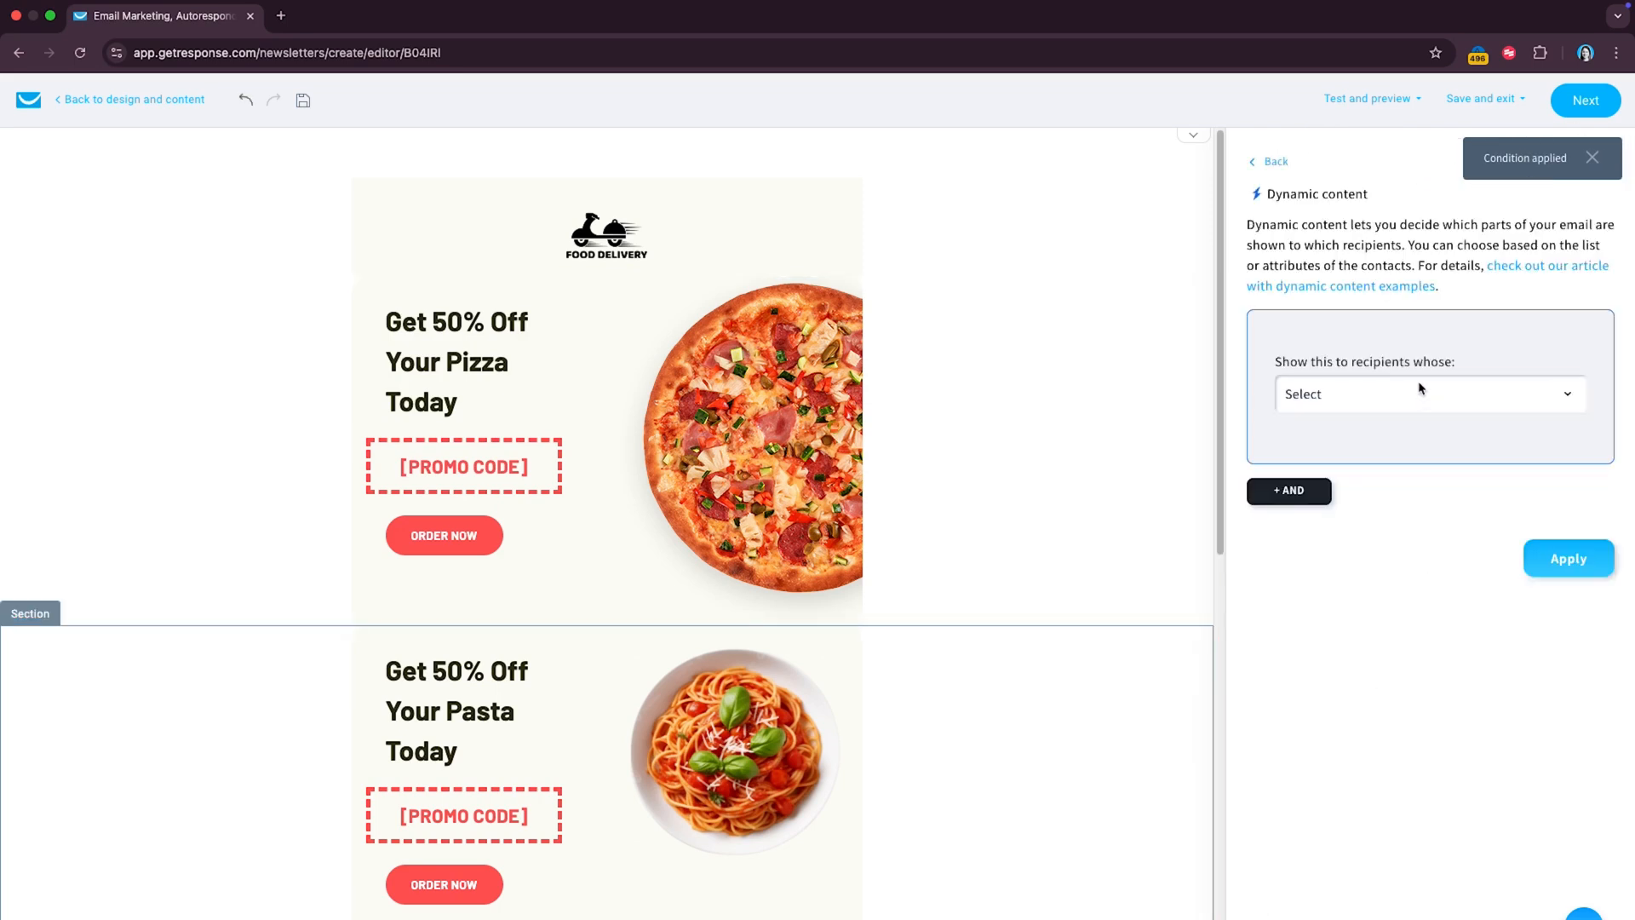
click(1428, 394)
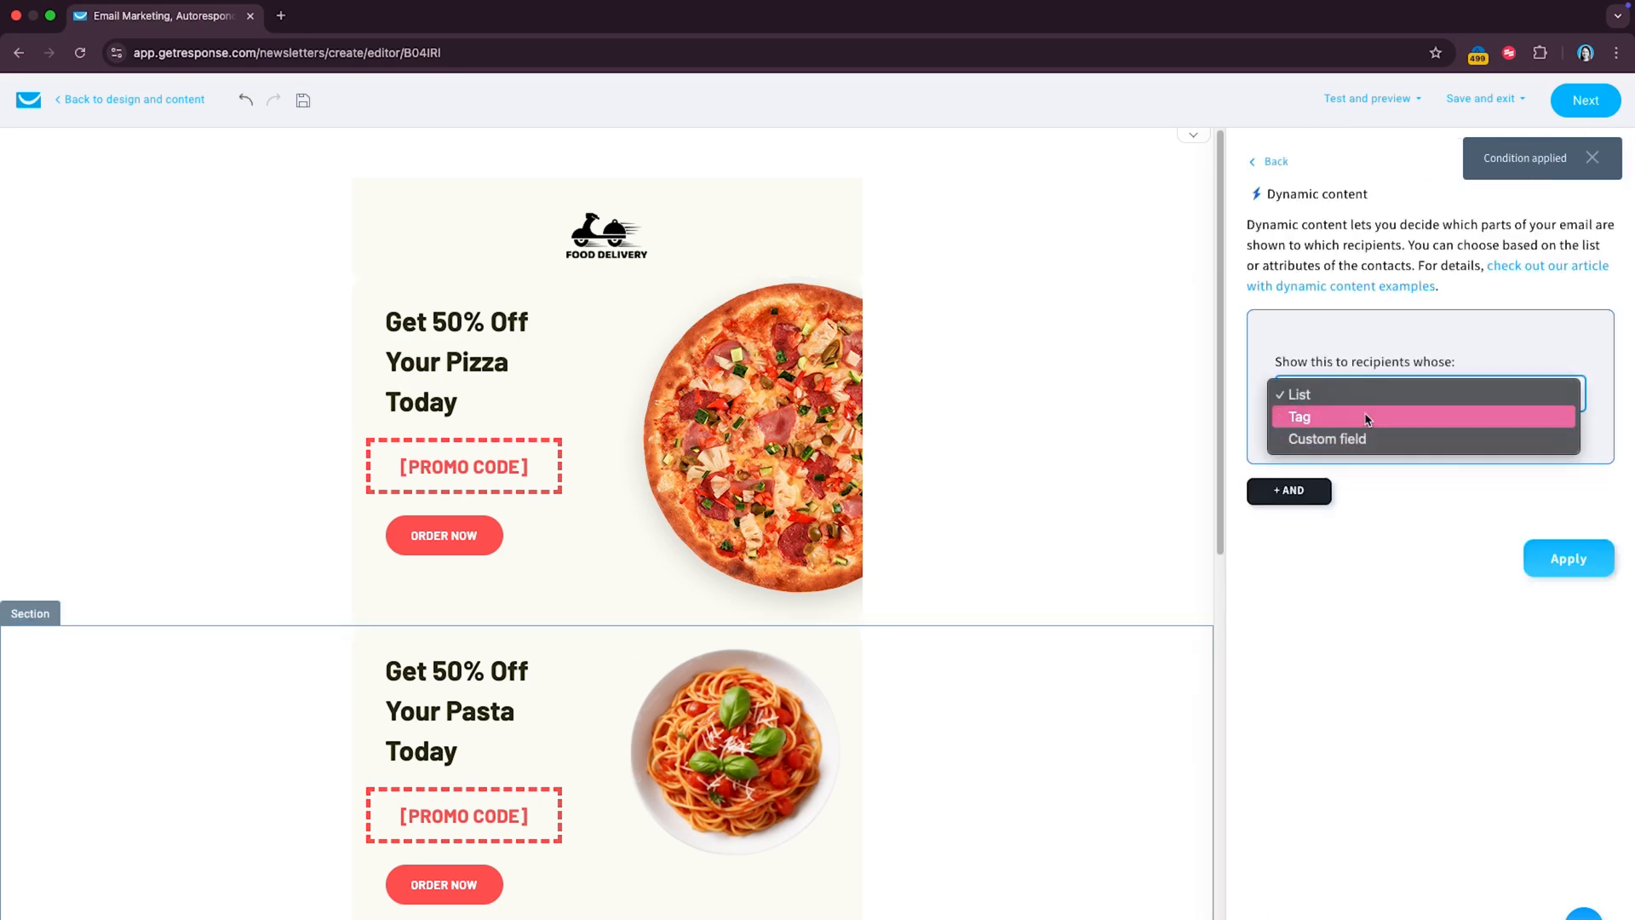
click(1300, 416)
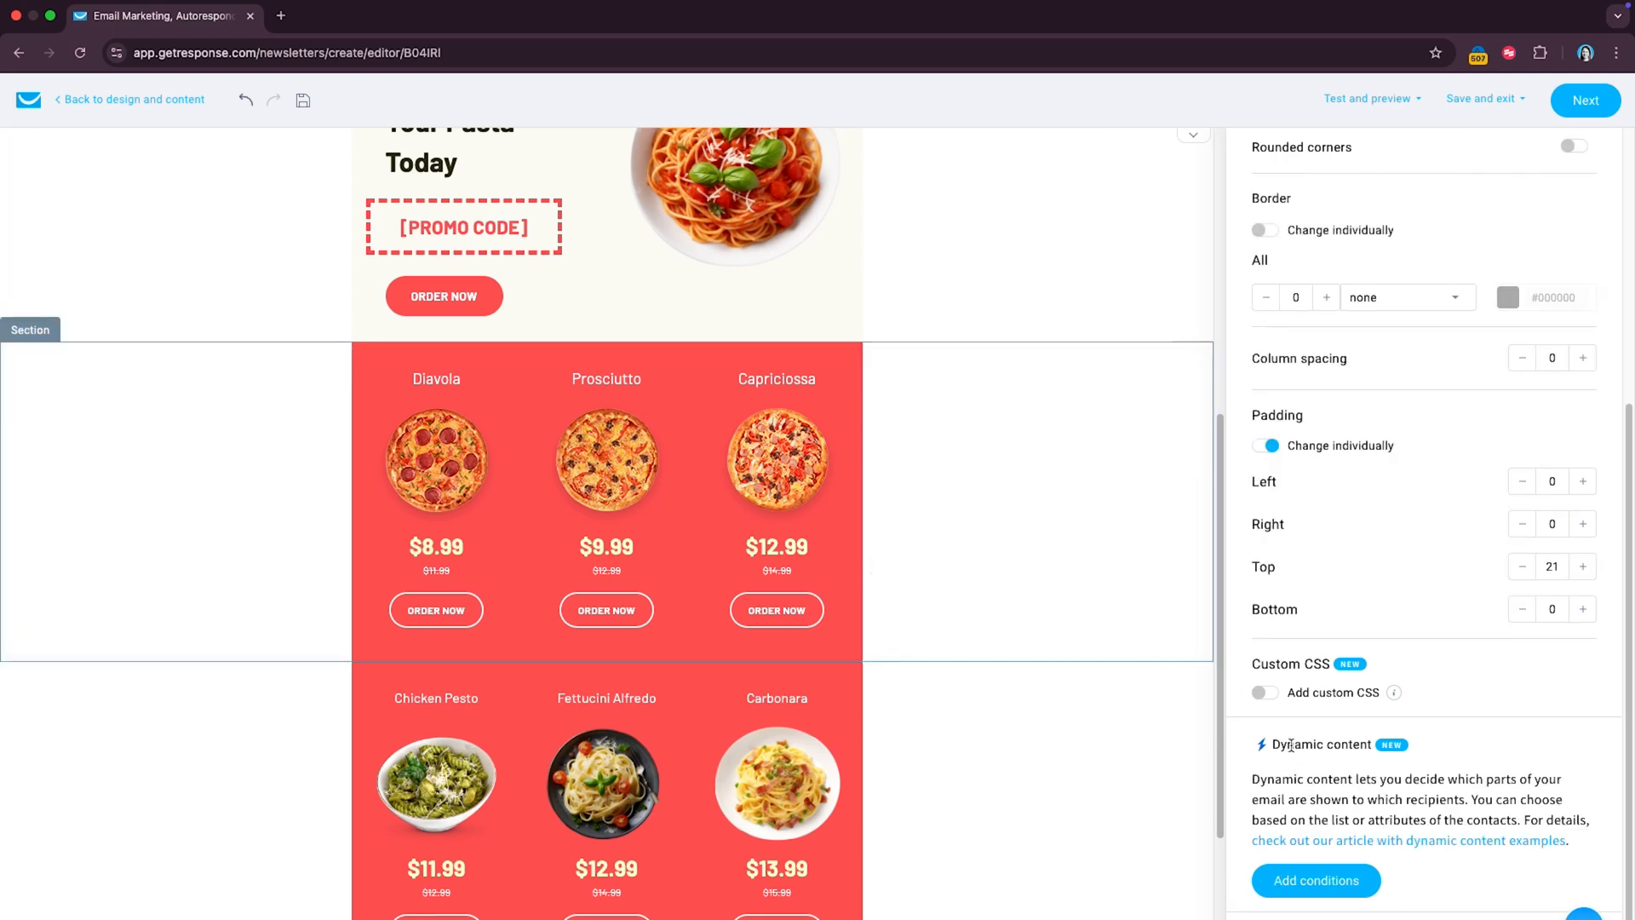
Step: Limit pizza dishes to pizza_lovers and start a tag condition on pasta dishes
click(1315, 879)
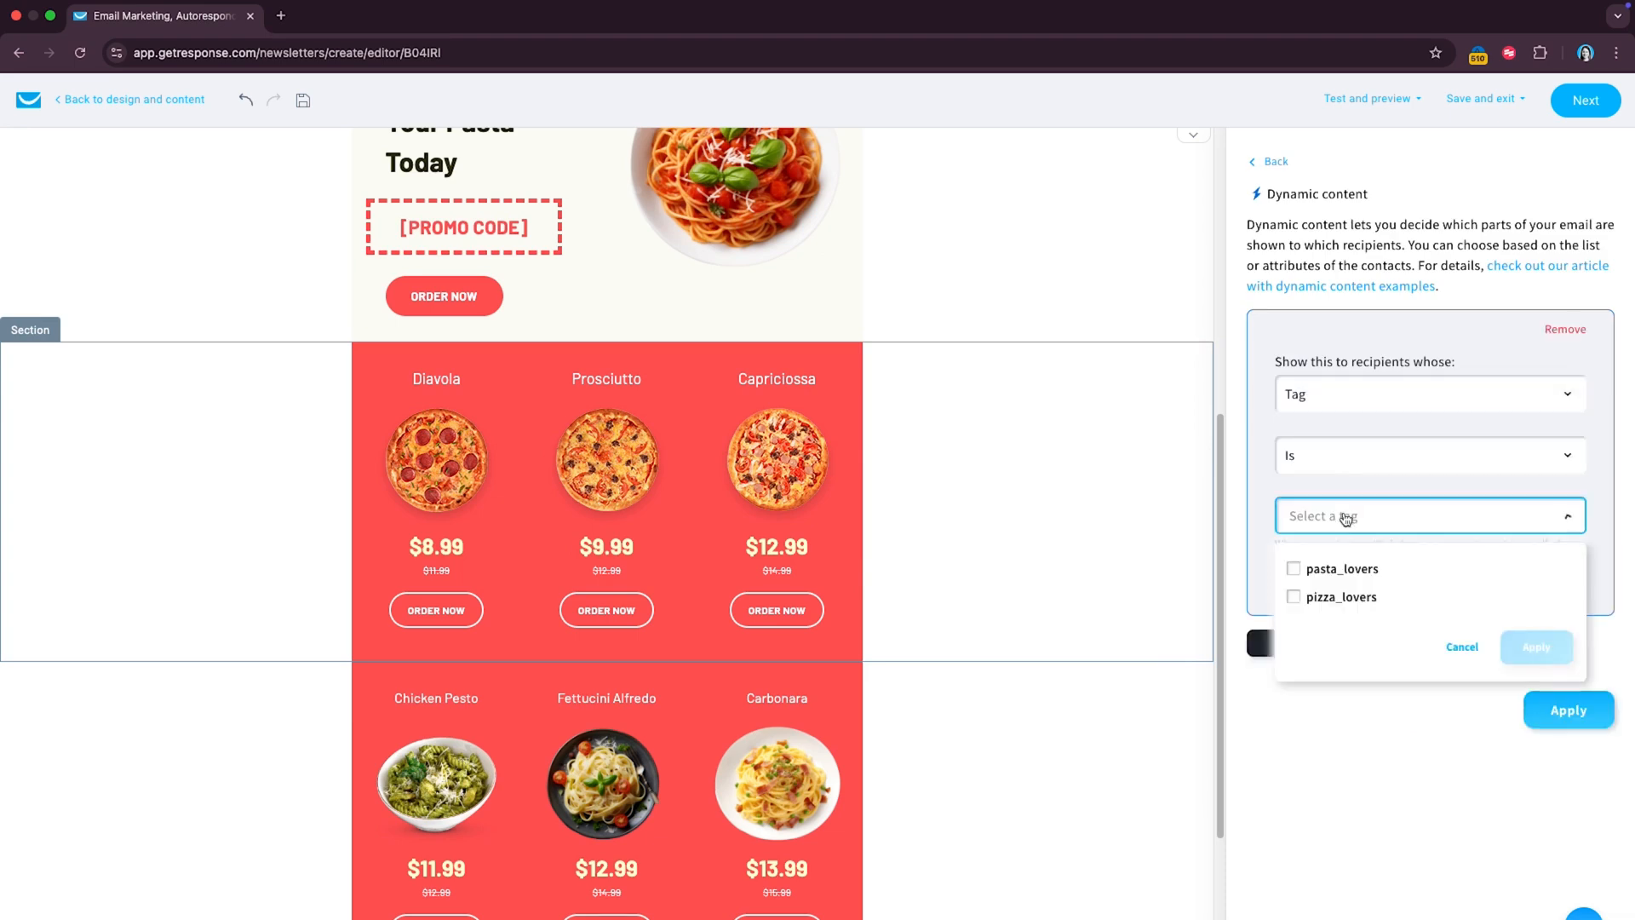
click(1341, 596)
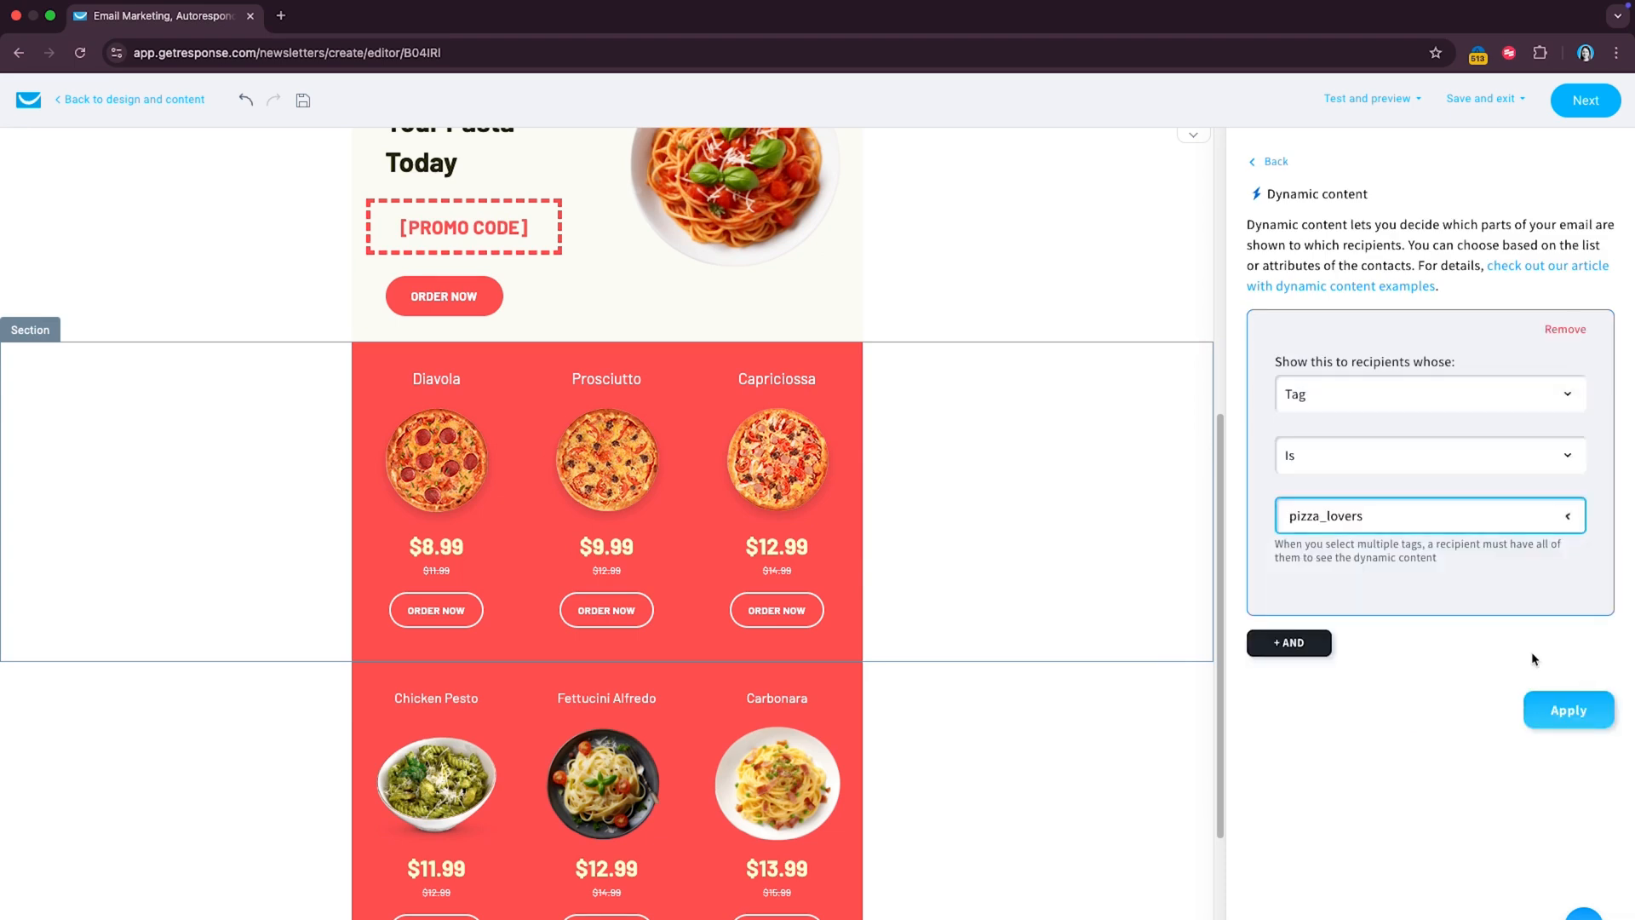
click(1568, 710)
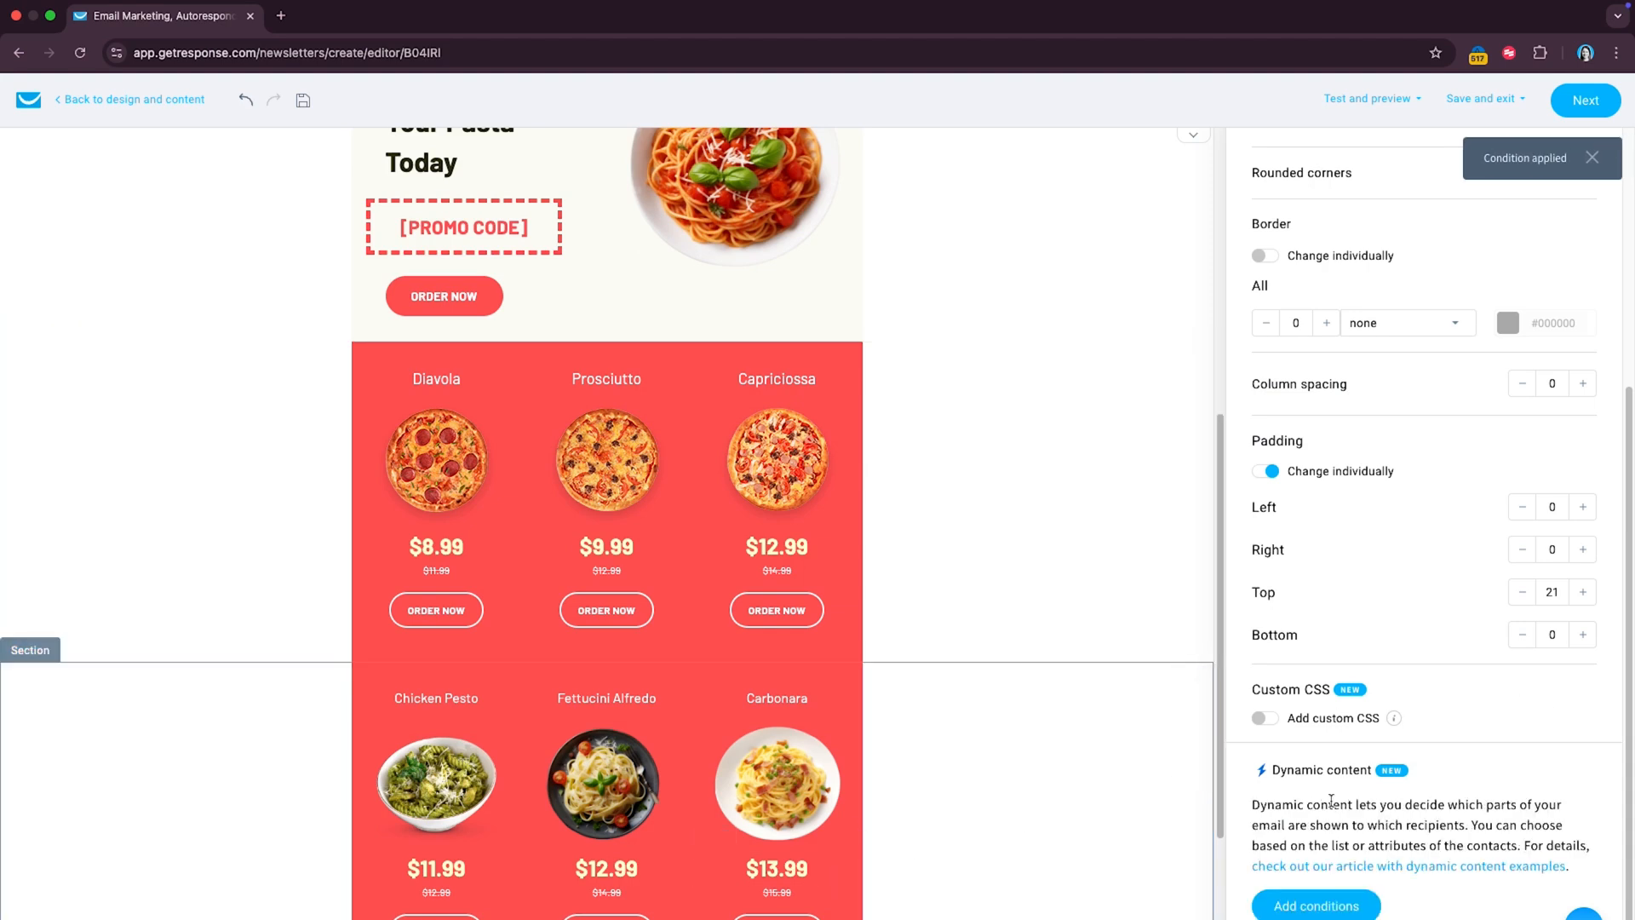
click(1314, 905)
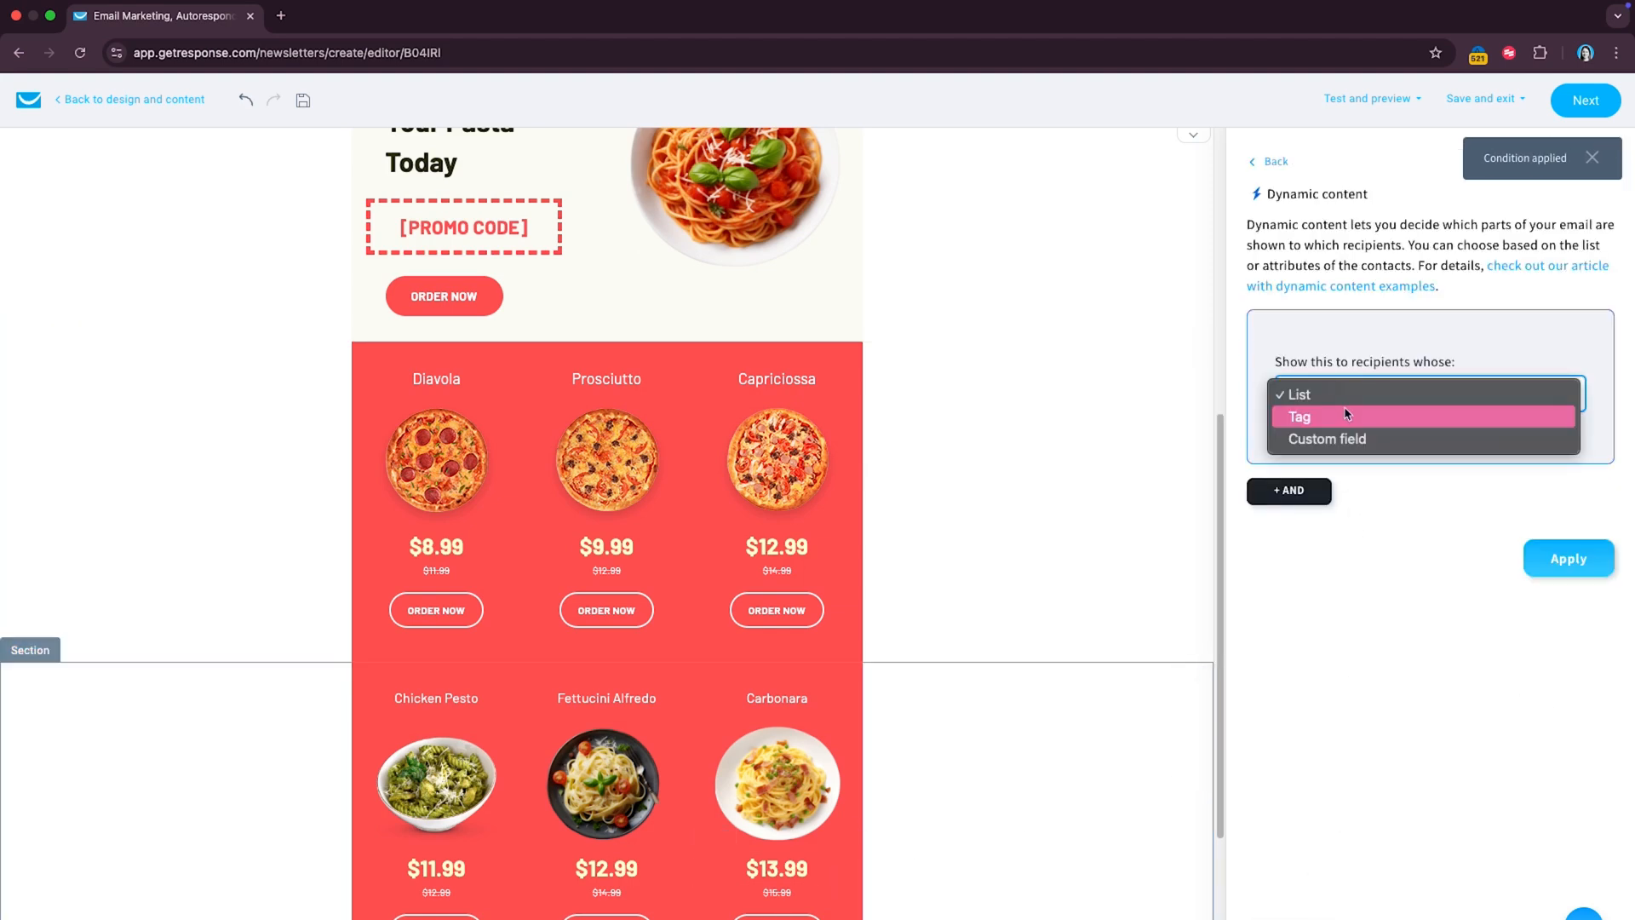
click(1569, 557)
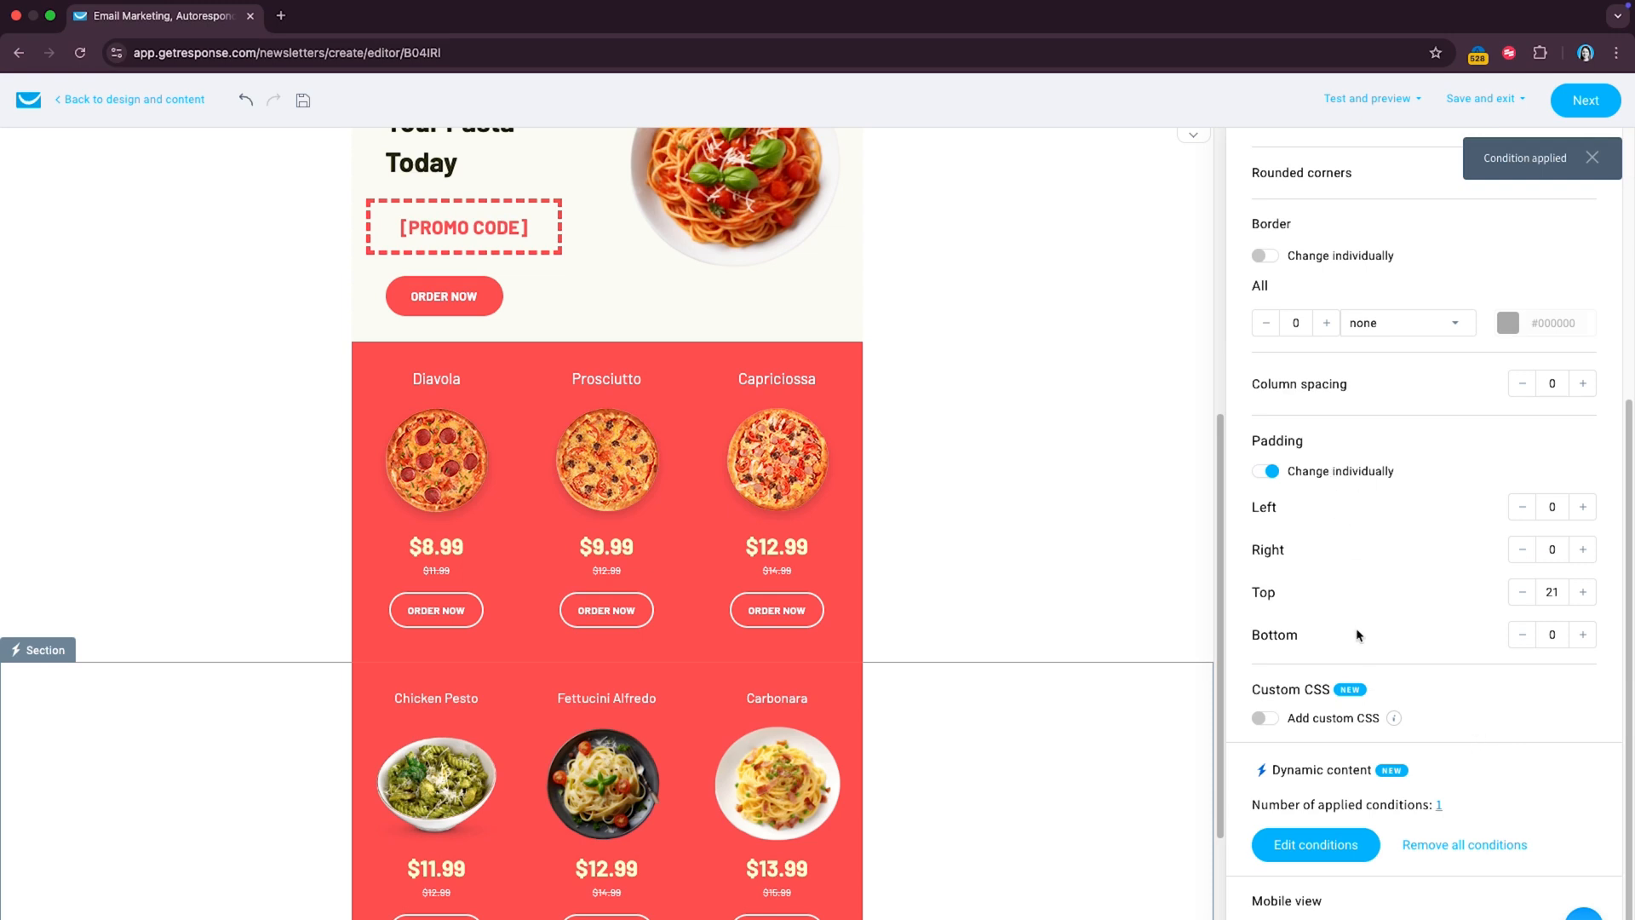
Step: Preview the food delivery email as a contact from the thesweetestbakery_all list
click(1369, 98)
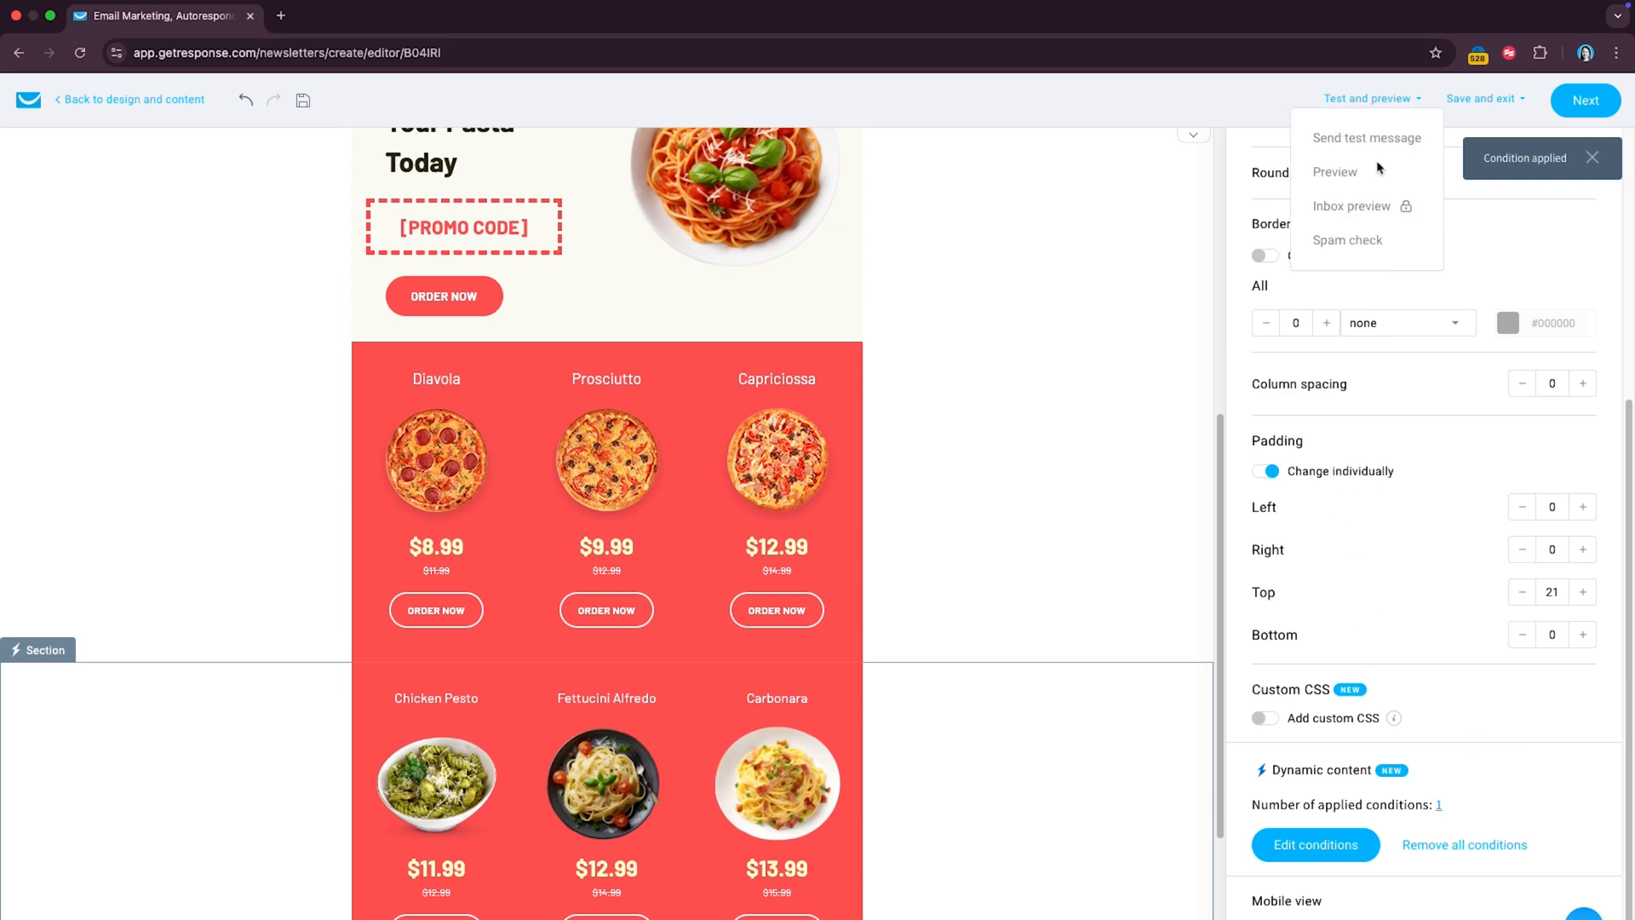
click(1334, 172)
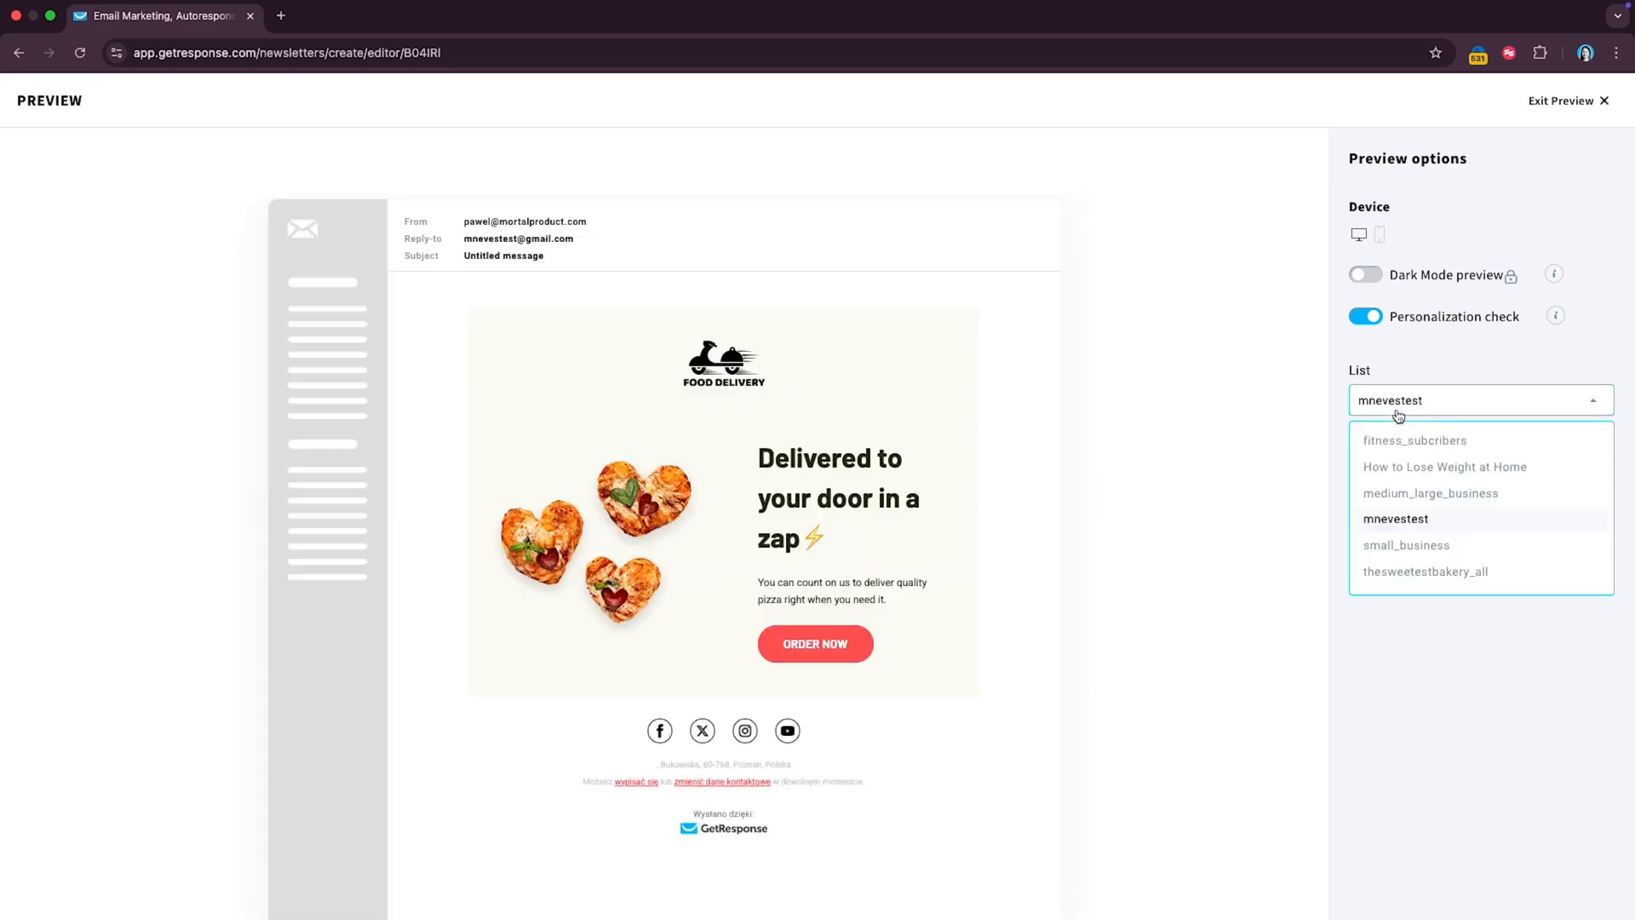
click(1424, 571)
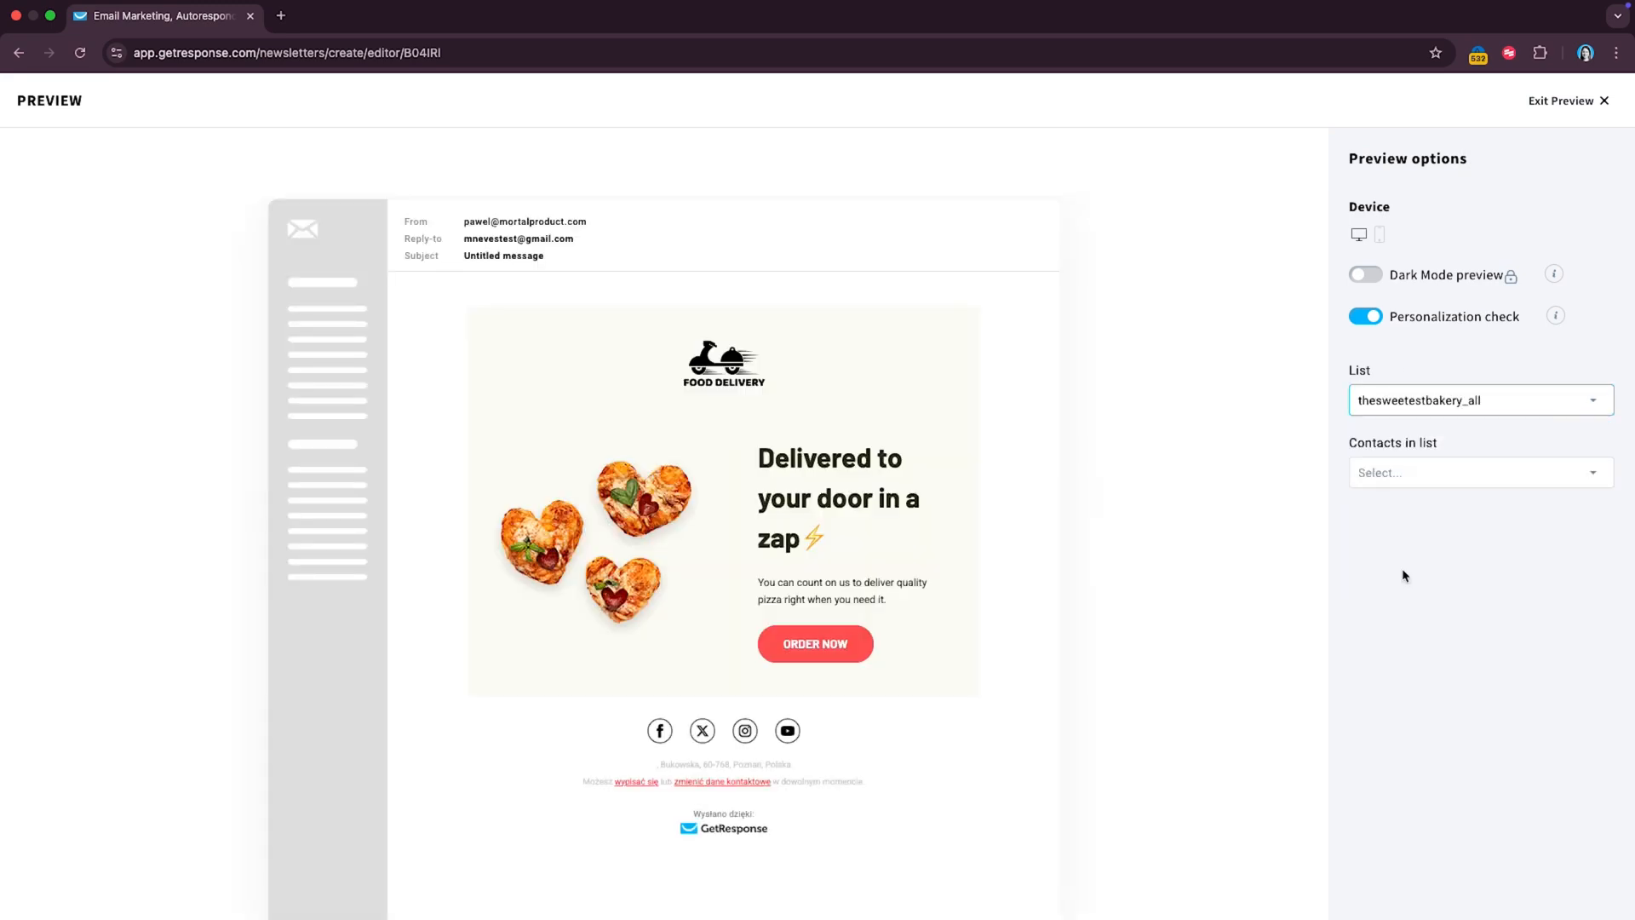
click(1471, 472)
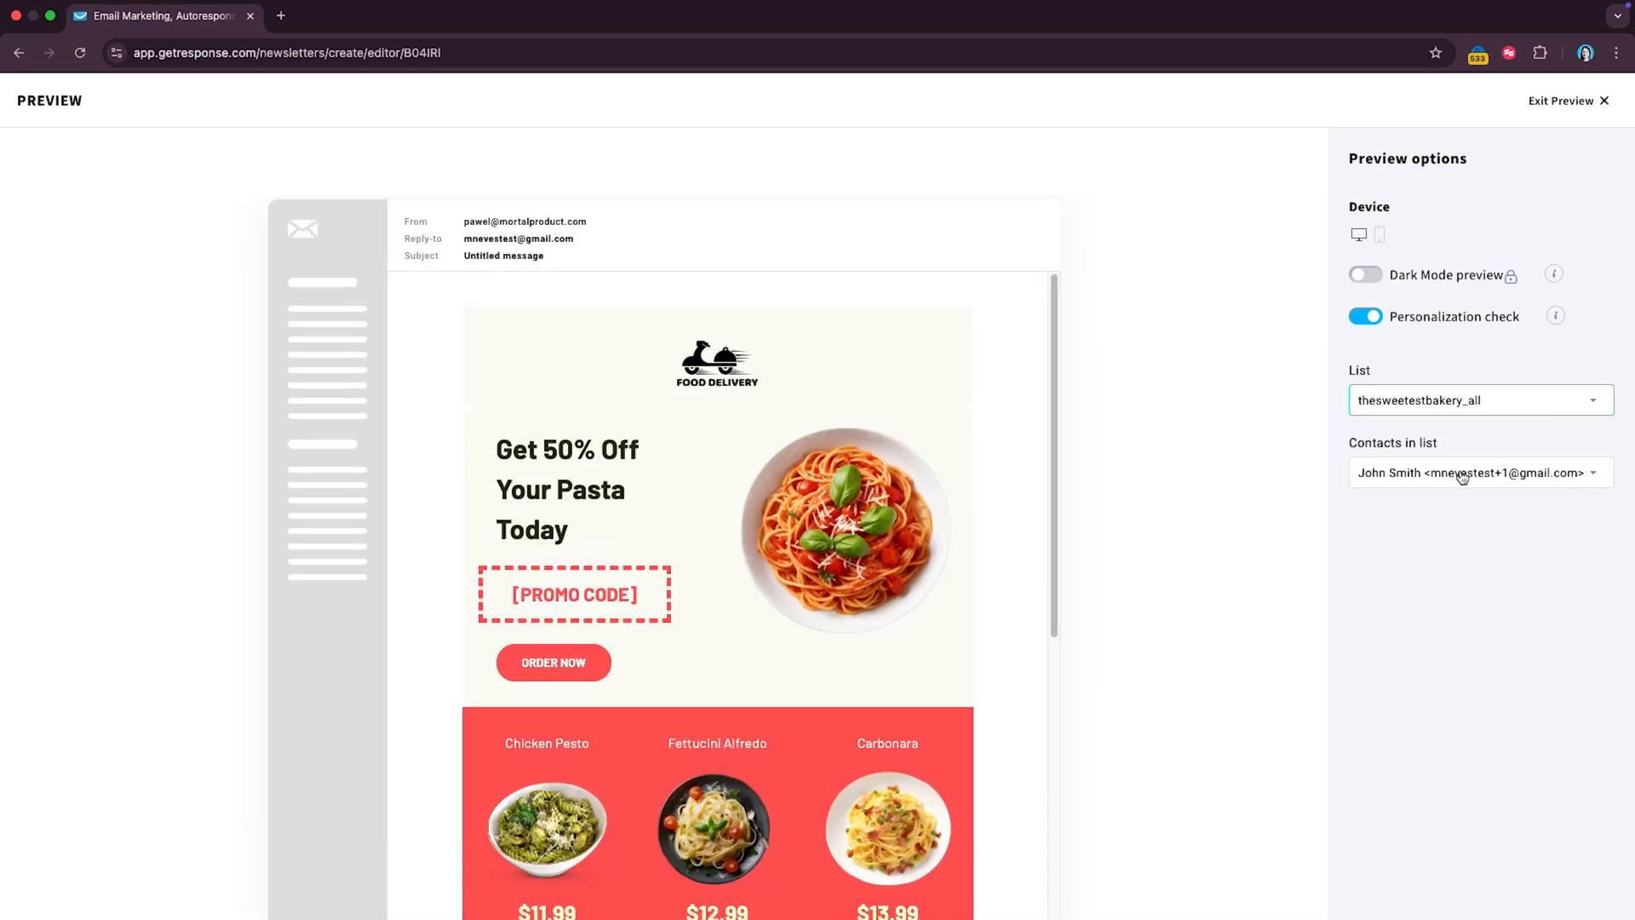
Step: Scroll through the previewed offers, then switch the preview to another contact
scroll(down, 3)
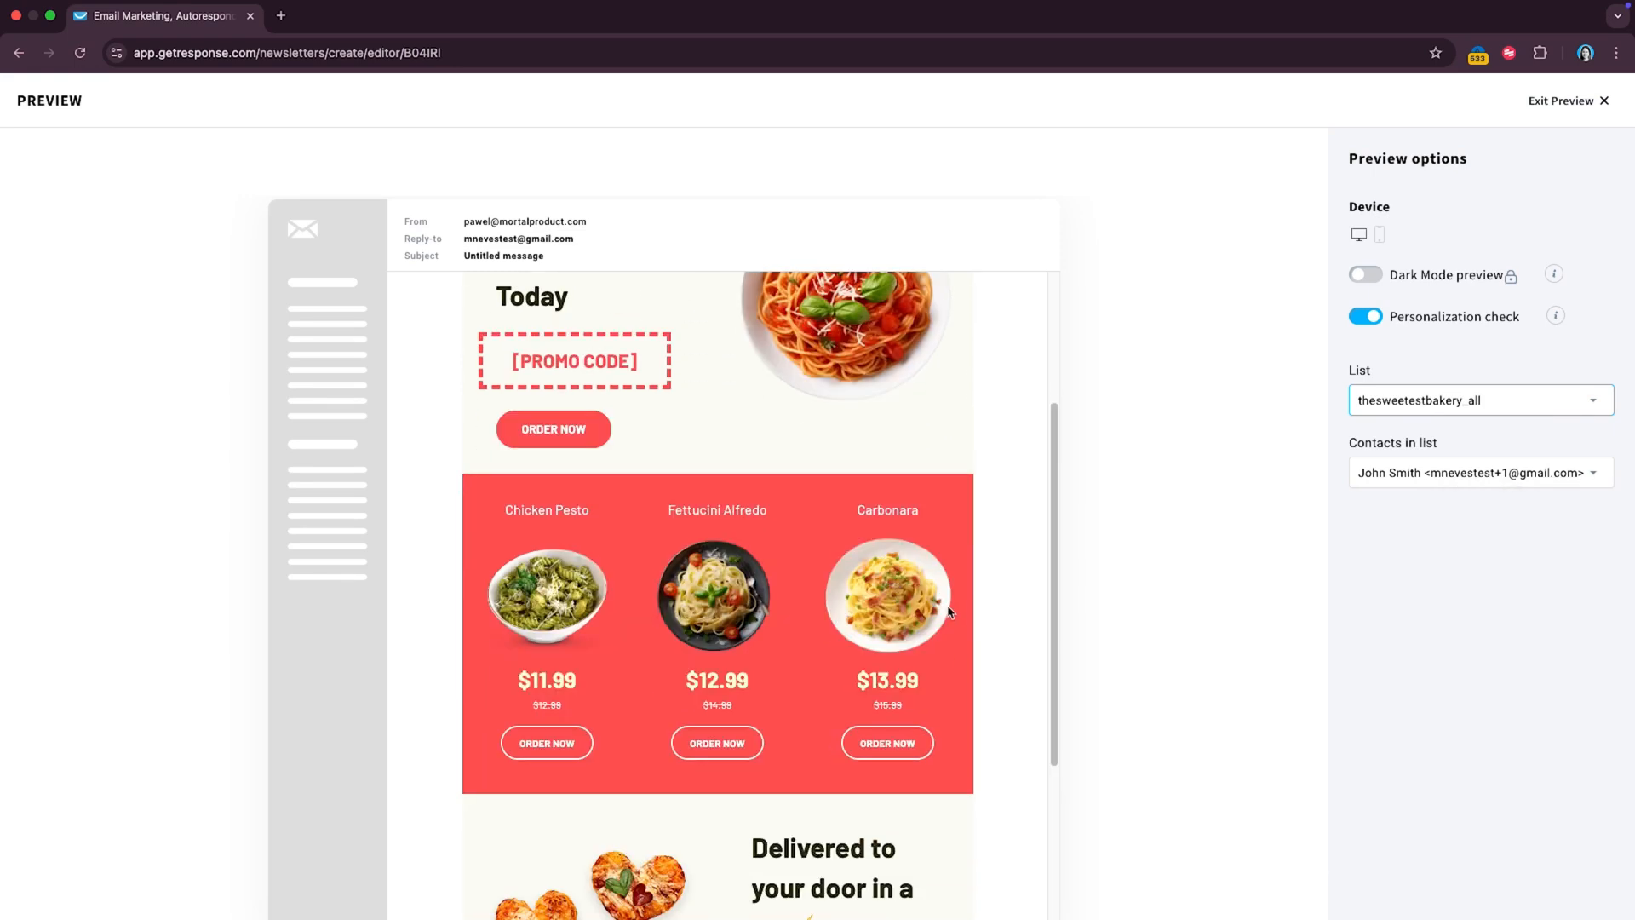
scroll(down, 3)
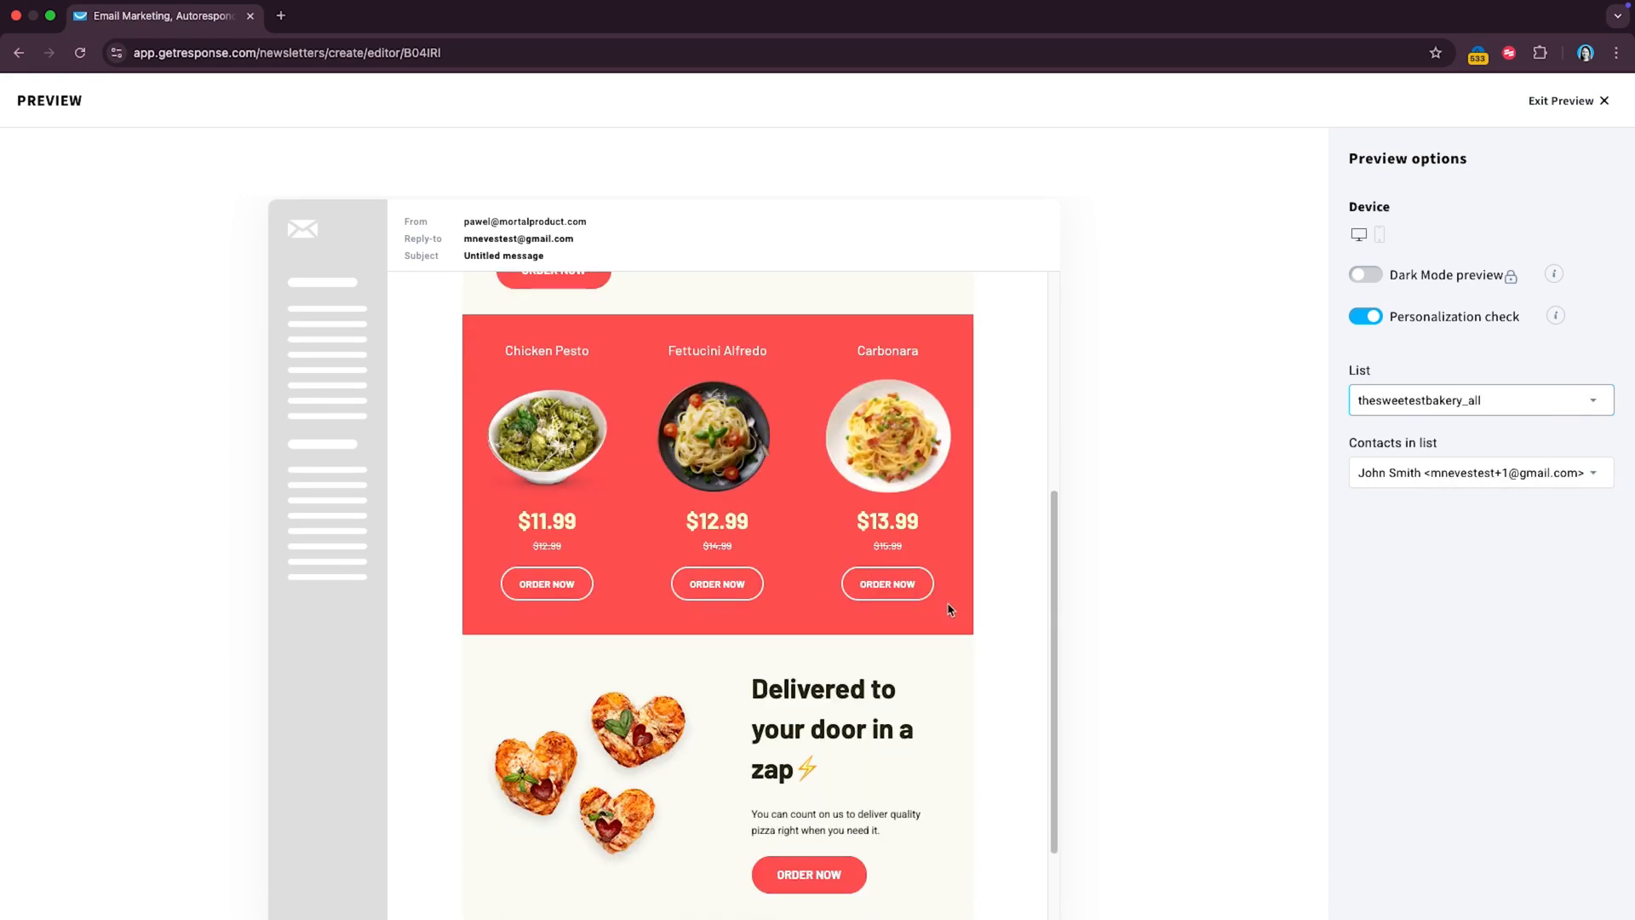
scroll(up, 3)
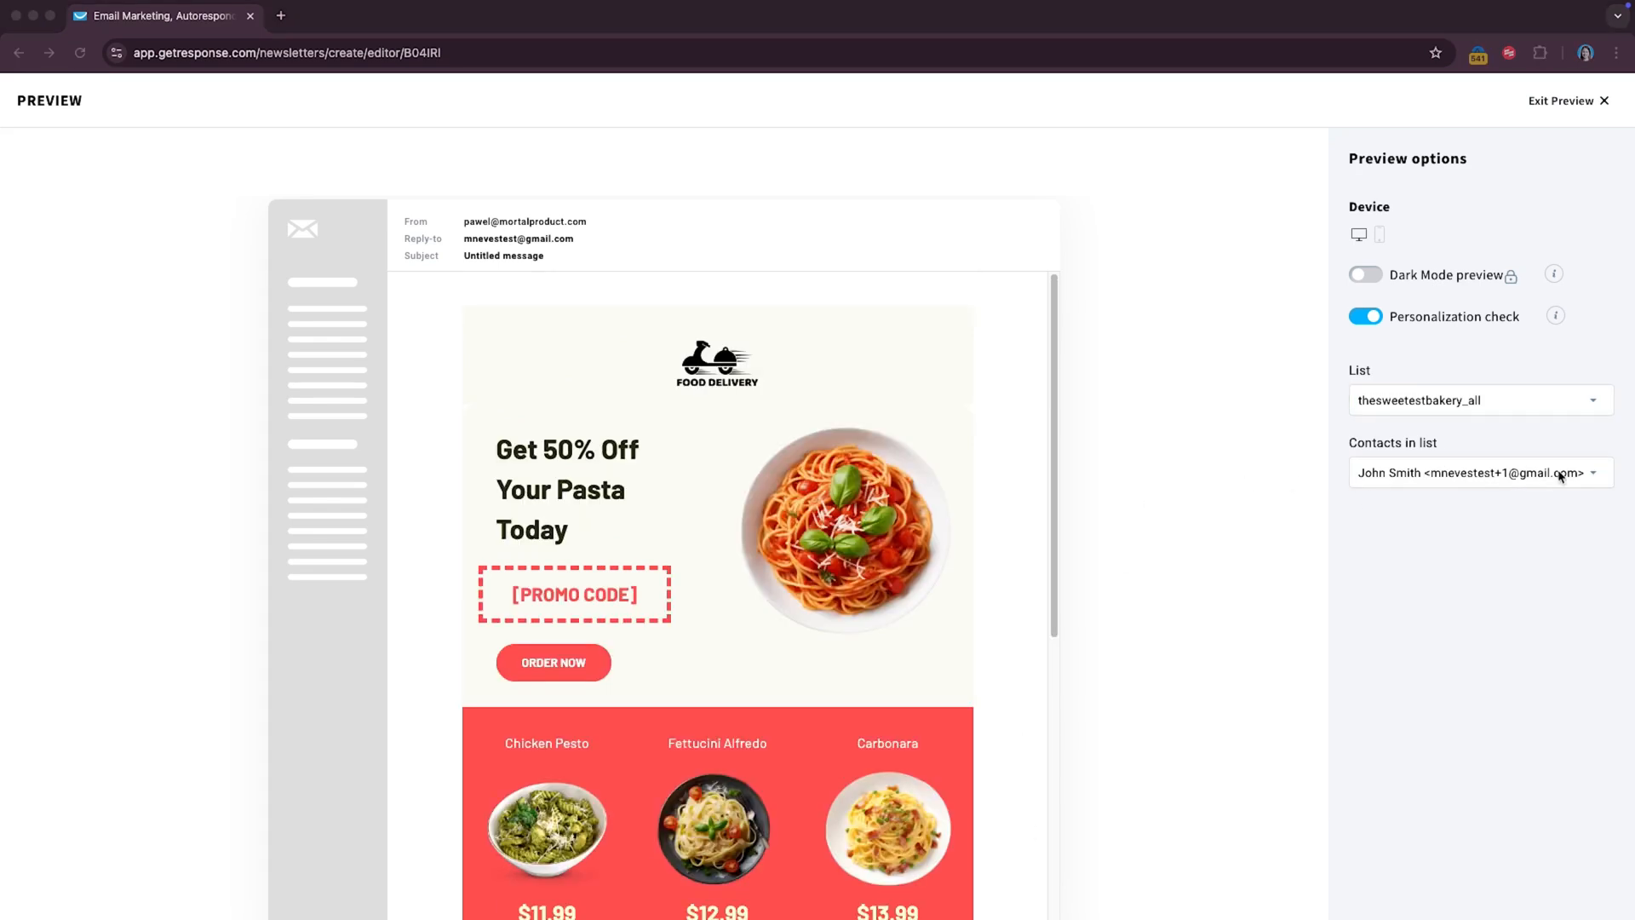
click(1479, 473)
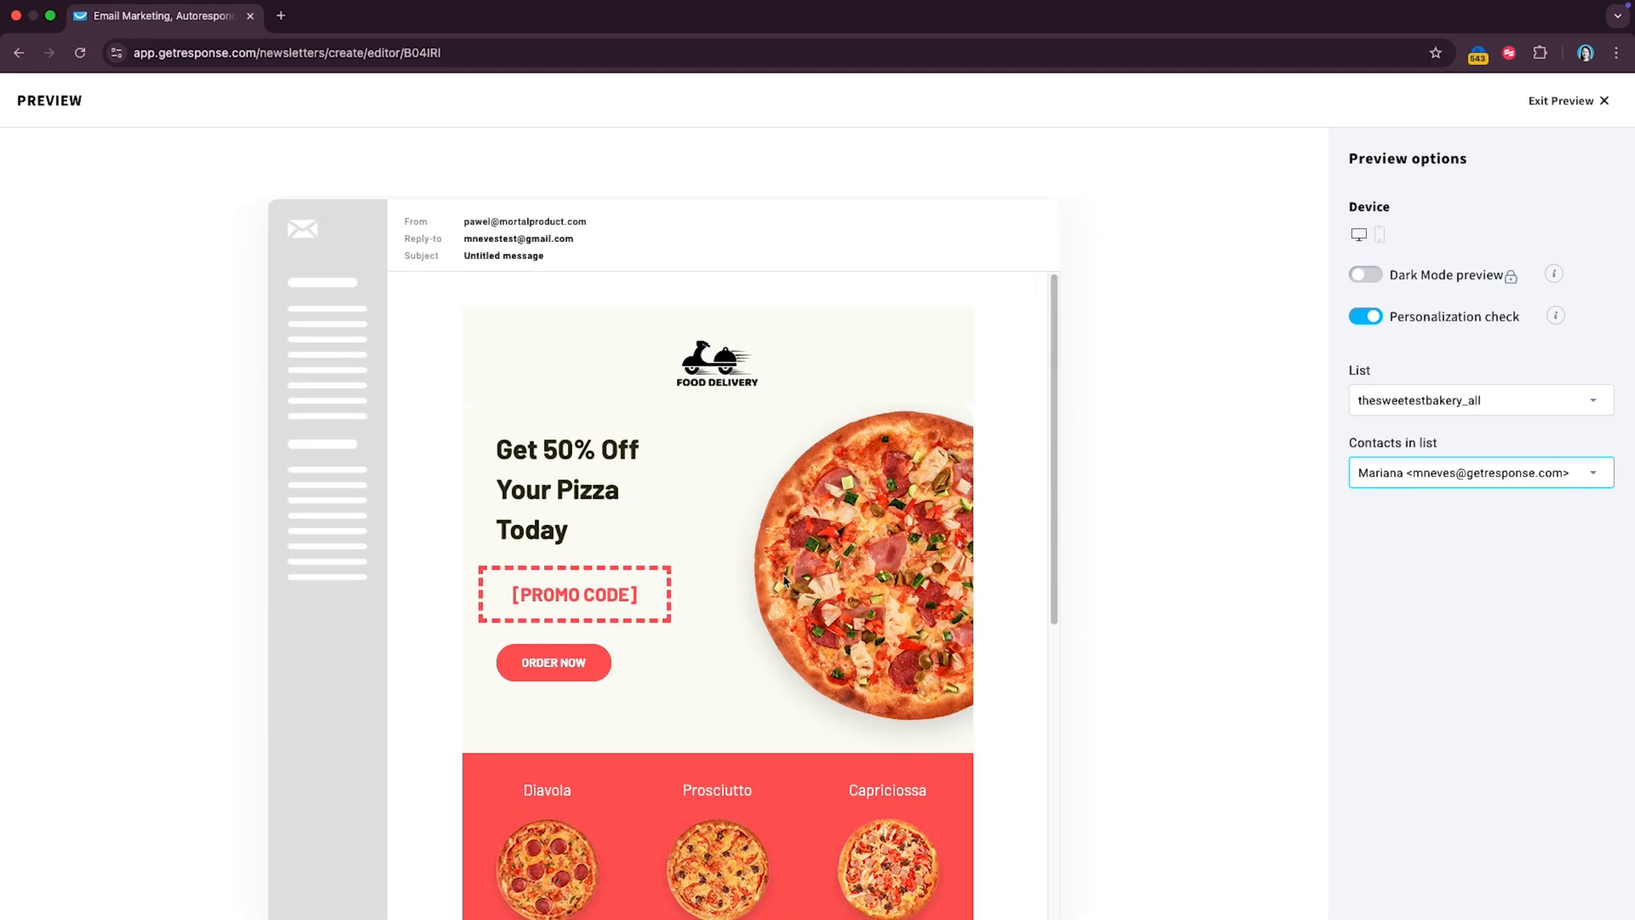
mouse_move(885, 553)
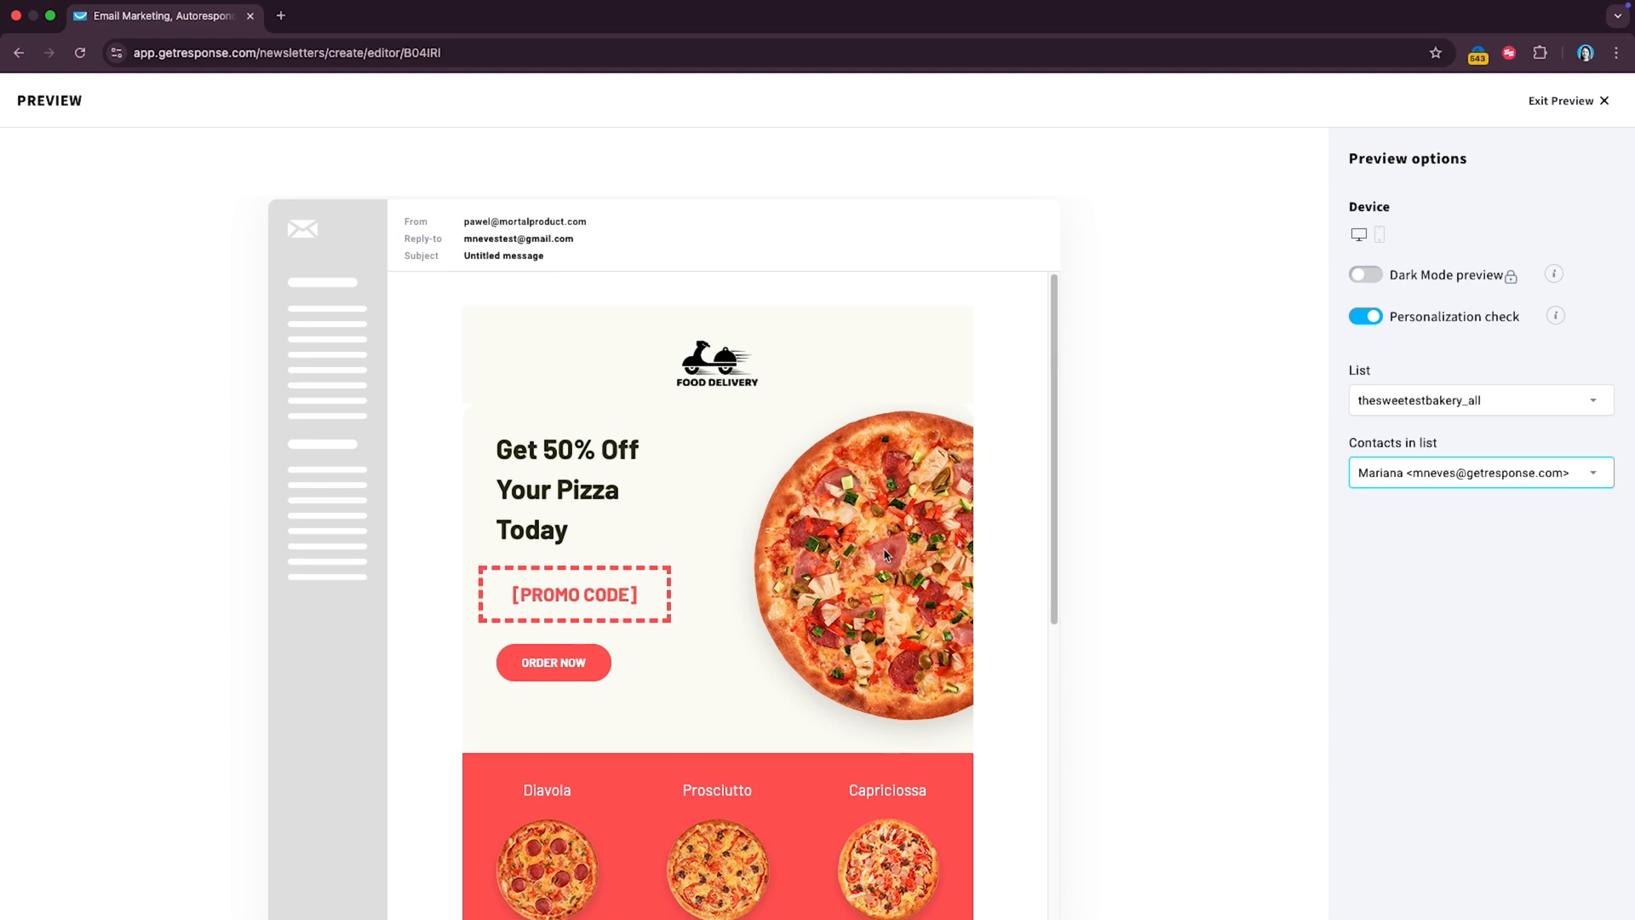